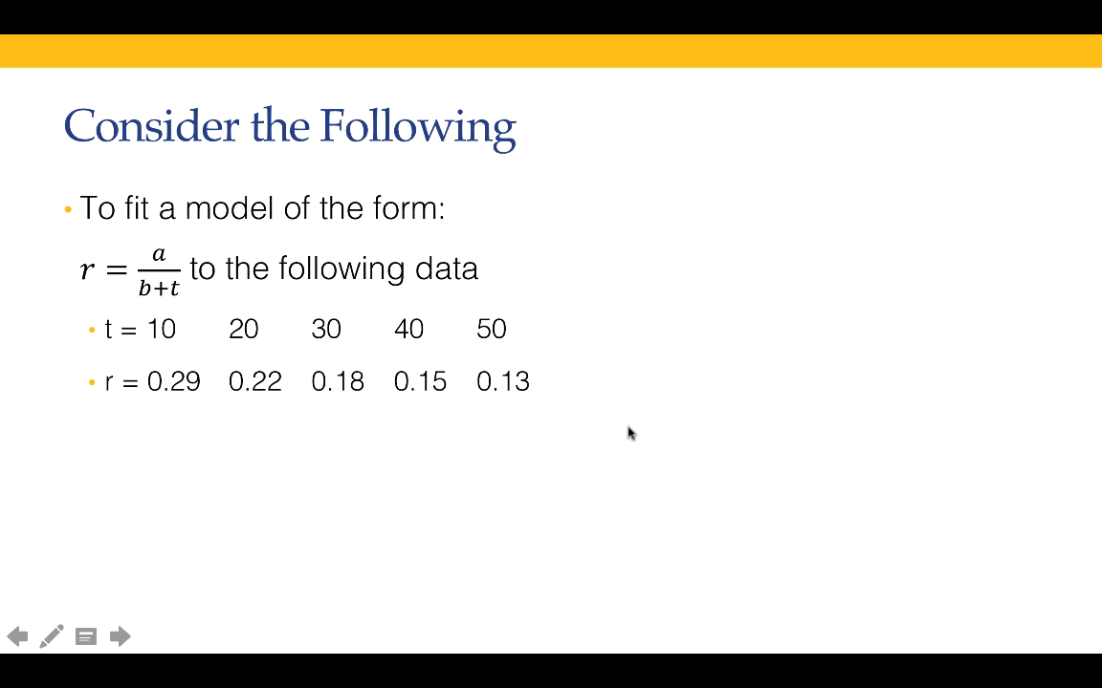
# Step: Create the empty lsqFun.m function file via edit lsqFun and enlarge the command window
pyautogui.click(122, 636)
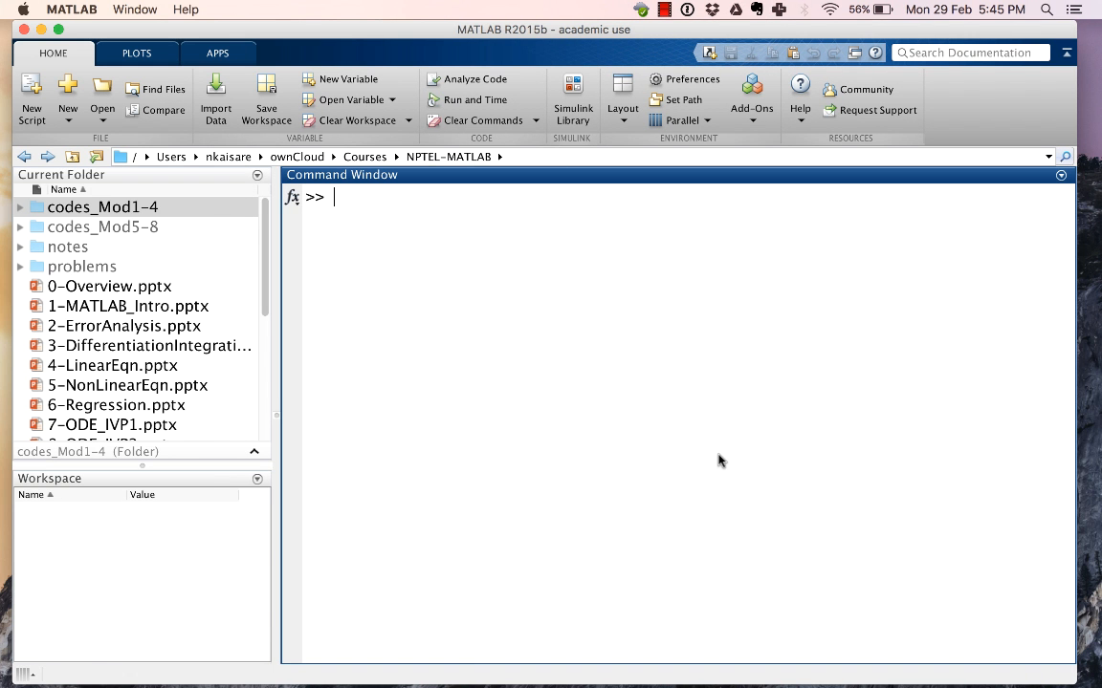
pyautogui.write('edit lsqFun')
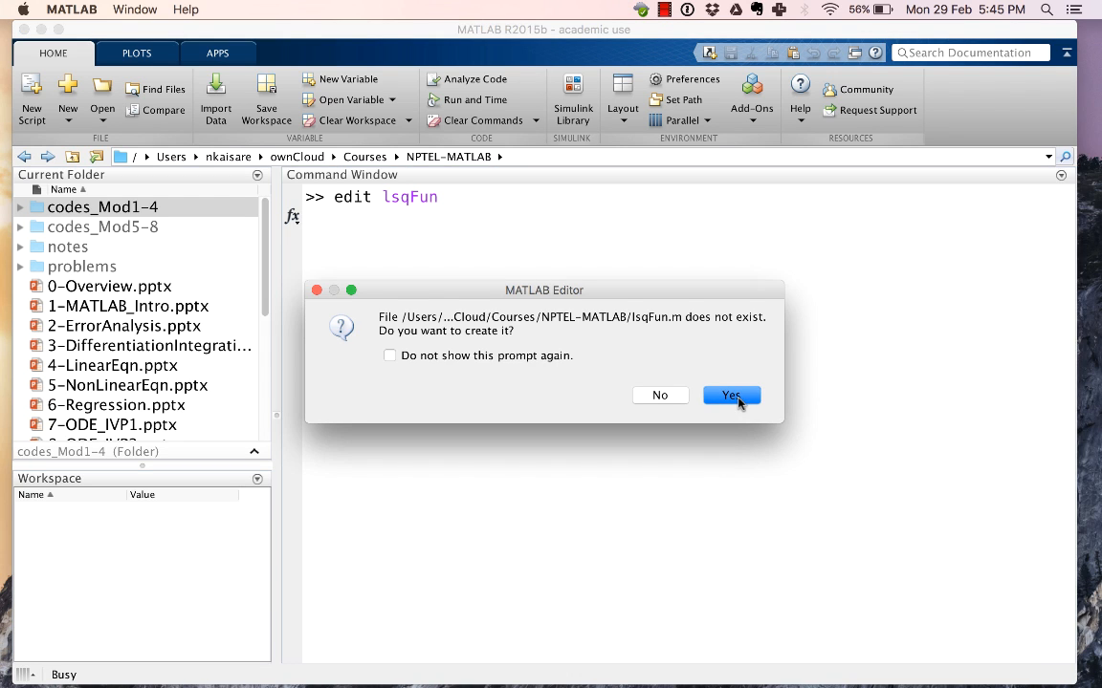
pyautogui.click(731, 395)
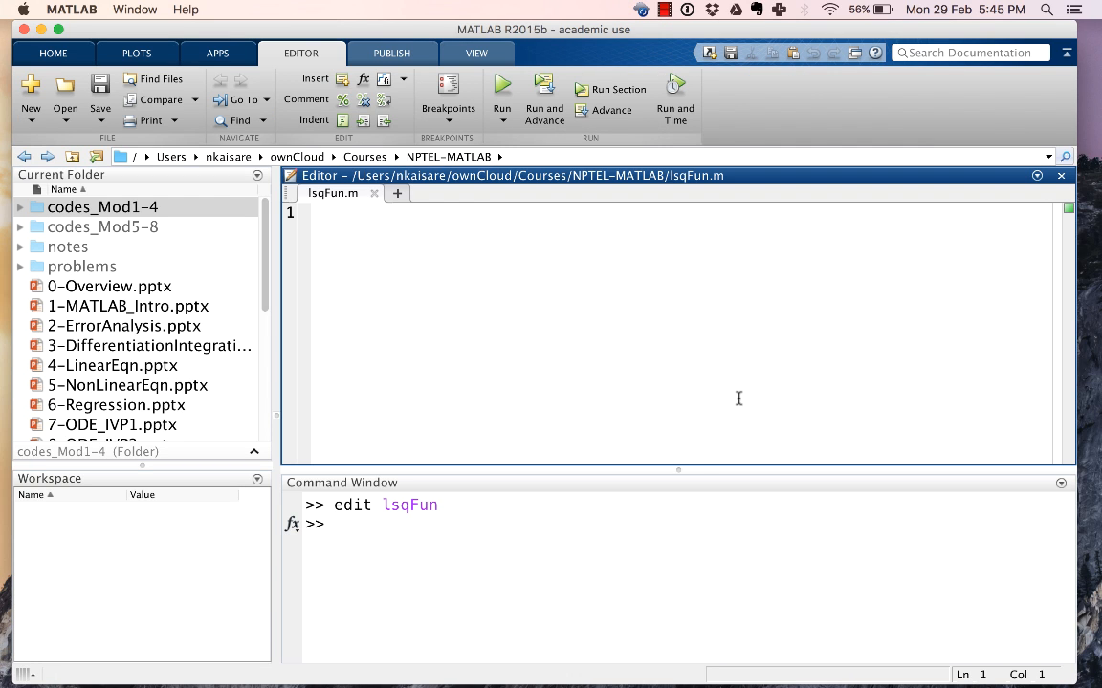
pyautogui.moveTo(678, 469); pyautogui.dragTo(683, 368)
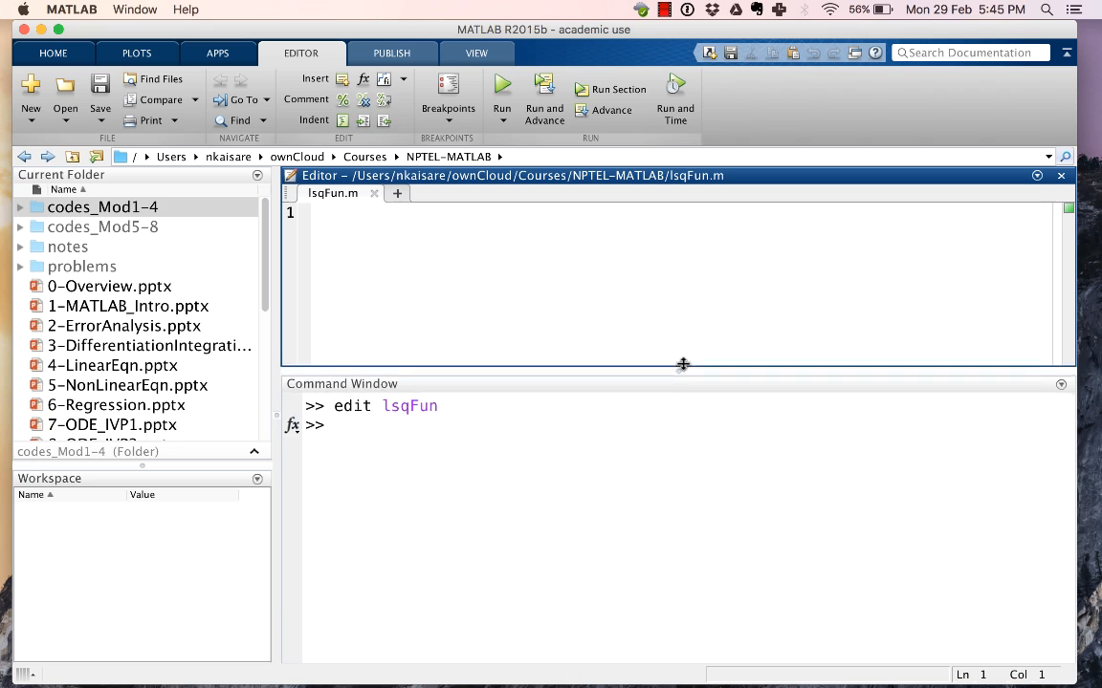
# Step: Display and scroll the lsqnonlin help, then return to the empty lsqFun editor
pyautogui.write('h')
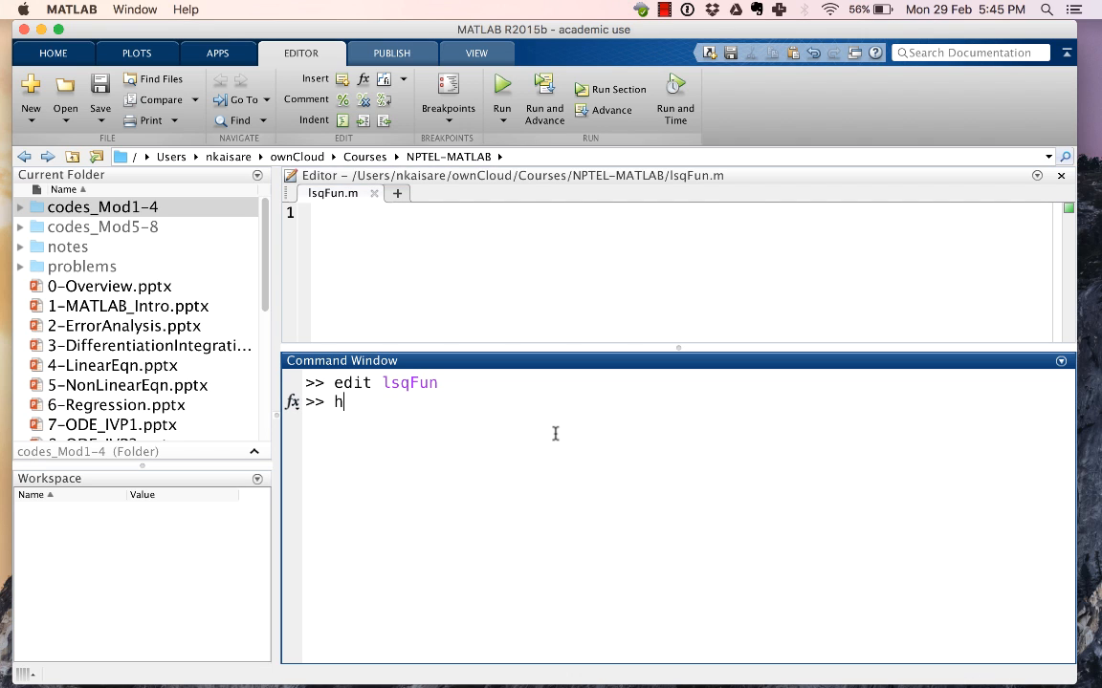
pyautogui.write('elp lsq')
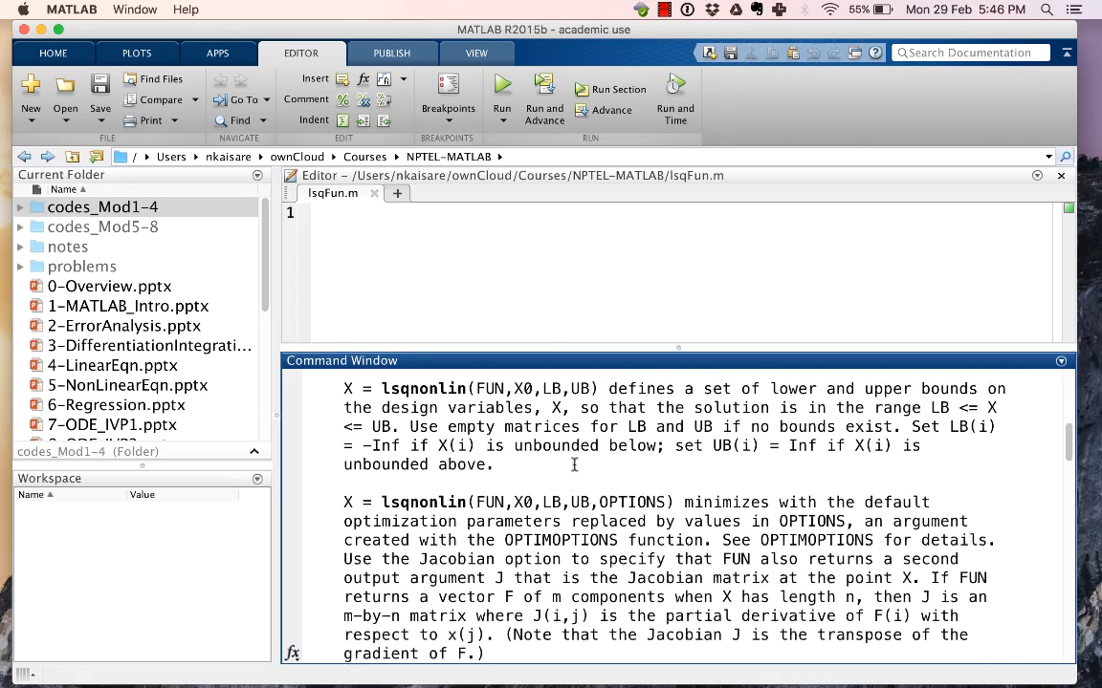
pyautogui.scroll(3)
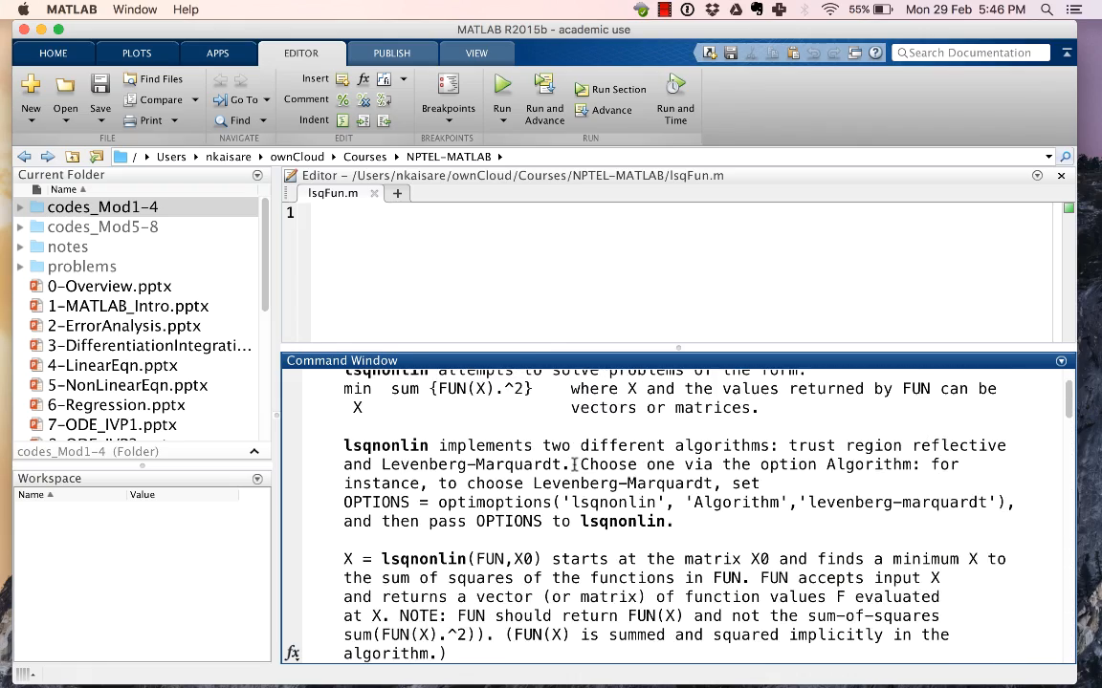
pyautogui.scroll(3)
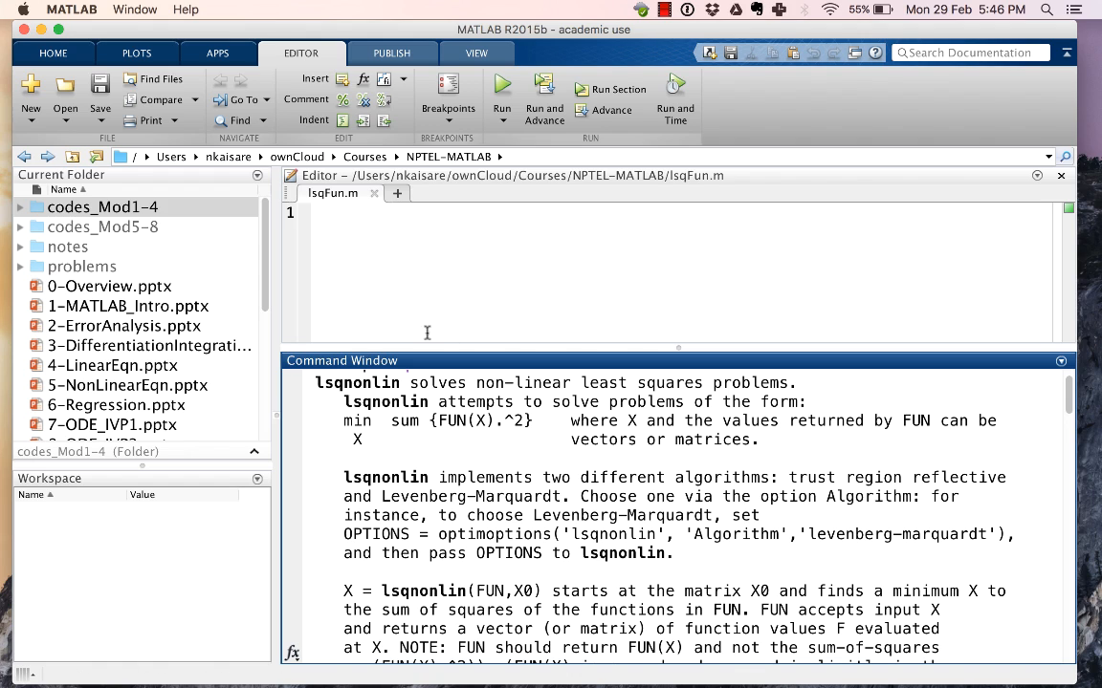
pyautogui.moveTo(468, 423)
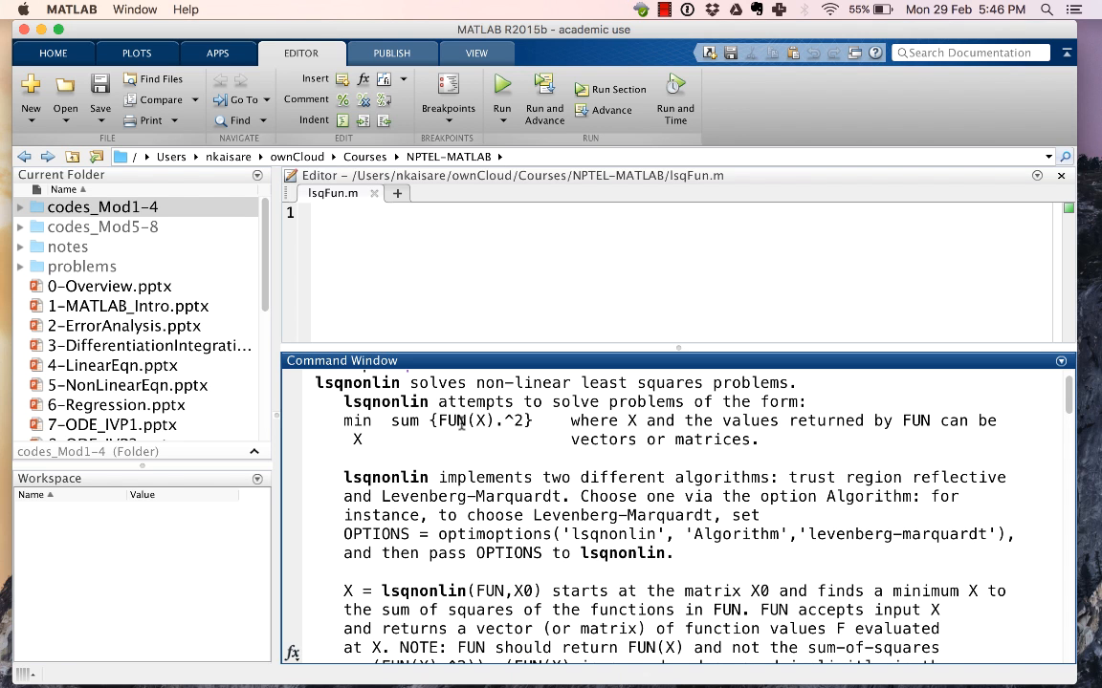
pyautogui.click(483, 259)
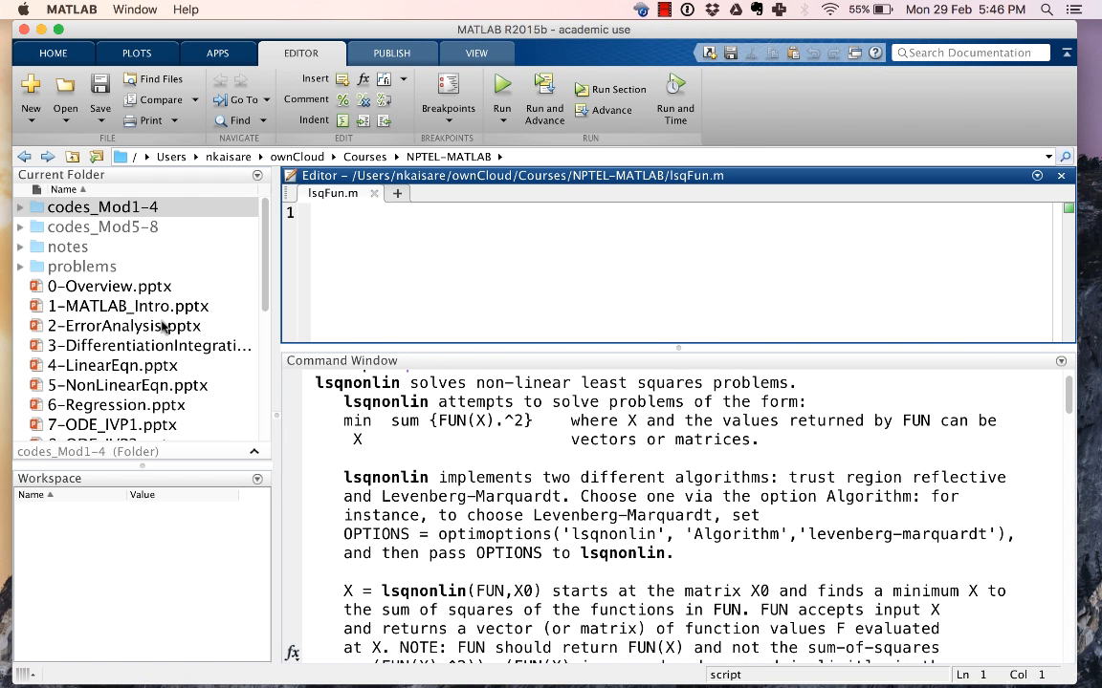
# Step: Write the function header fErr = lsqFun(phi)
pyautogui.write('fu')
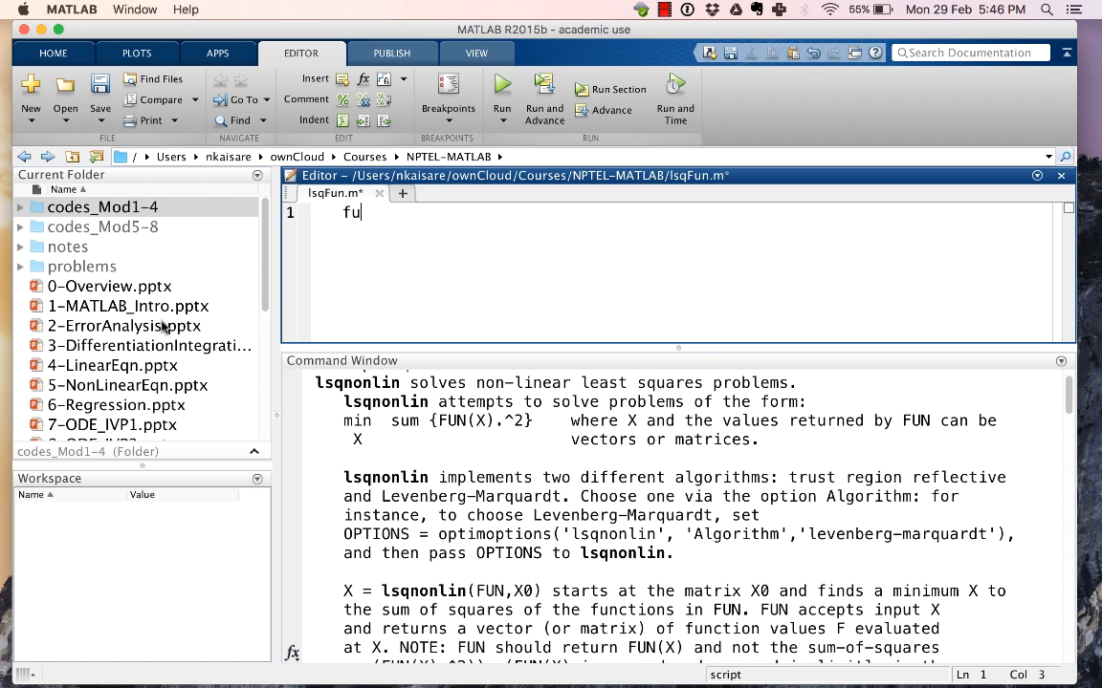
pyautogui.write('nction')
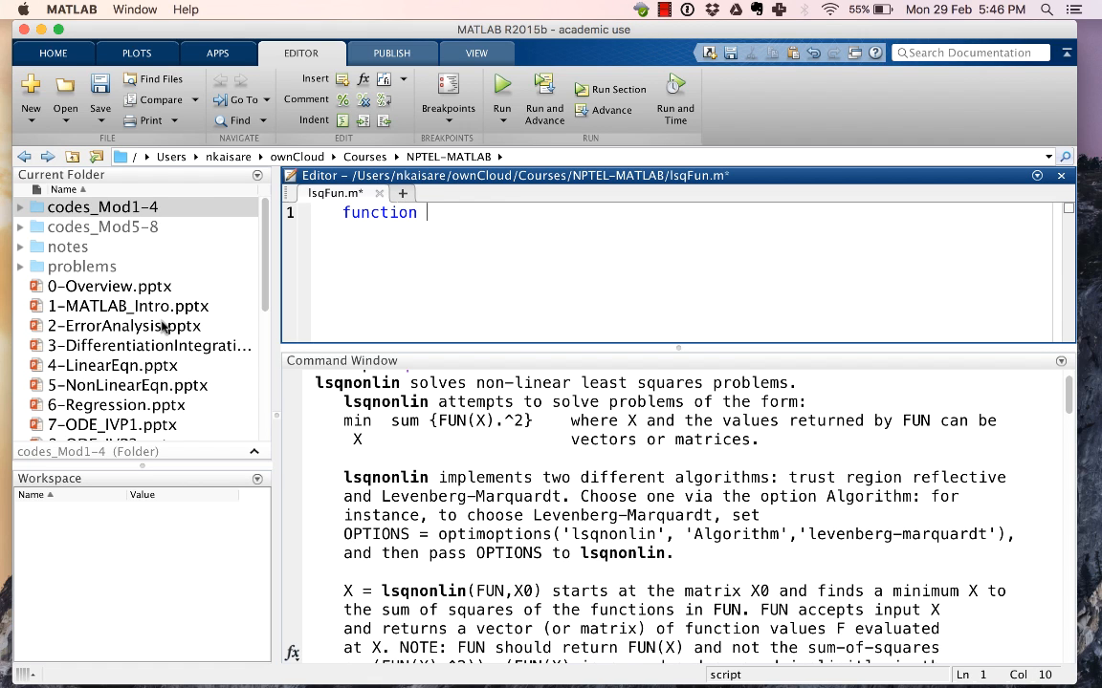
pyautogui.write('fErr')
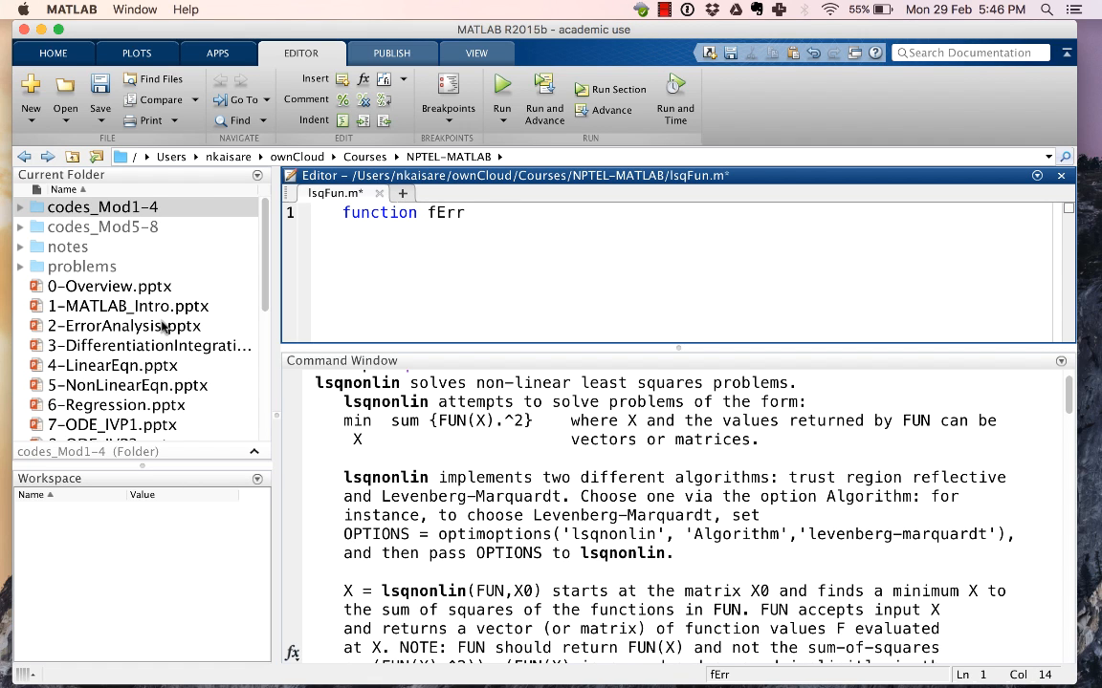
pyautogui.write('=')
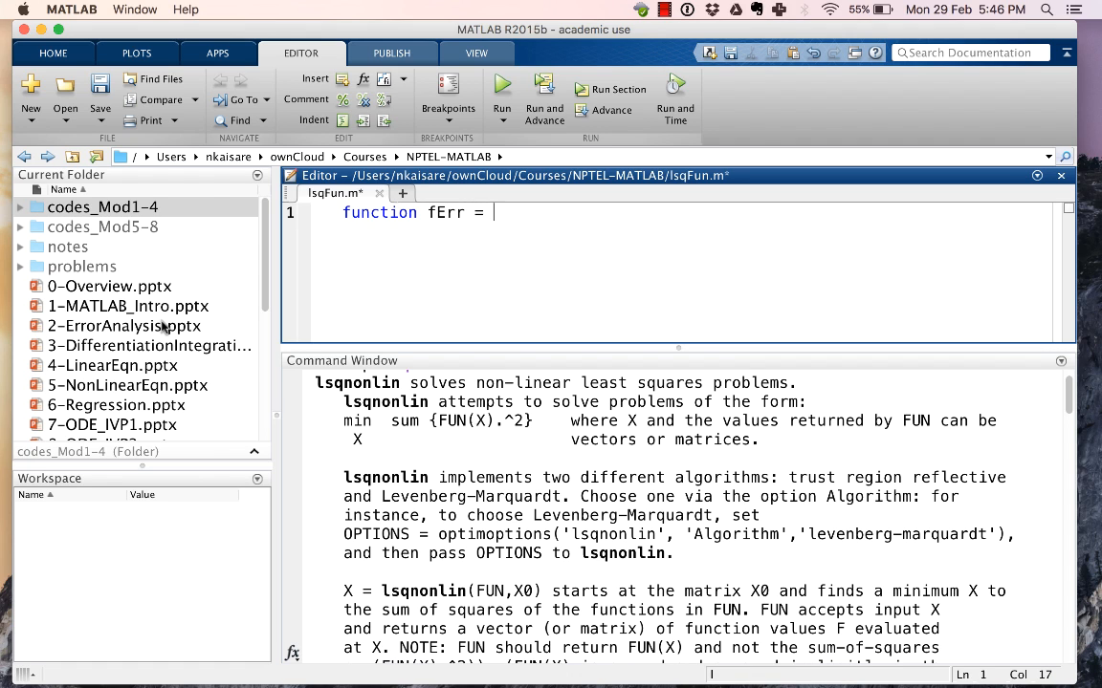
pyautogui.write('lsqFun(')
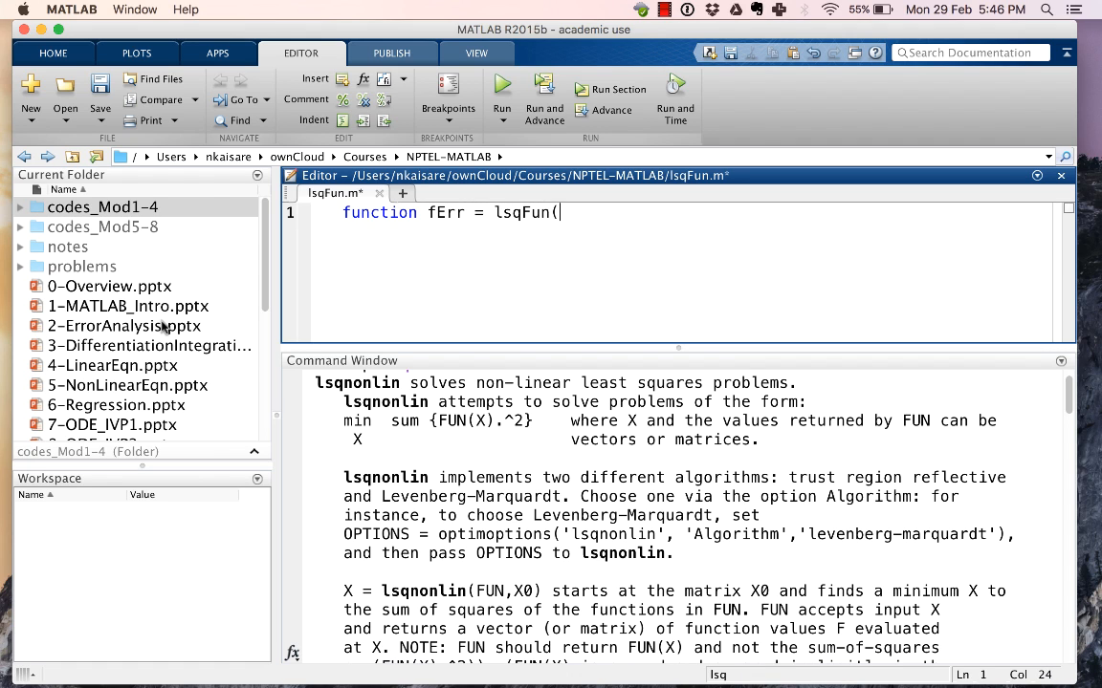
pyautogui.write('(')
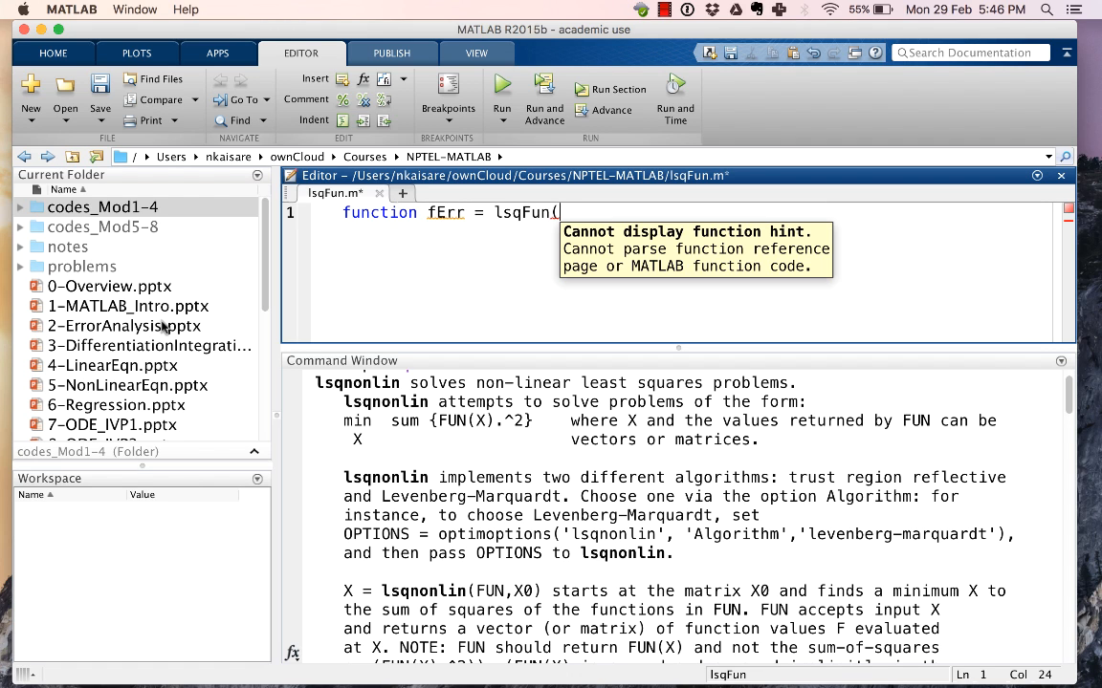
pyautogui.write('phi)')
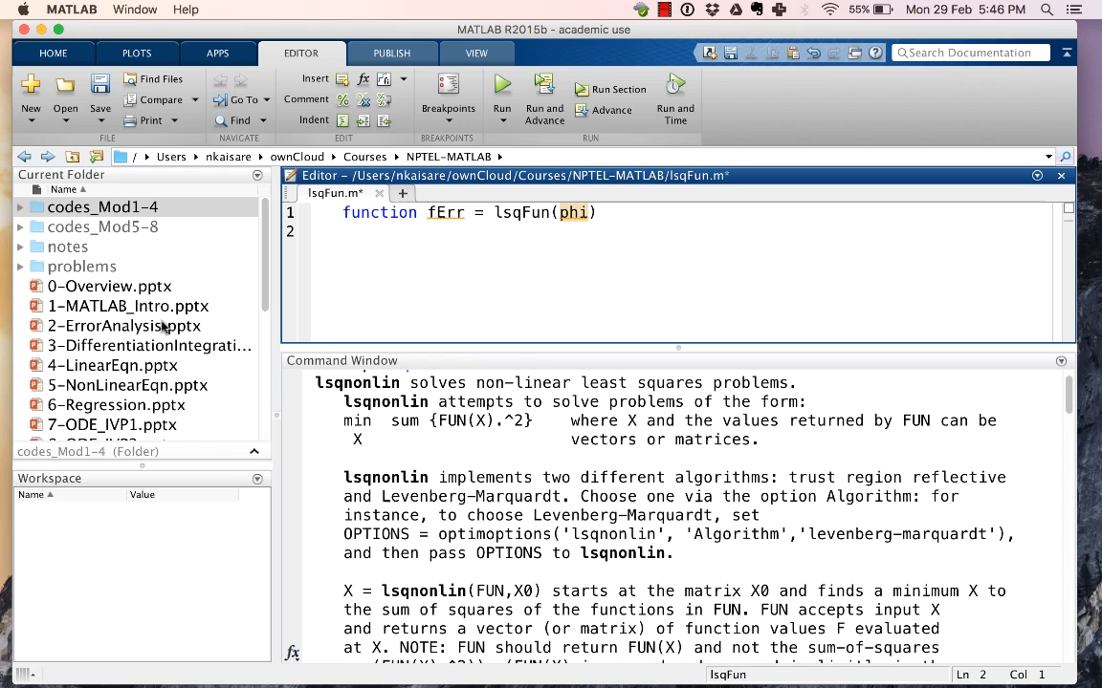
pyautogui.write('% Data')
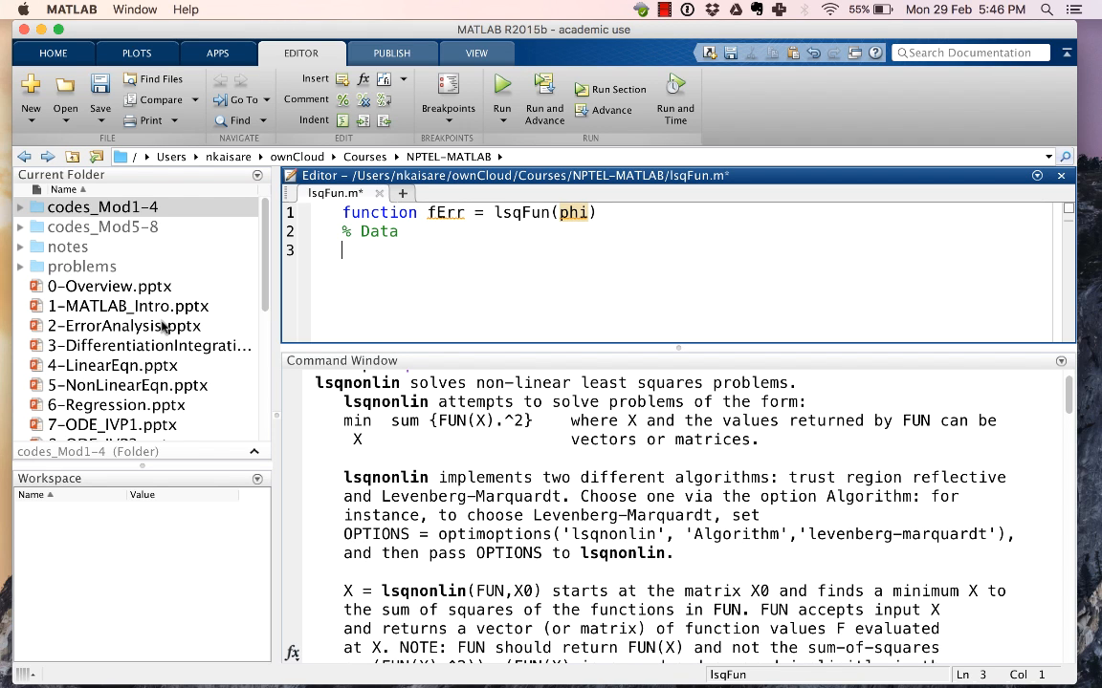
pyautogui.write('t = [')
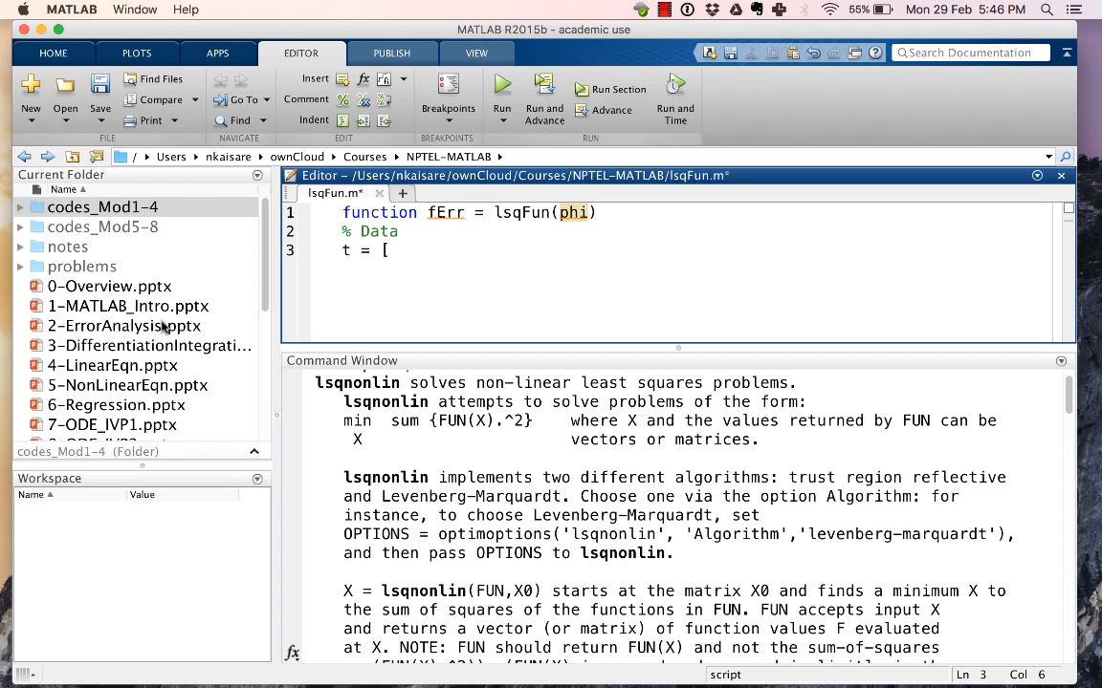
pyautogui.write('10 20 30')
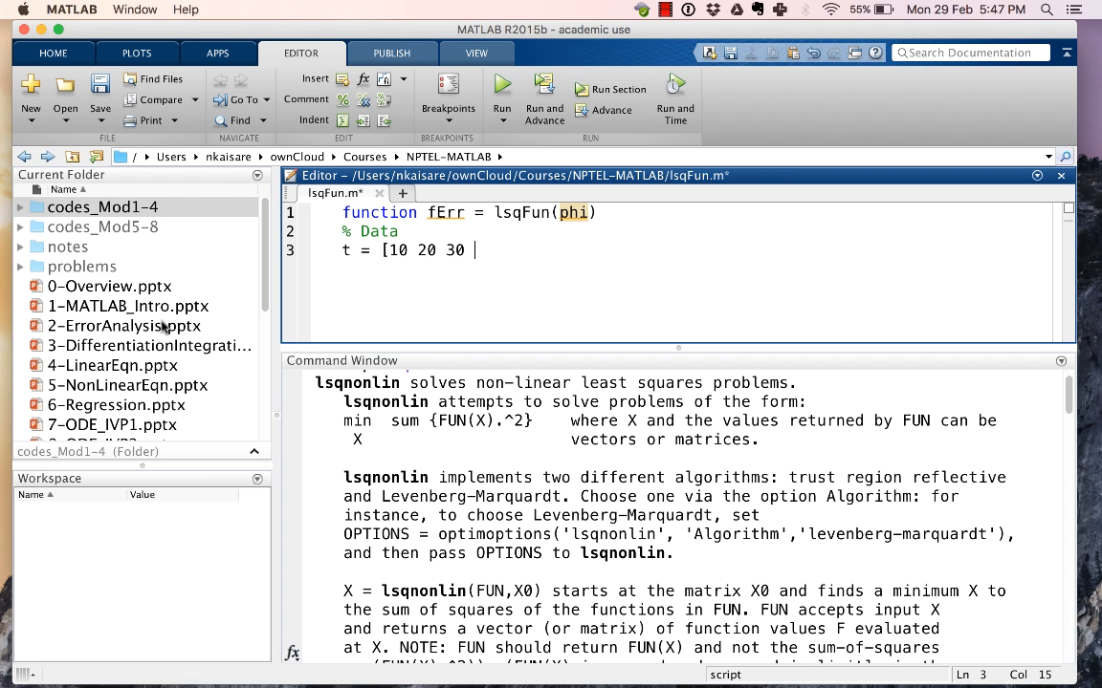
pyautogui.write('40 50')
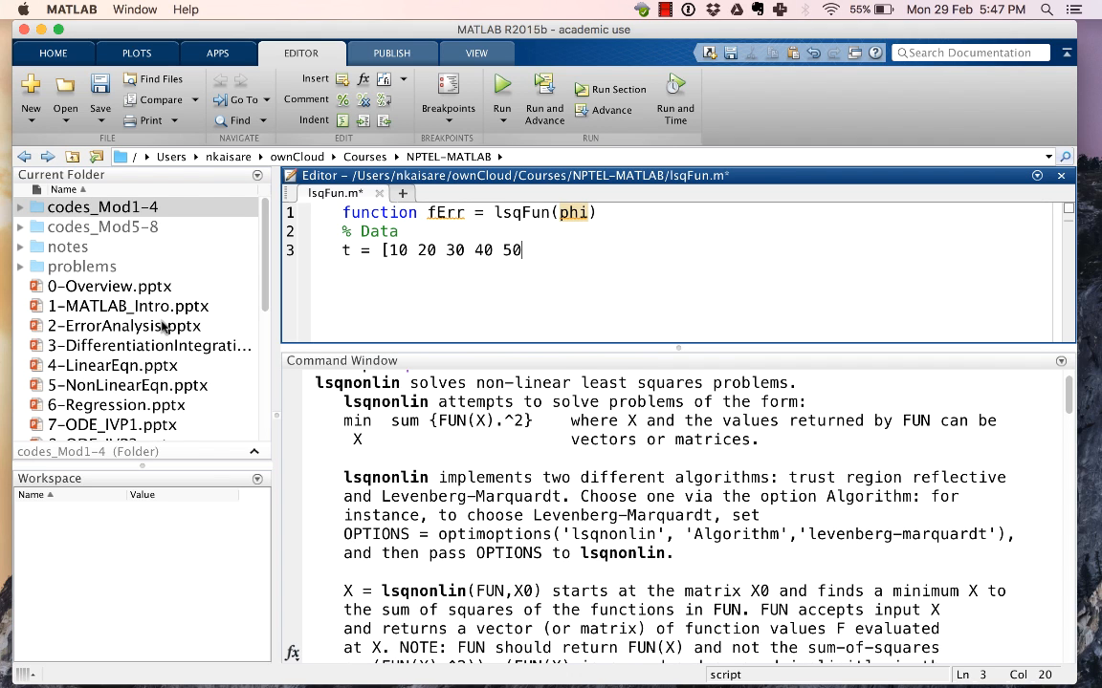
pyautogui.write('r = [0.29 0.22 0.18 0.15 0.13];')
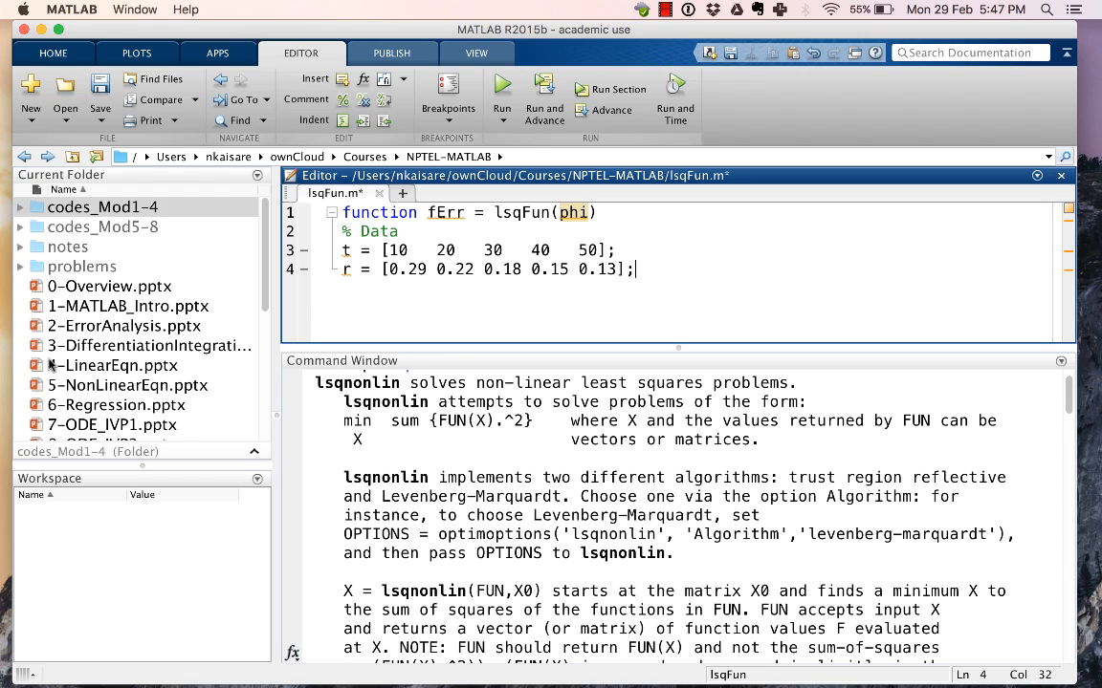
pyautogui.click(601, 250)
pyautogui.write("'")
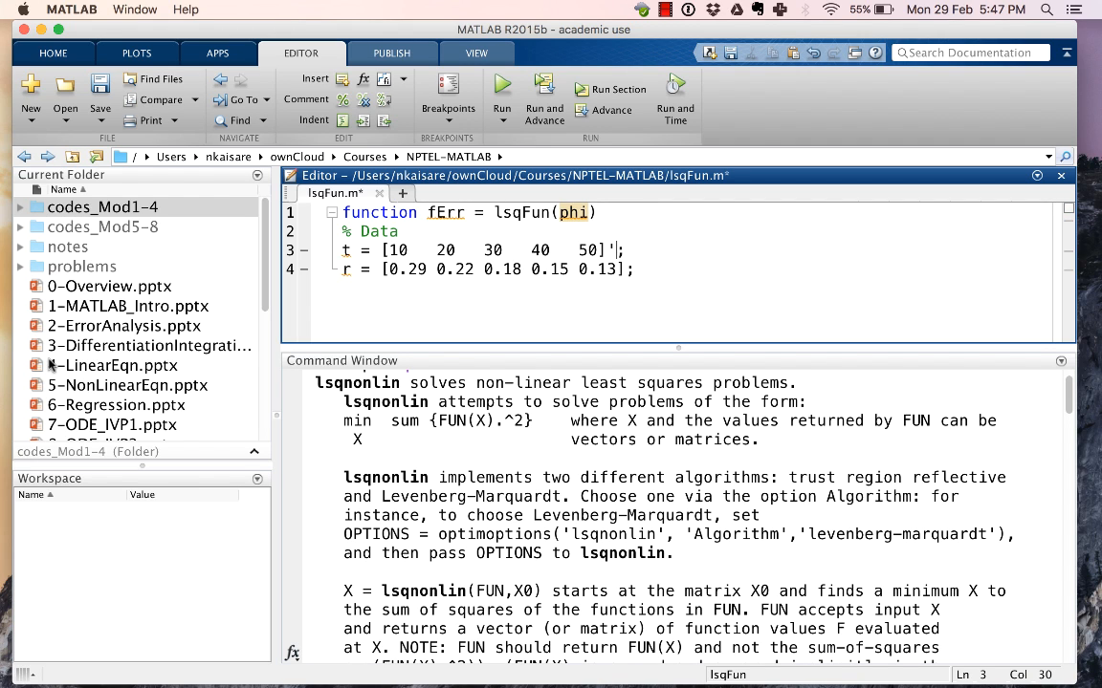
pyautogui.click(631, 269)
pyautogui.write("'")
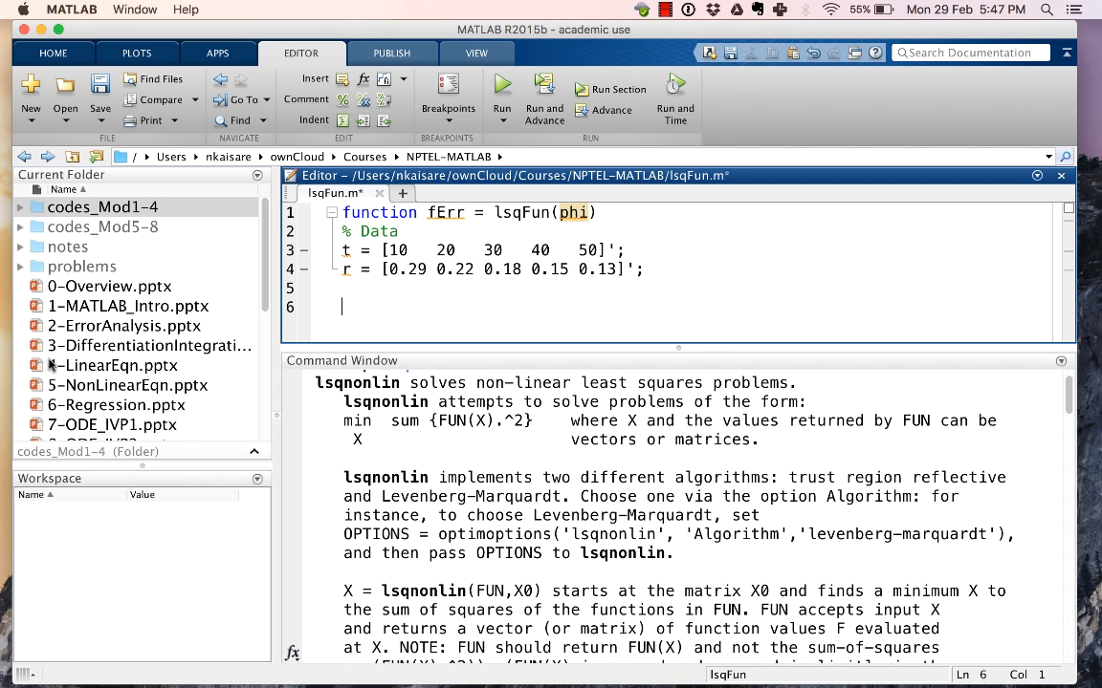
# Step: Add a Get parameters section with a = phi(1), b = phi(2), then a Compute the error comment
pyautogui.write('%')
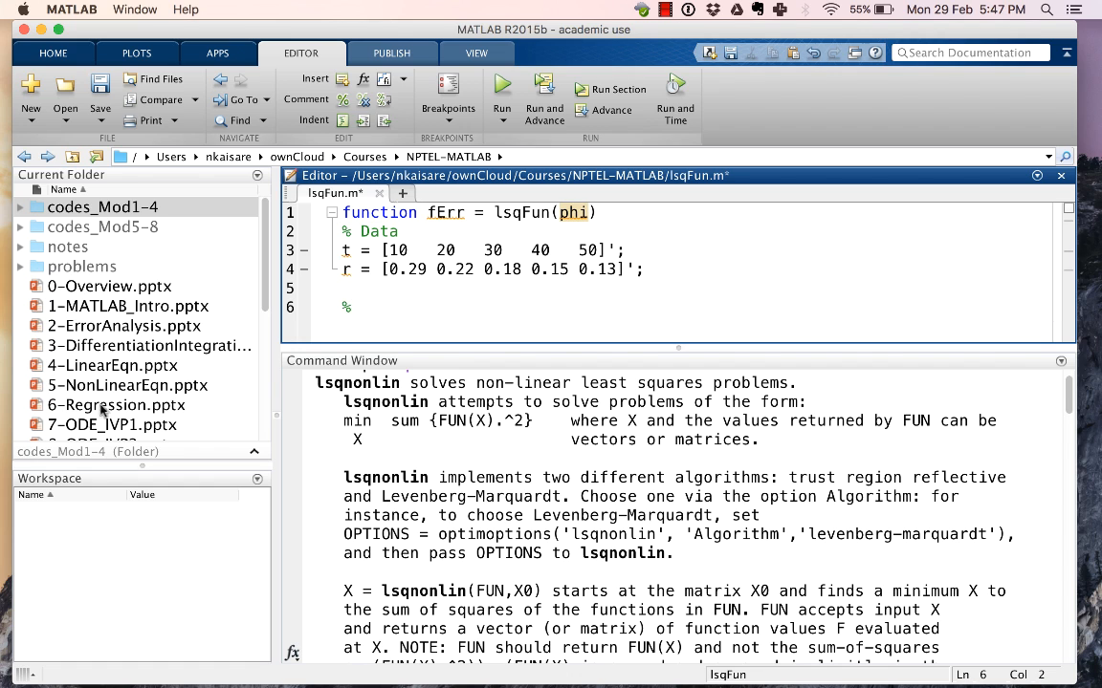
pyautogui.moveTo(679, 360); pyautogui.dragTo(679, 413)
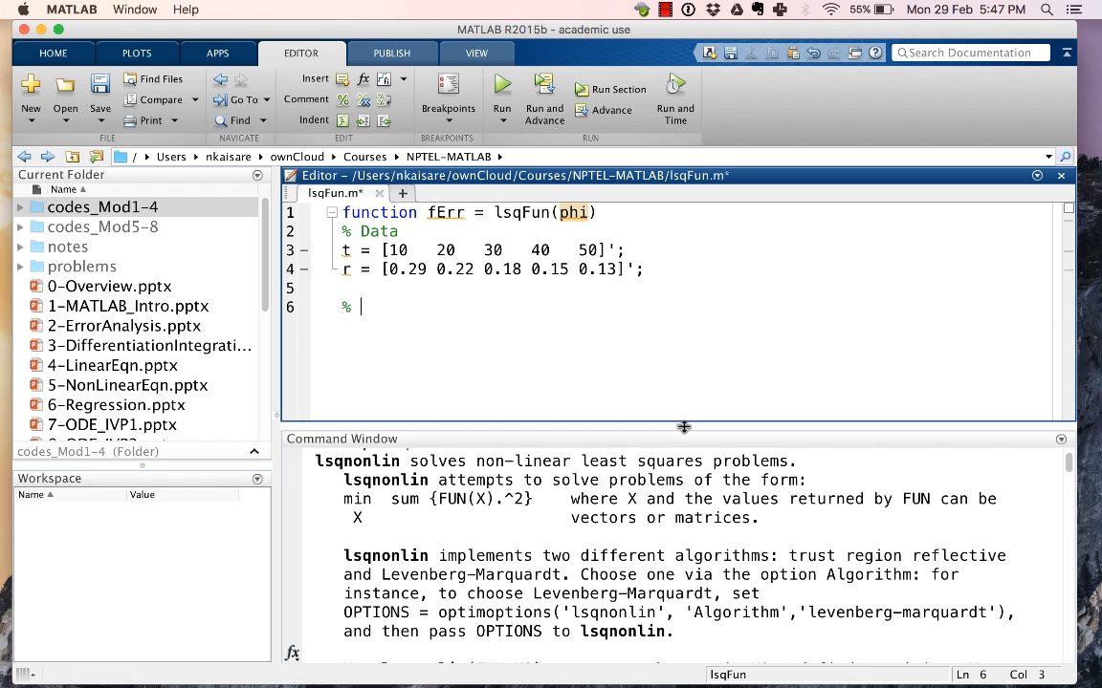
pyautogui.write('Get parameters')
pyautogui.write('a=p')
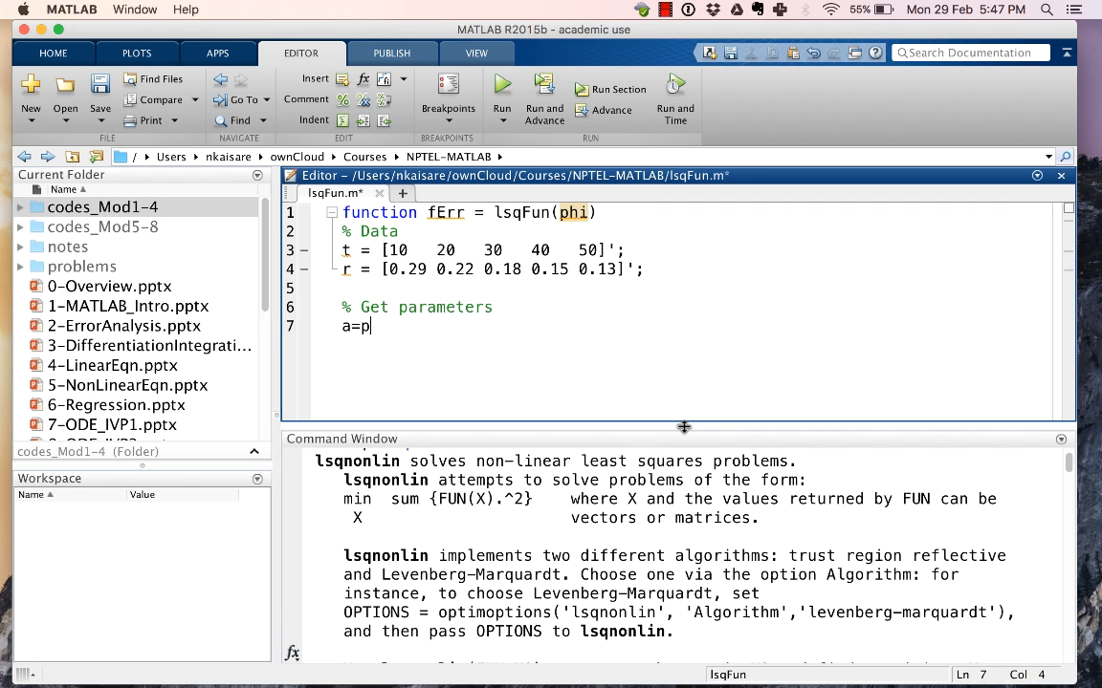
pyautogui.write('hi(1);')
pyautogui.write('b=phi')
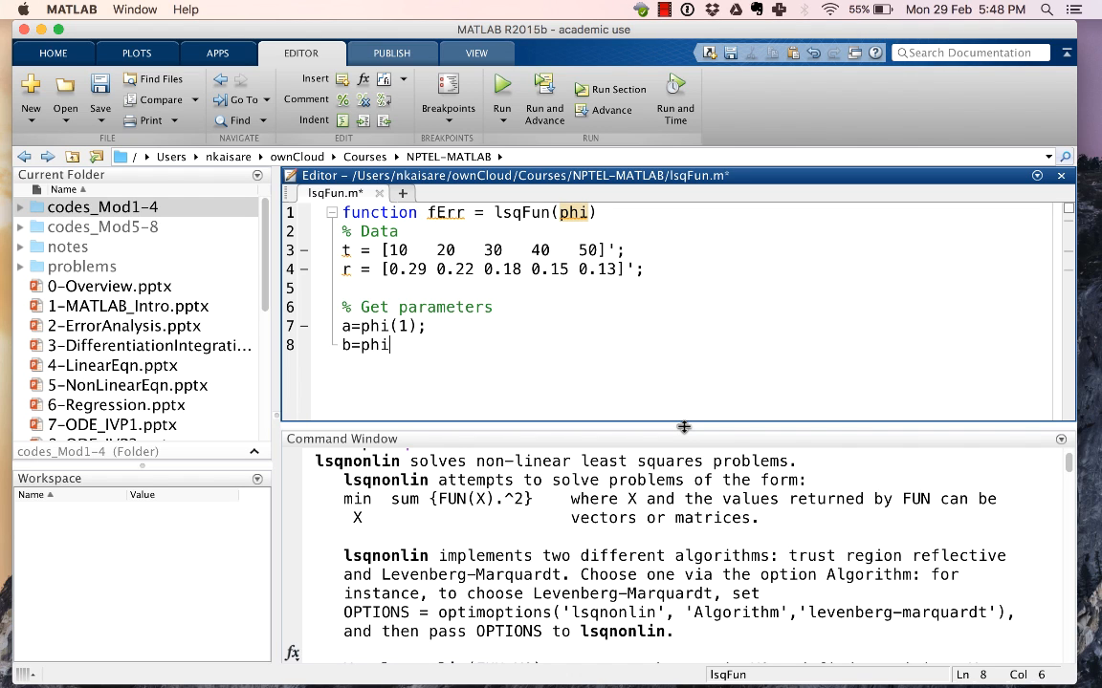
pyautogui.write('(2);')
pyautogui.write('%')
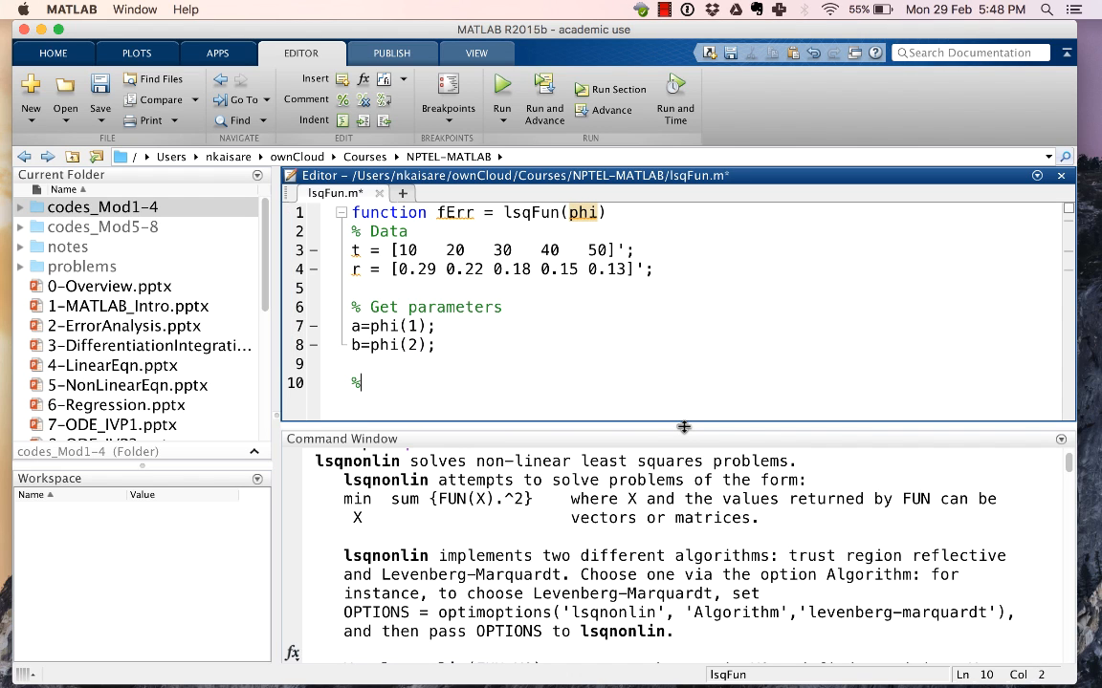
pyautogui.write('Compute the error')
pyautogui.write('rMo')
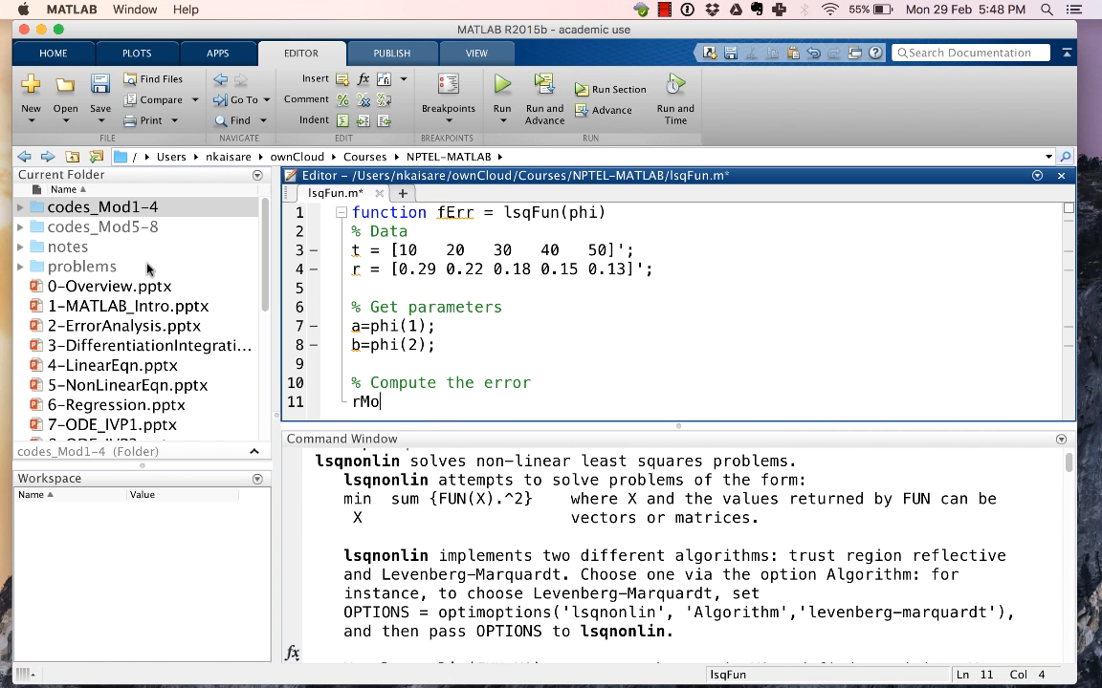
# Step: Write rModel = a./(b+t), correcting the division to element-wise
pyautogui.write('del =')
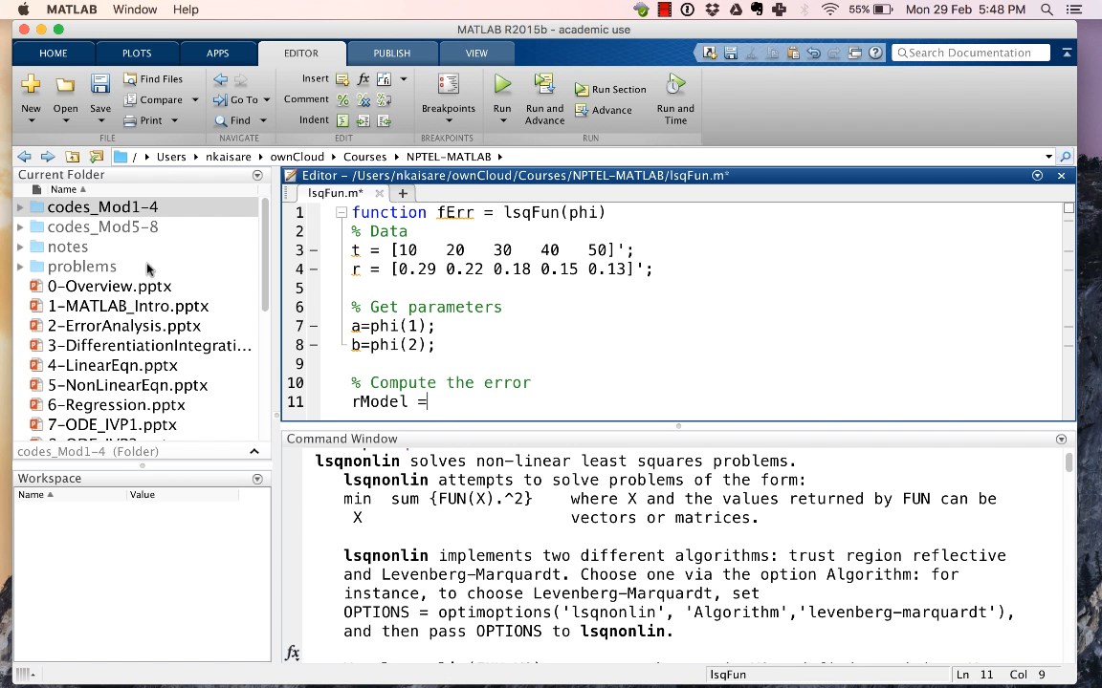
pyautogui.write('a')
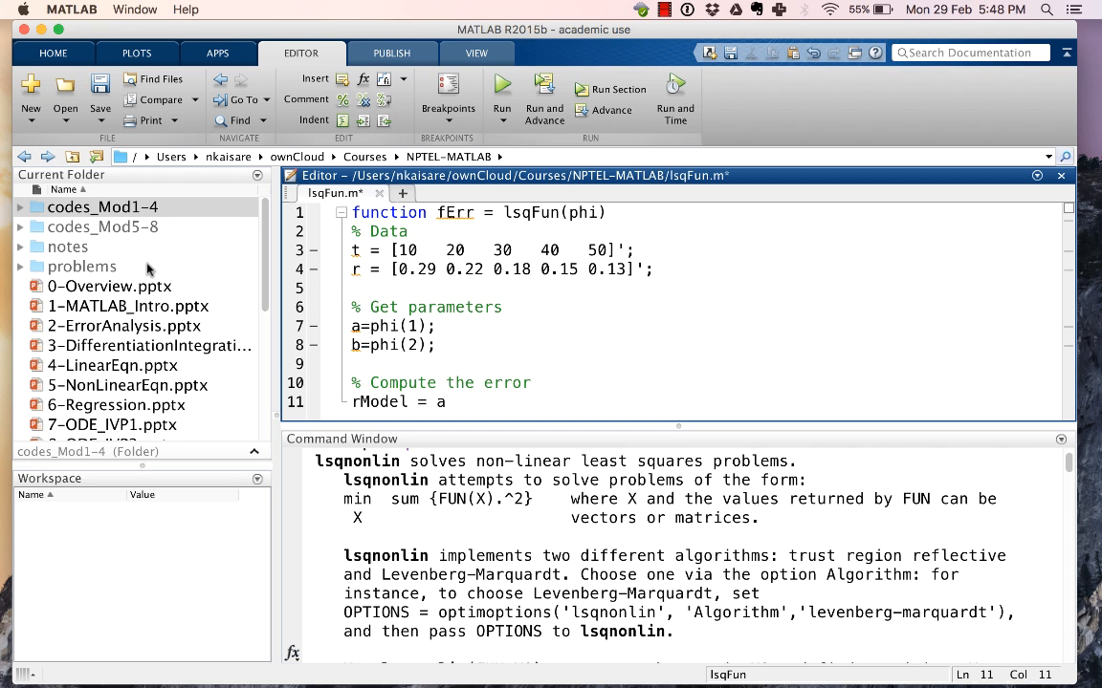
pyautogui.write('/(b+t')
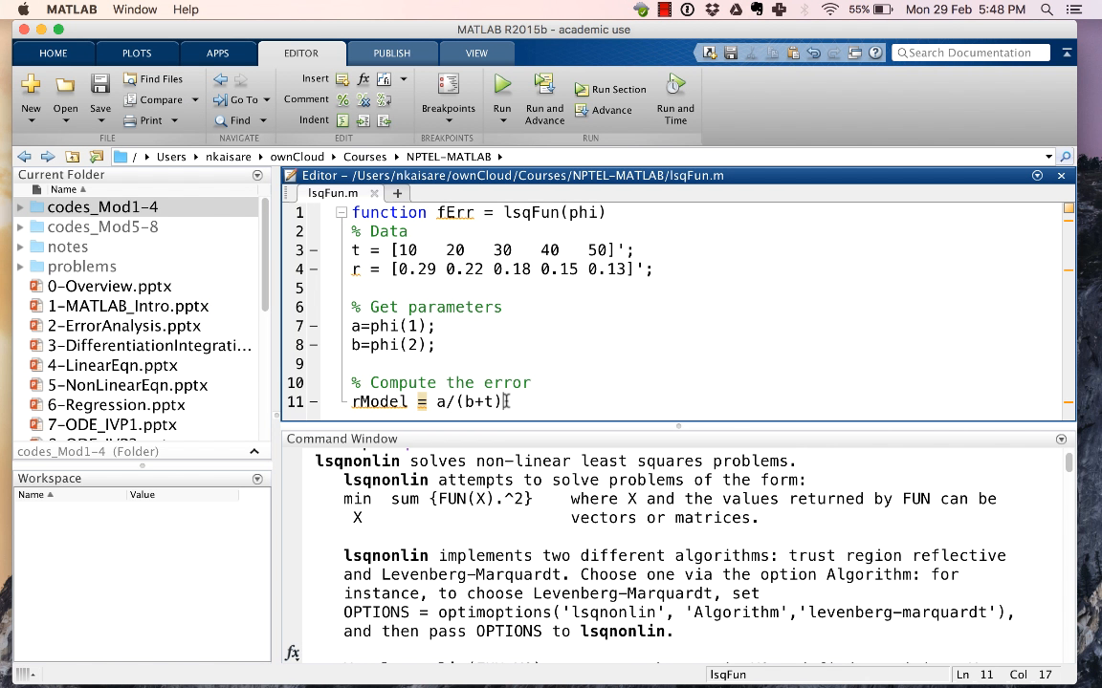
pyautogui.click(441, 402)
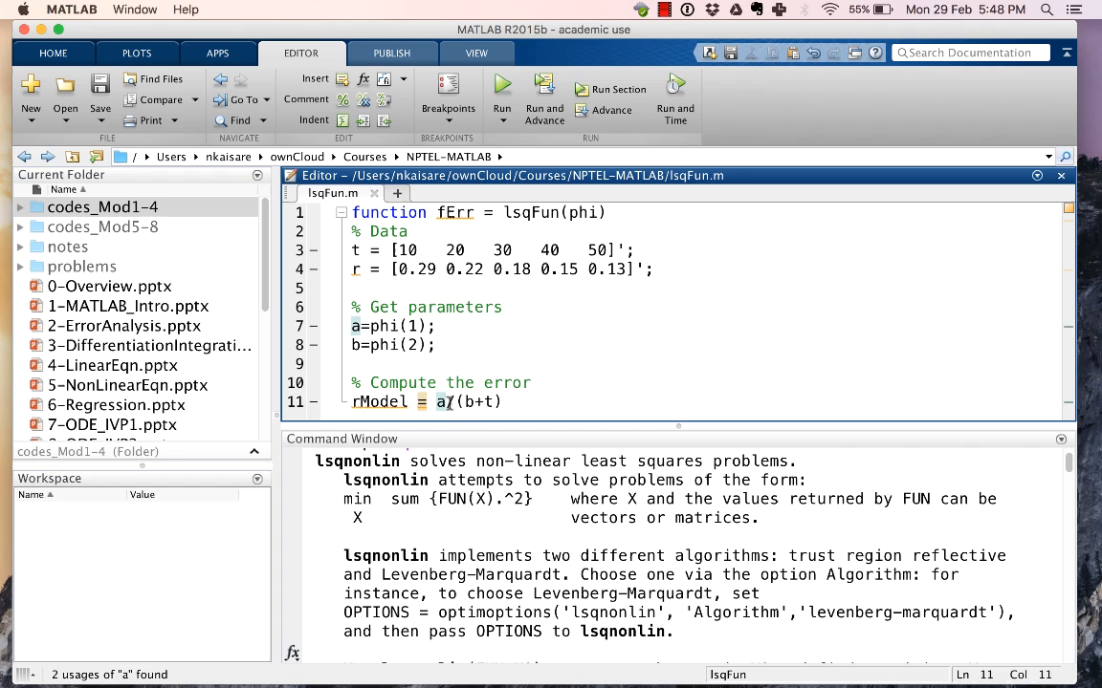
pyautogui.write('/')
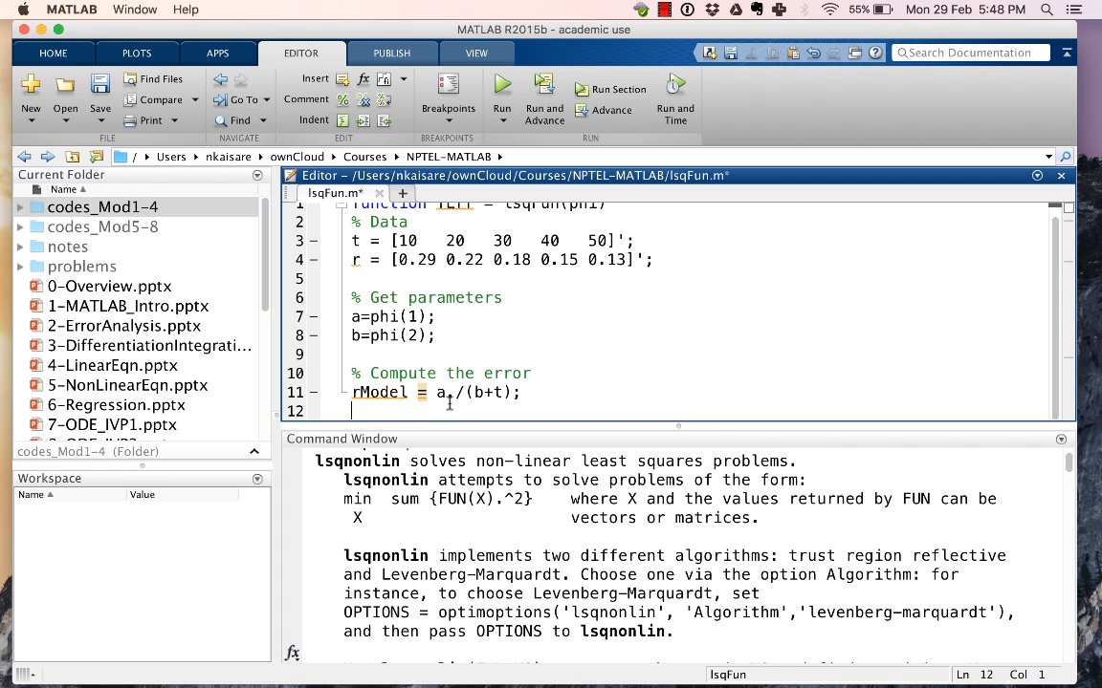
# Step: Add fErr = r-rModel; so the function returns the residuals
pyautogui.write('fErr')
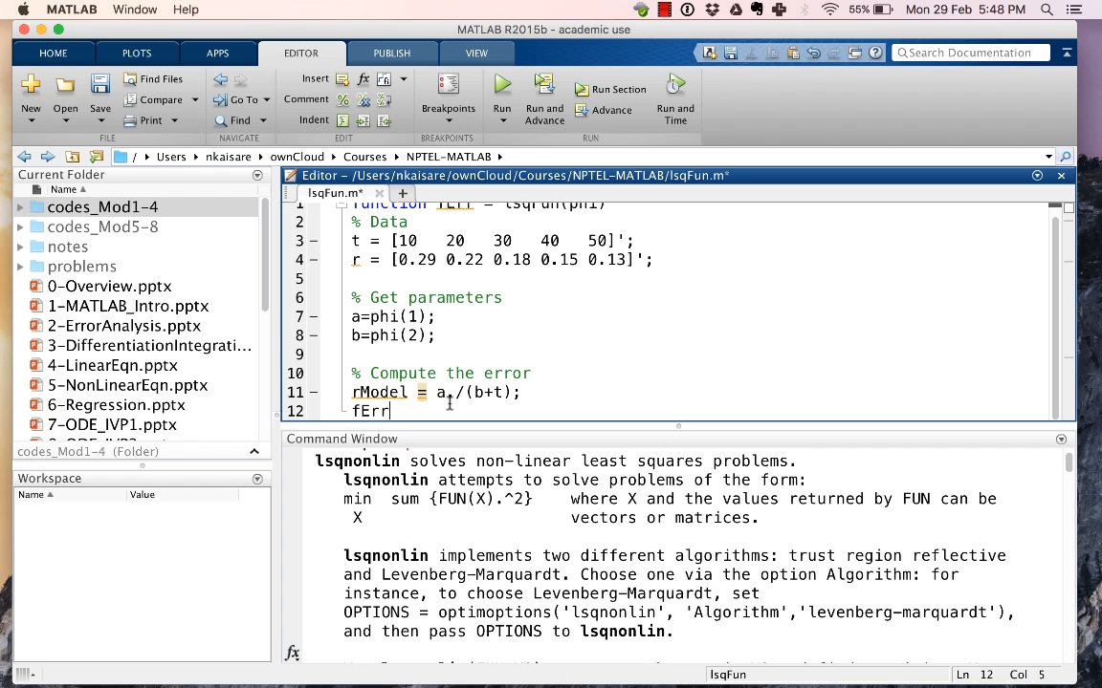
pyautogui.write('=')
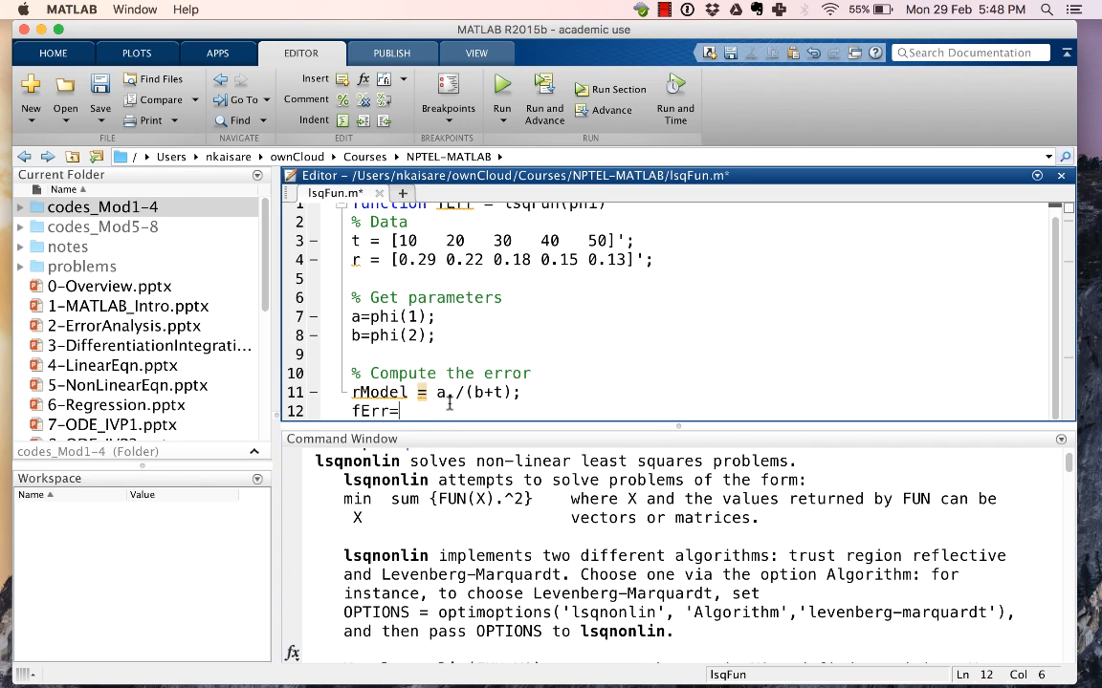
pyautogui.write('r')
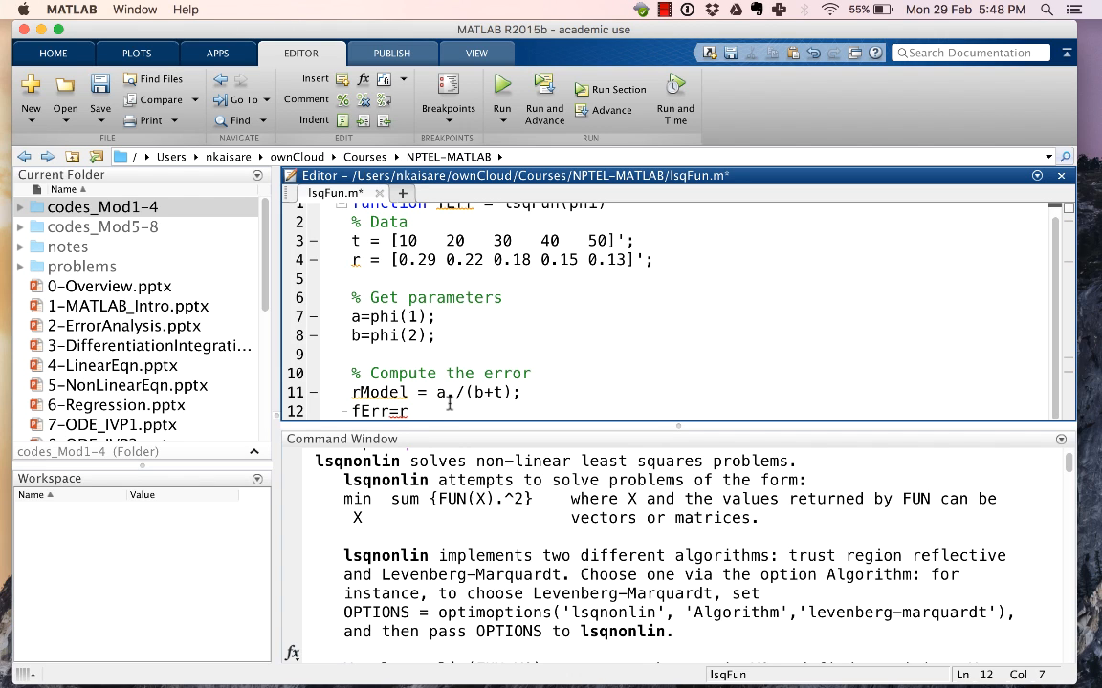
pyautogui.write('-rModel')
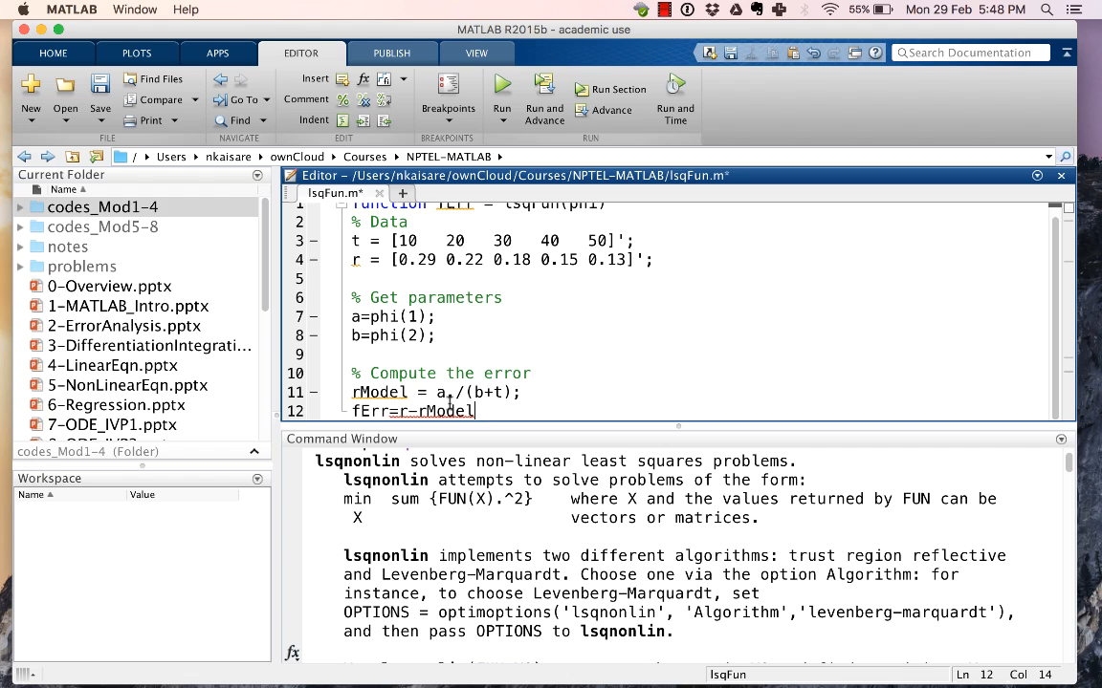
pyautogui.write(';')
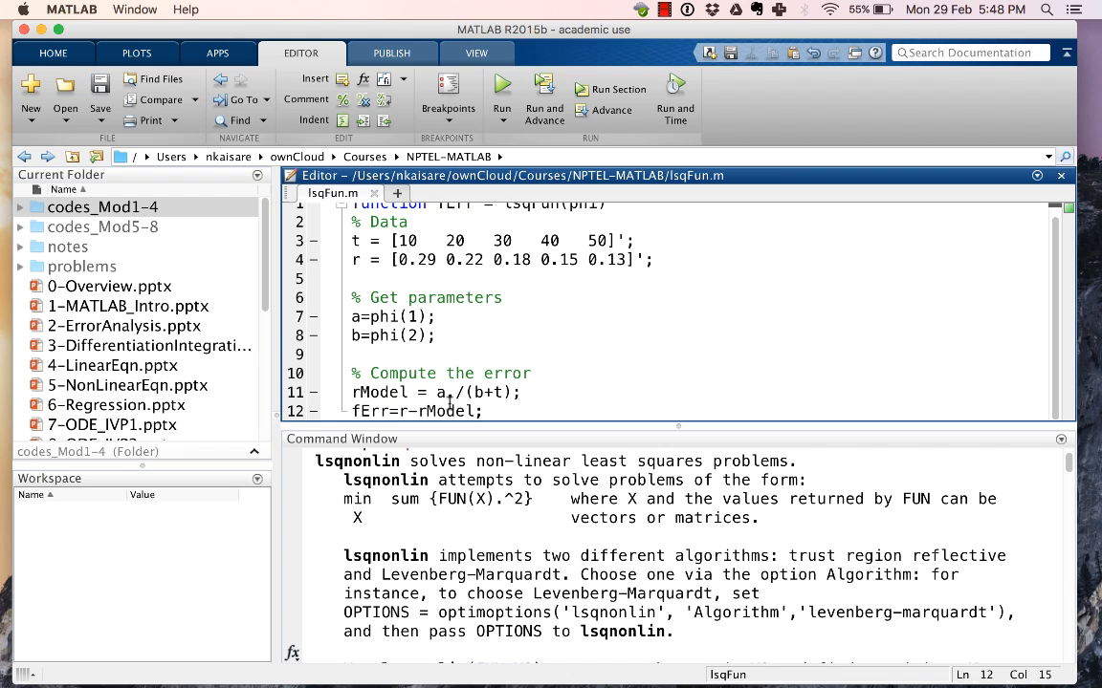
# Step: Enter edit regressionSolving in the Command Window to request a new script
pyautogui.scroll(3)
pyautogui.write('edit')
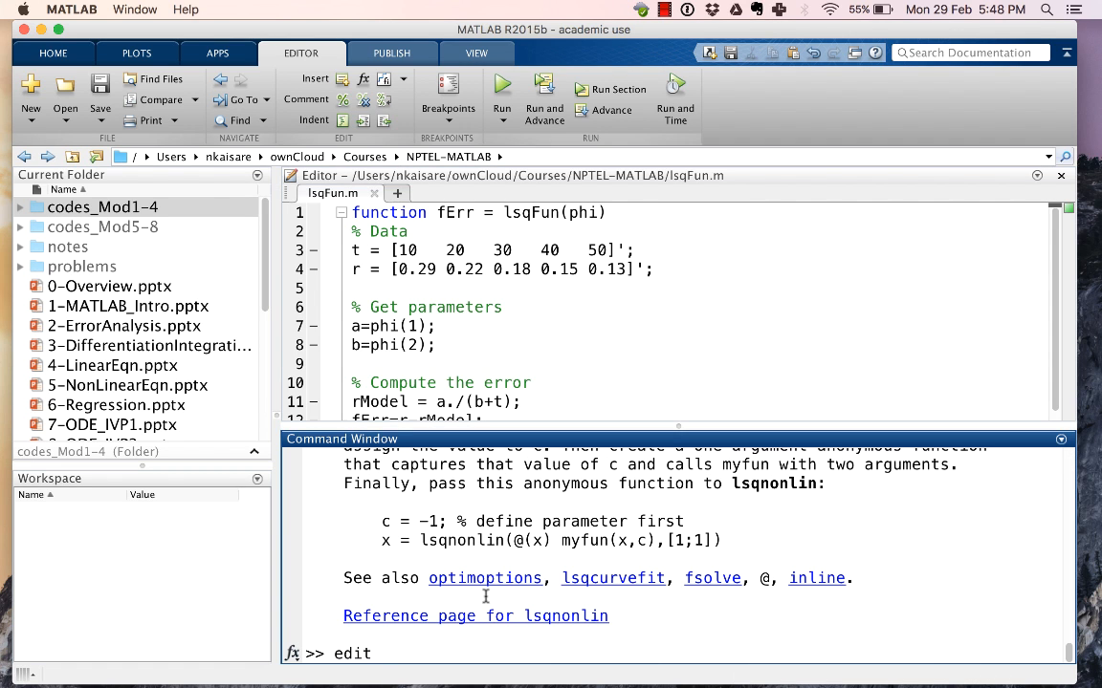
pyautogui.write('regress')
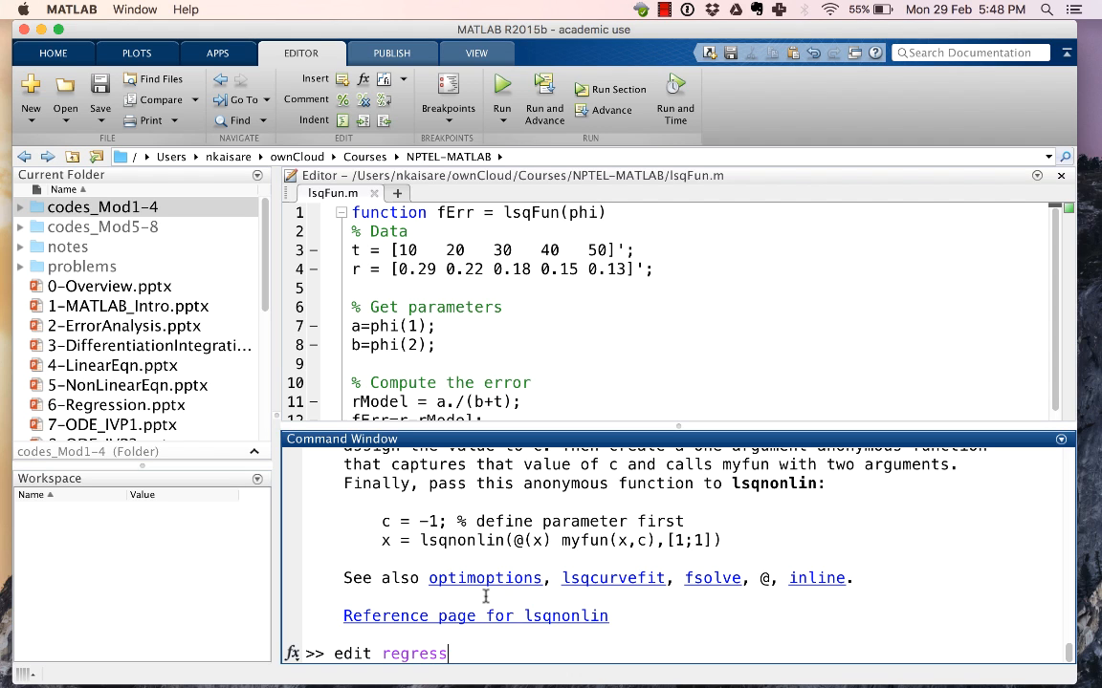
pyautogui.write('Solving')
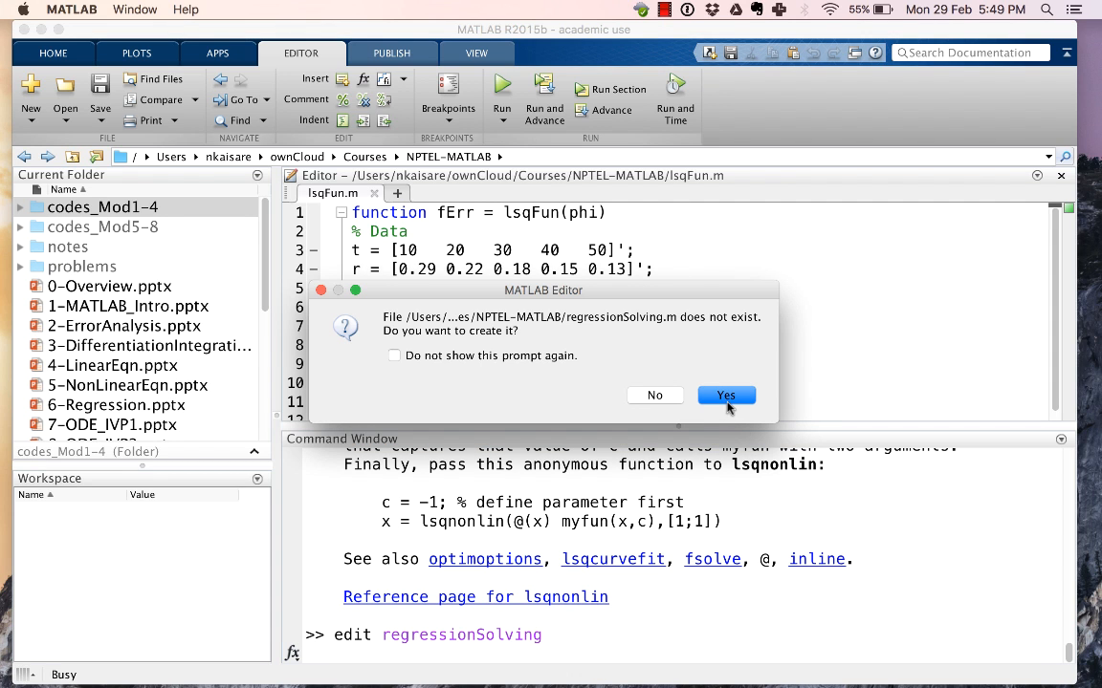
# Step: Create regressionSolving.m with the comment '% For solving using lsqnonlin', glancing back at lsqFun.m
pyautogui.click(725, 395)
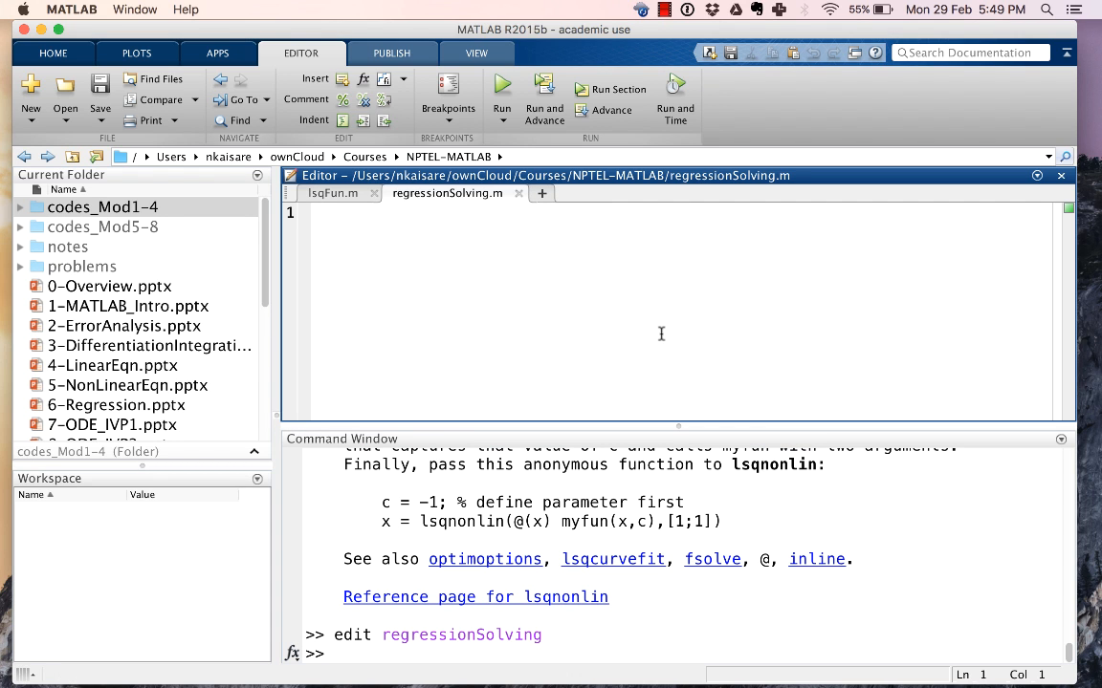
pyautogui.write('%')
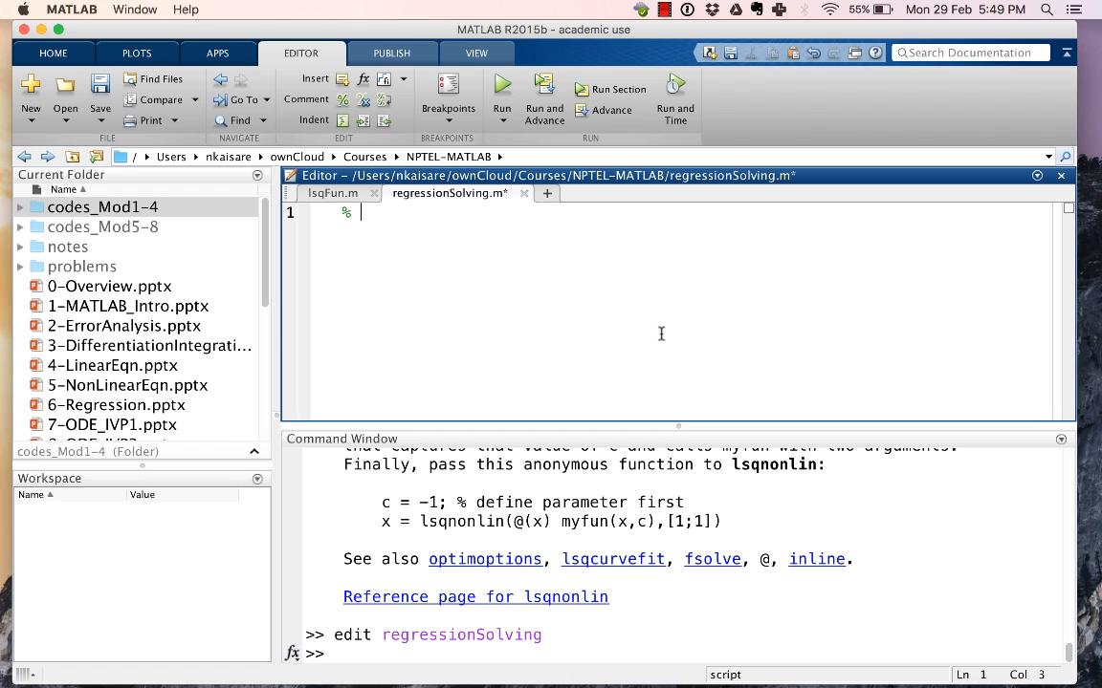
pyautogui.write('For solv')
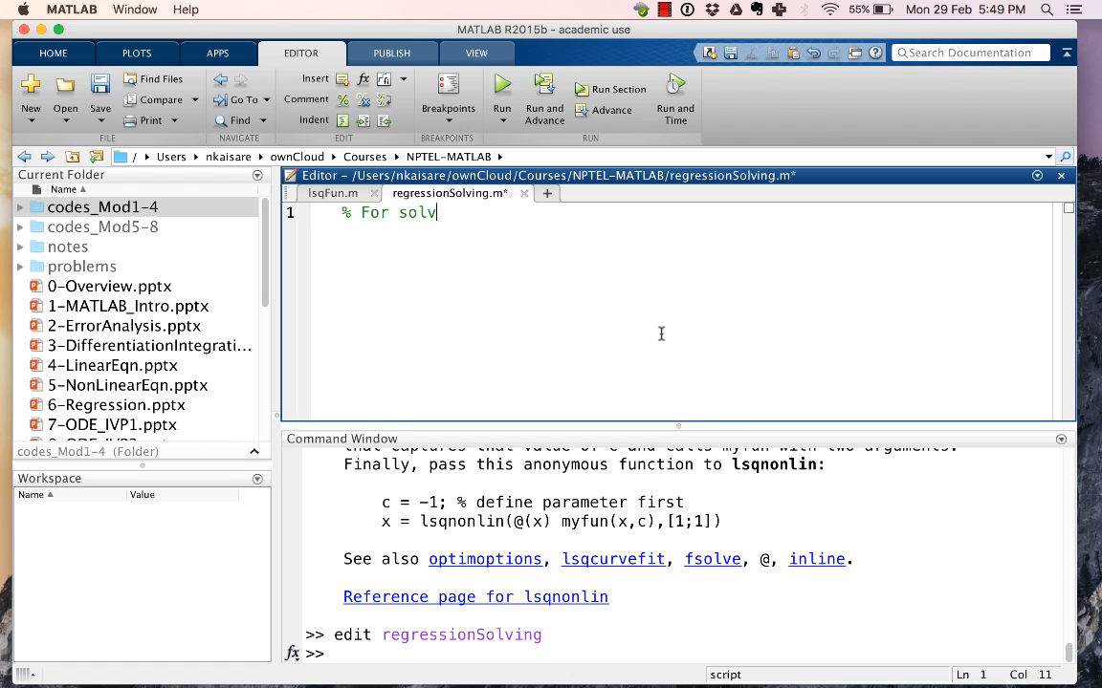
pyautogui.write('ing')
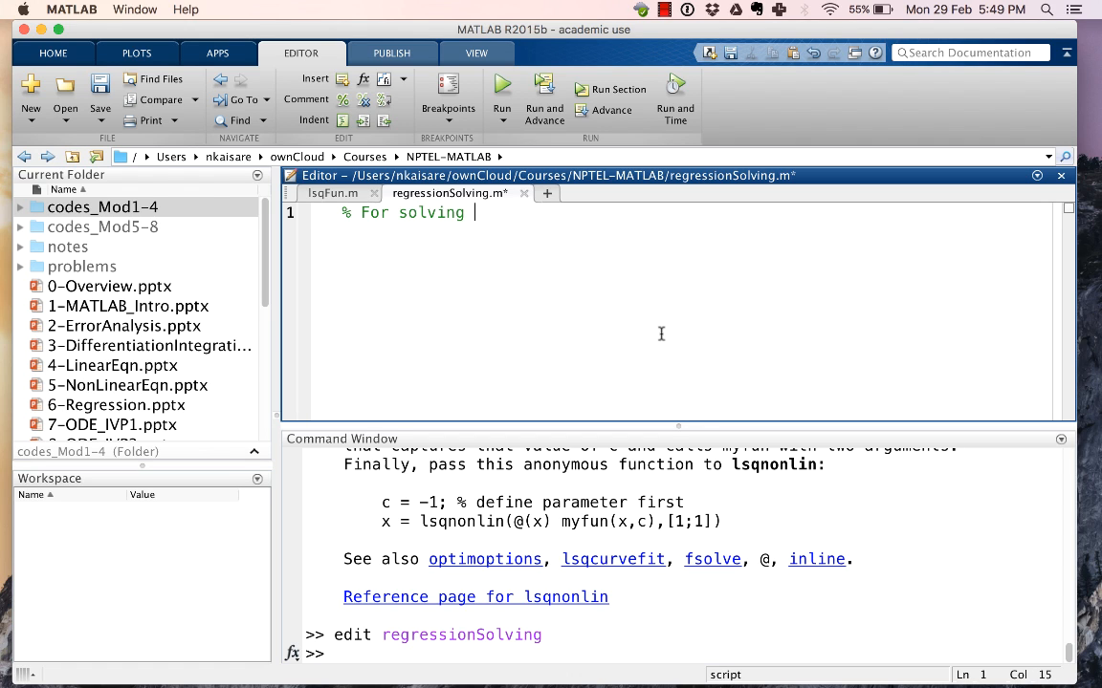
pyautogui.write('using ls')
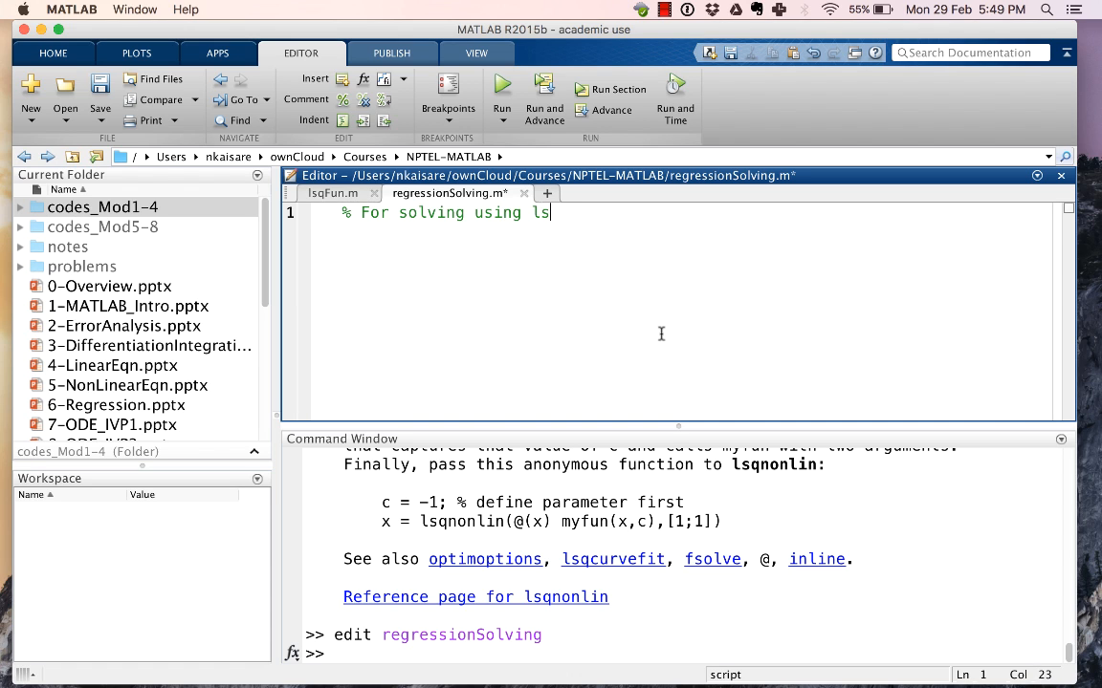
pyautogui.write('qnonlin')
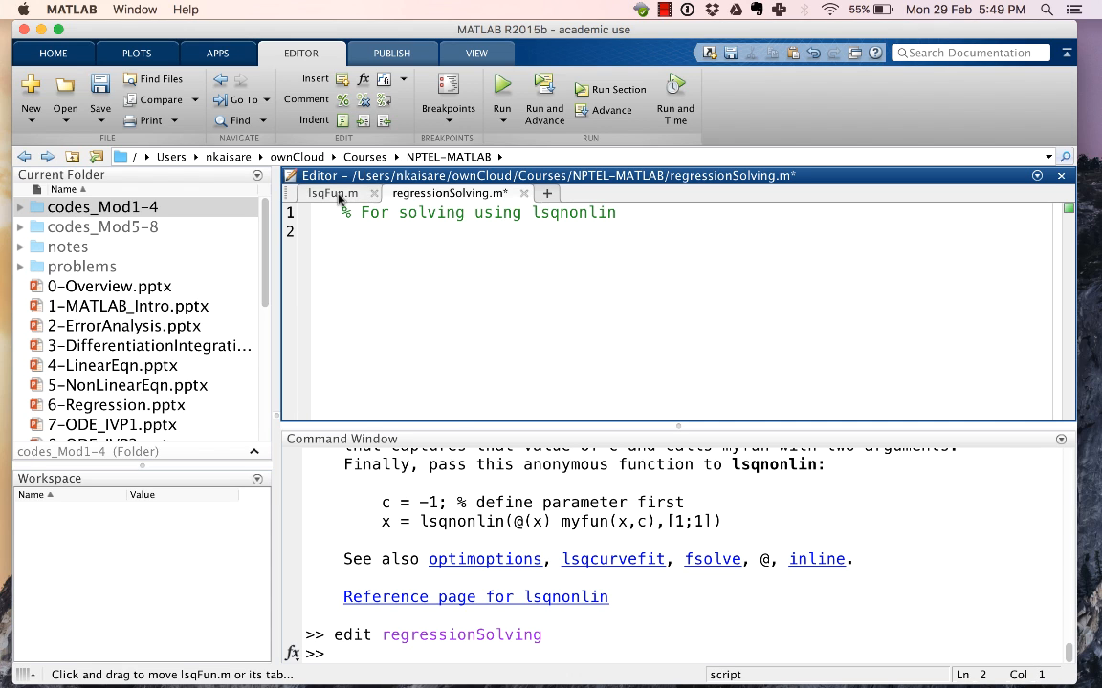
pyautogui.click(332, 193)
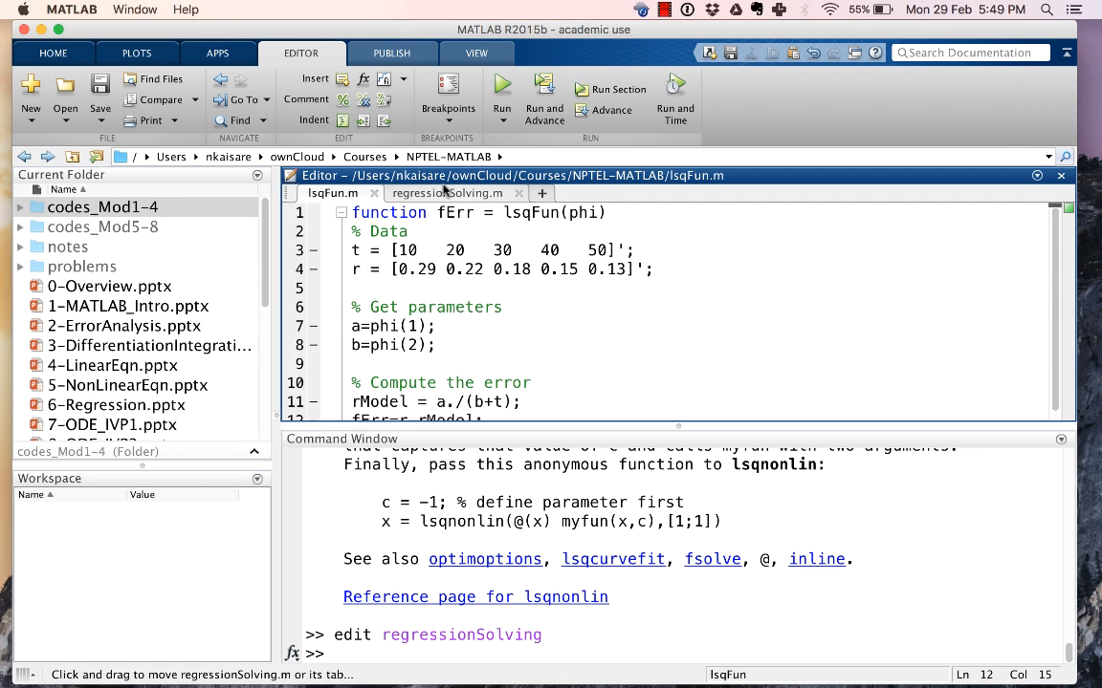
pyautogui.moveTo(446, 193)
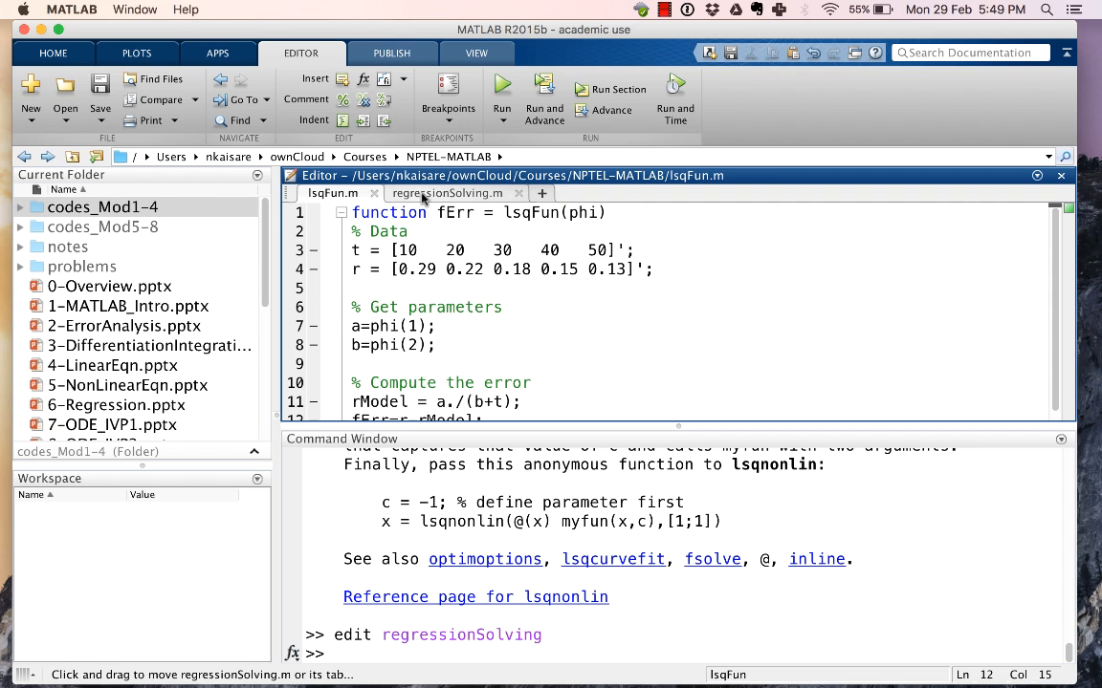
pyautogui.click(448, 193)
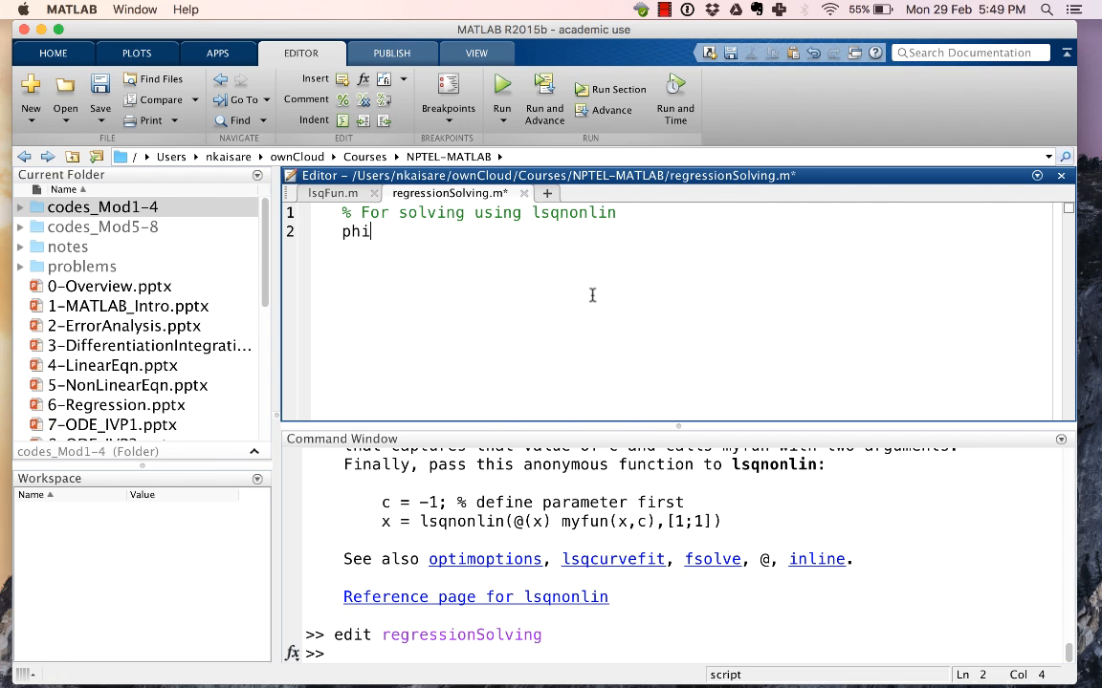
# Step: Set phi0 = [10; 10]; and begin the phi = lsqnonlin( call
pyautogui.write('0 =')
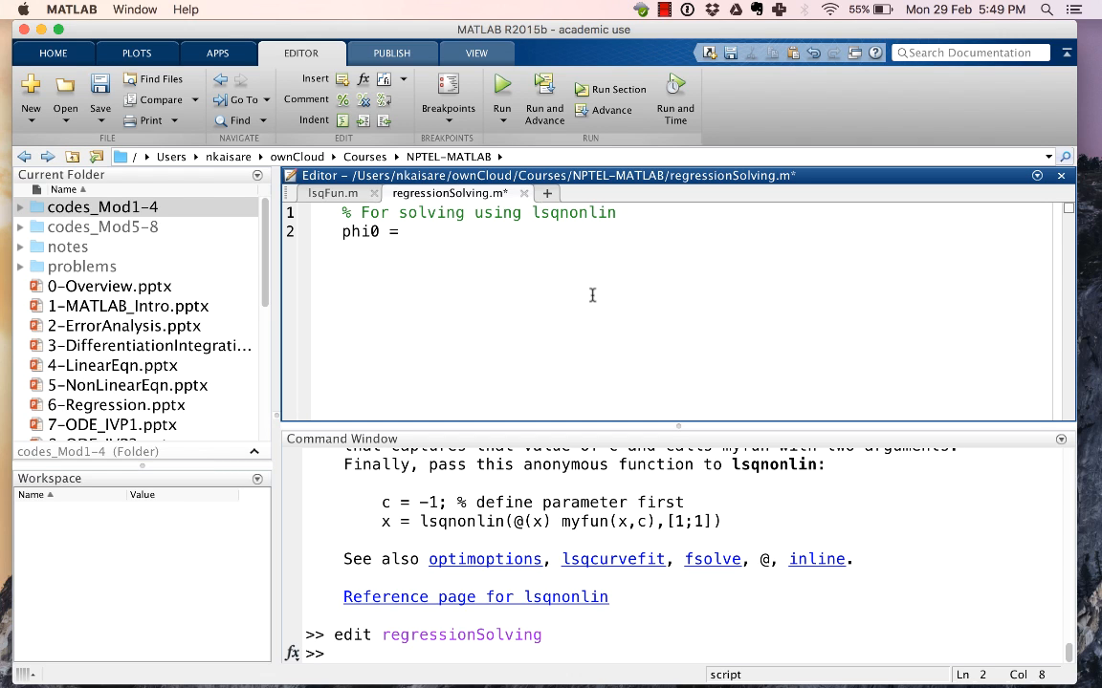
pyautogui.write('[10; 1')
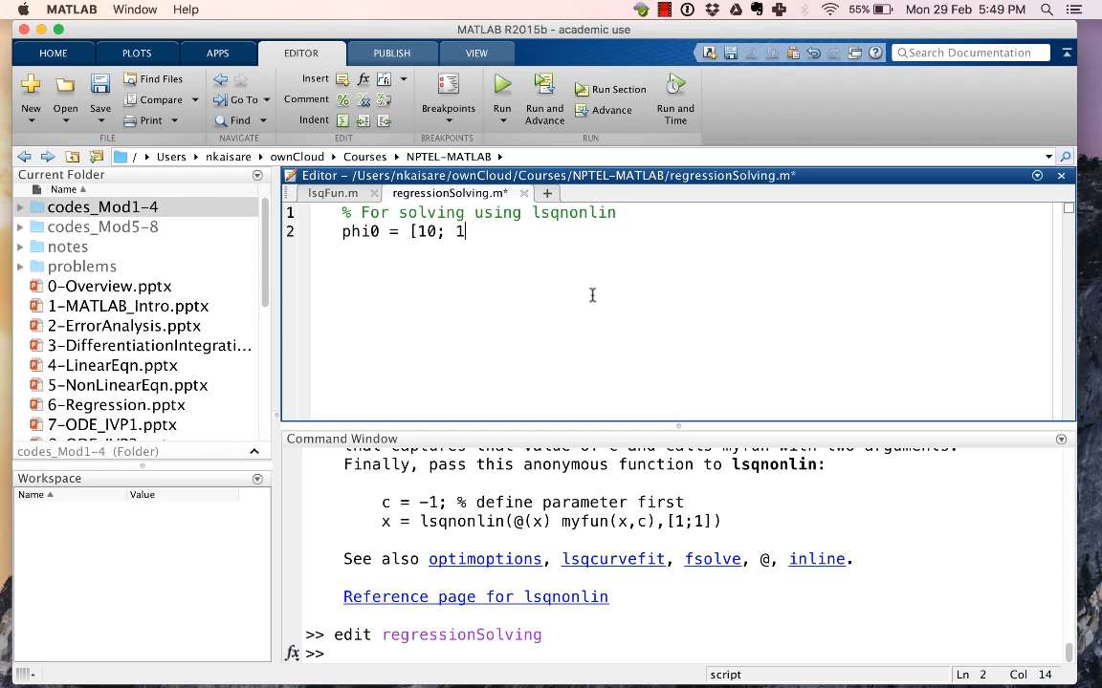
pyautogui.write('0];')
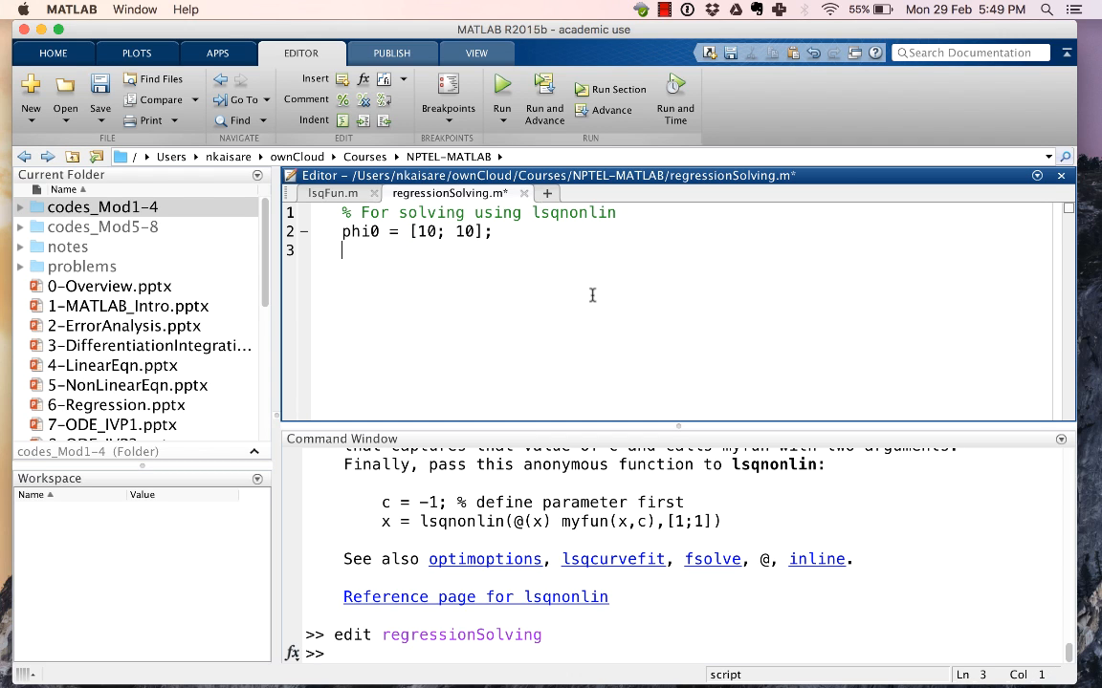
pyautogui.write('phi =')
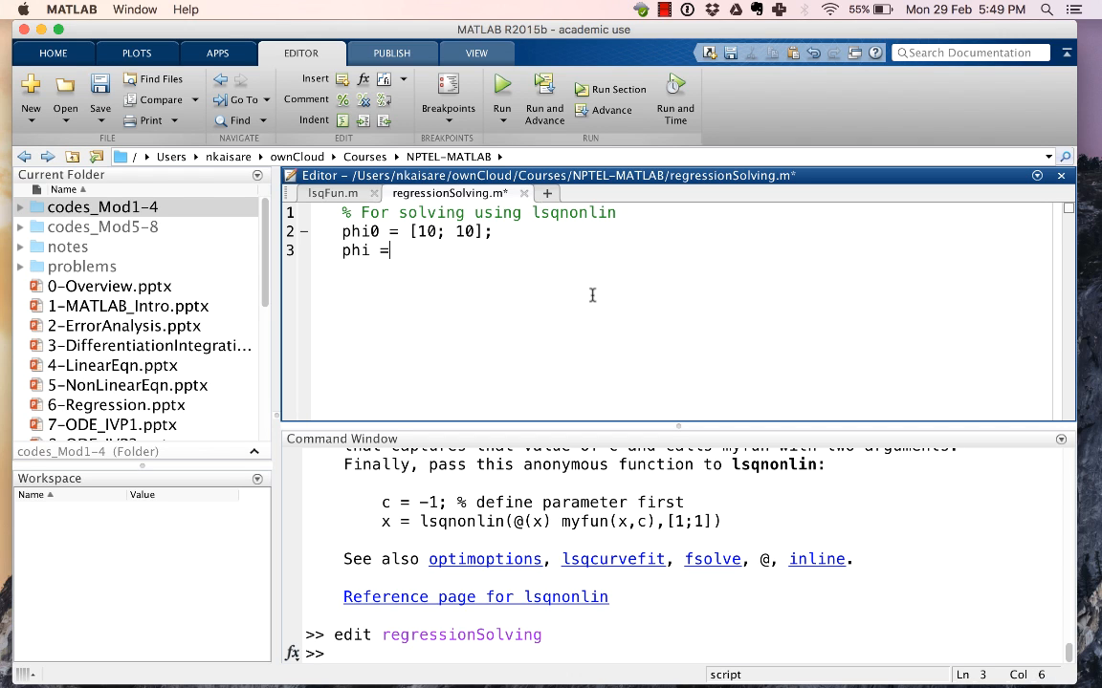
pyautogui.write('l')
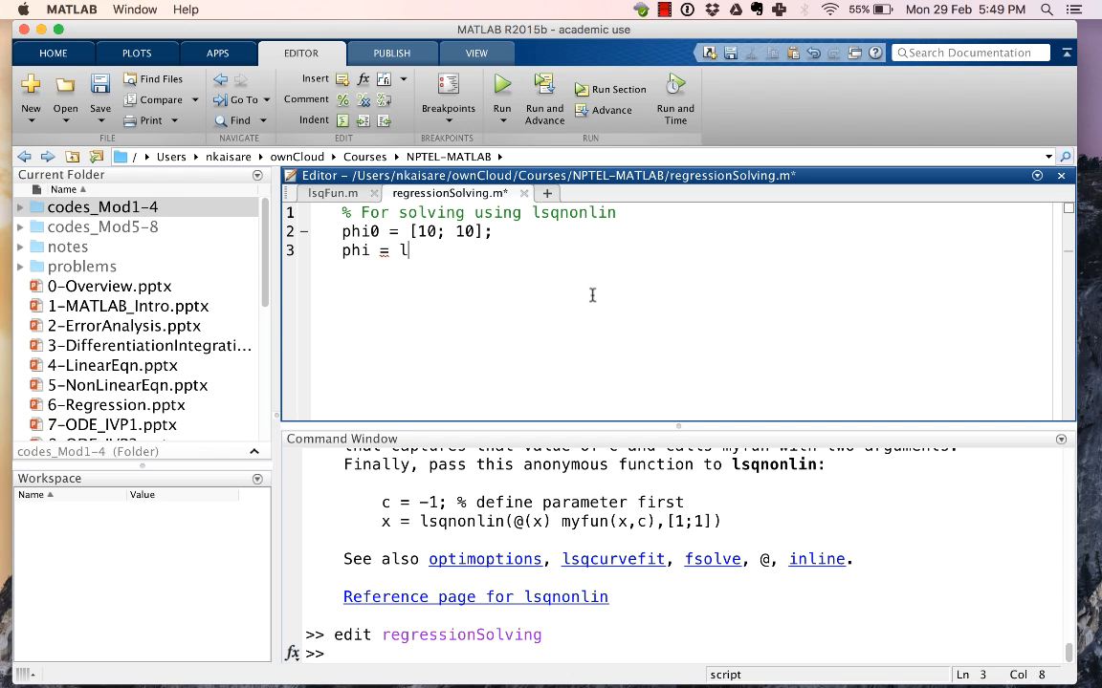
pyautogui.write('sqnonlin')
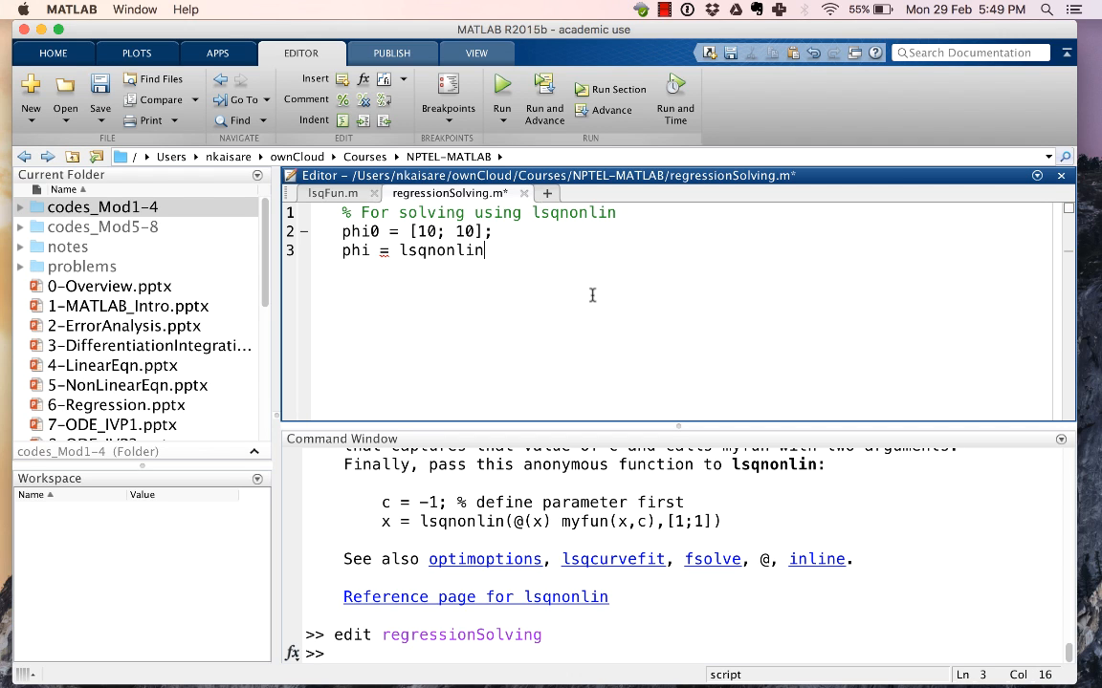
pyautogui.write('(')
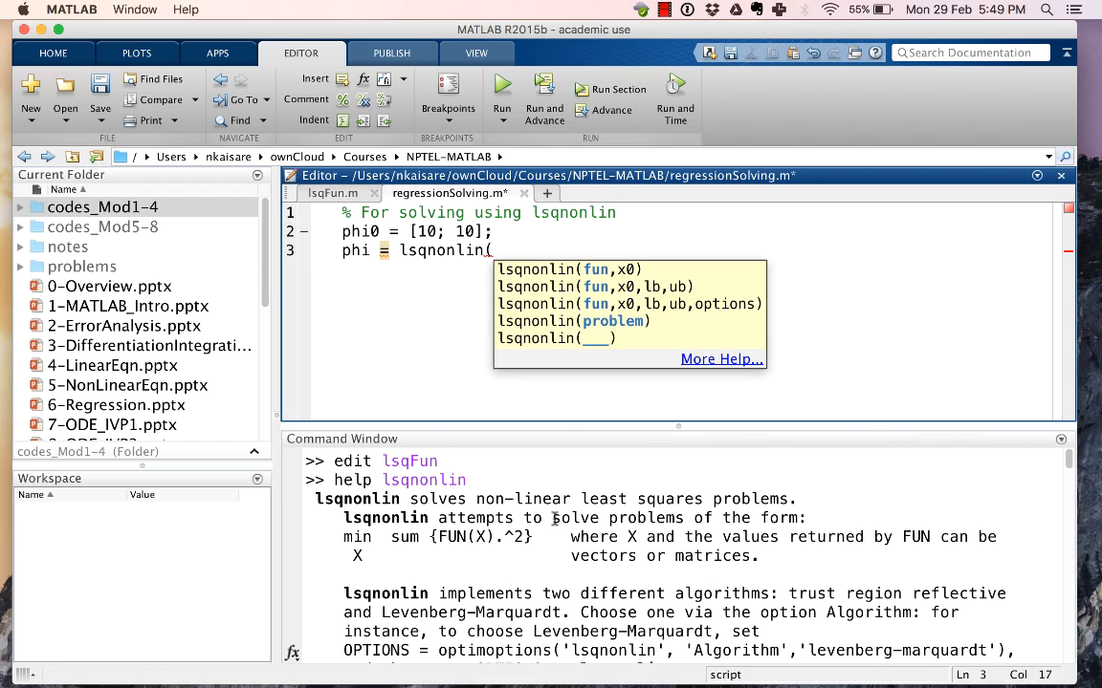
# Step: Pass @(p) lsqFun(p) and phi0 as the lsqnonlin arguments
pyautogui.scroll(-3)
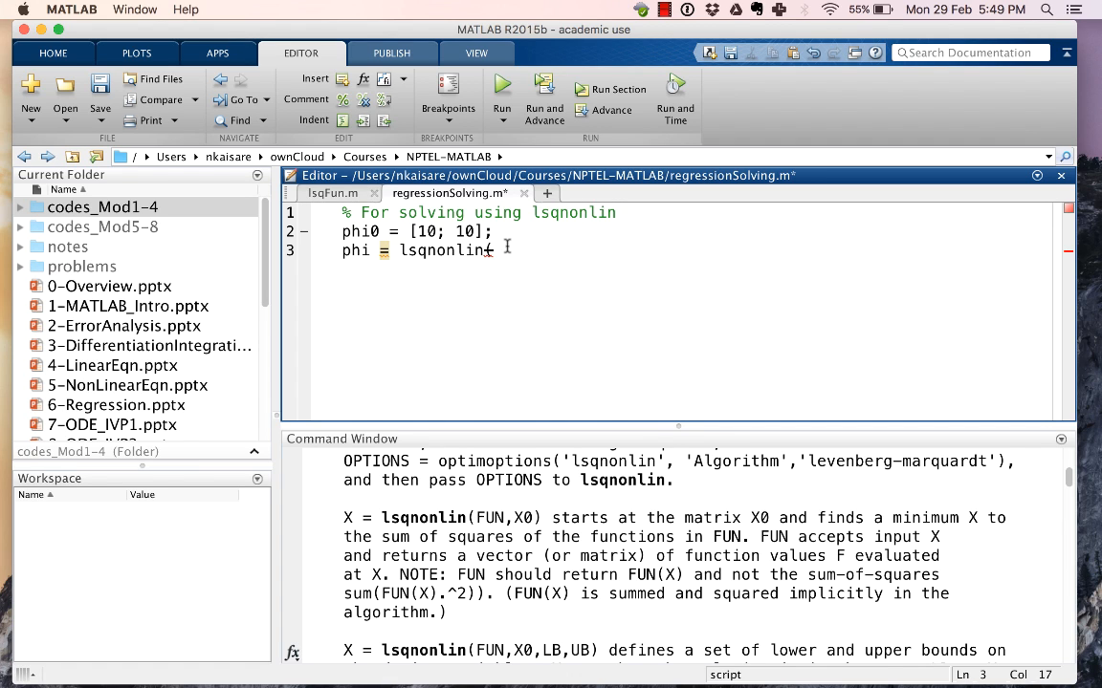
pyautogui.write('(@l')
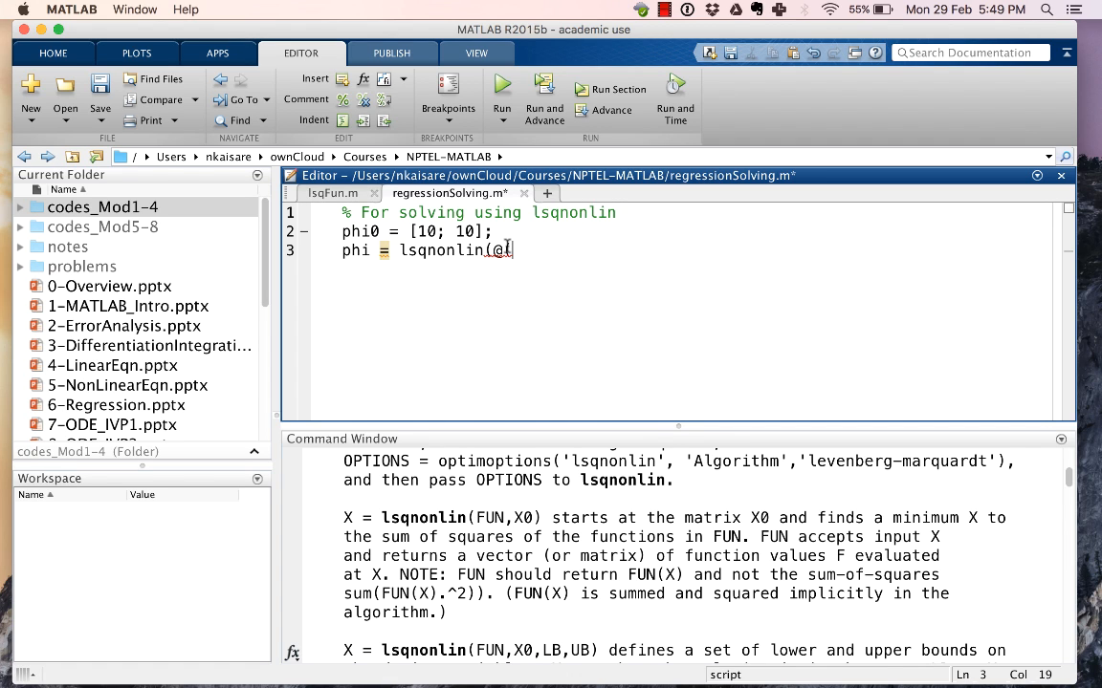
pyautogui.write('p)')
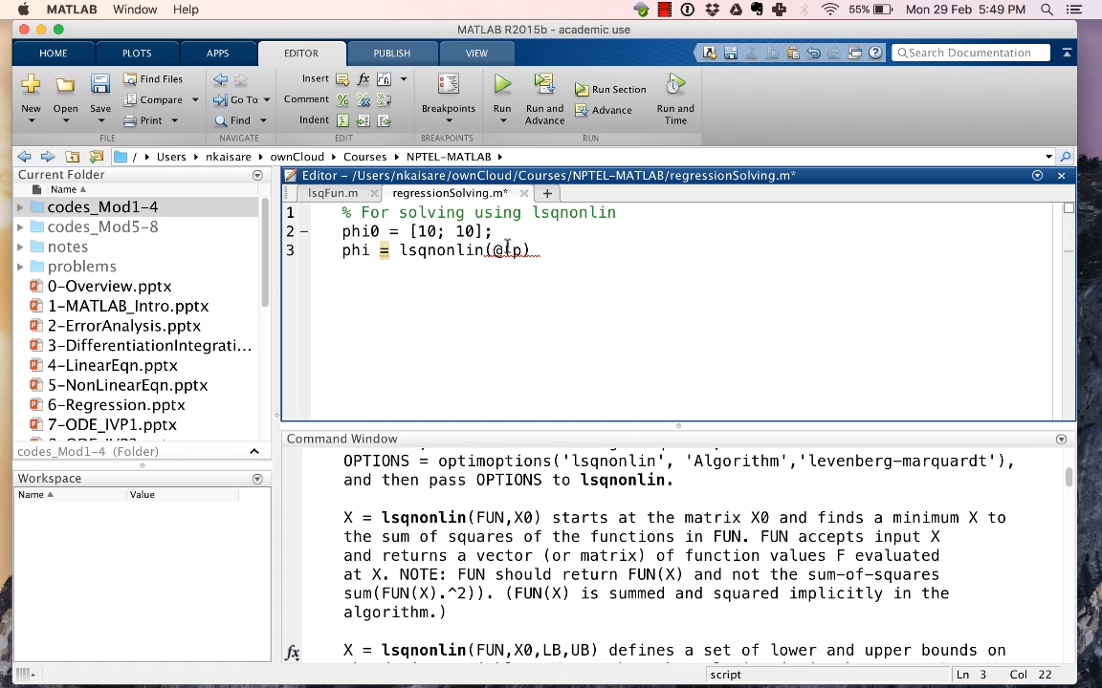
pyautogui.write('ls')
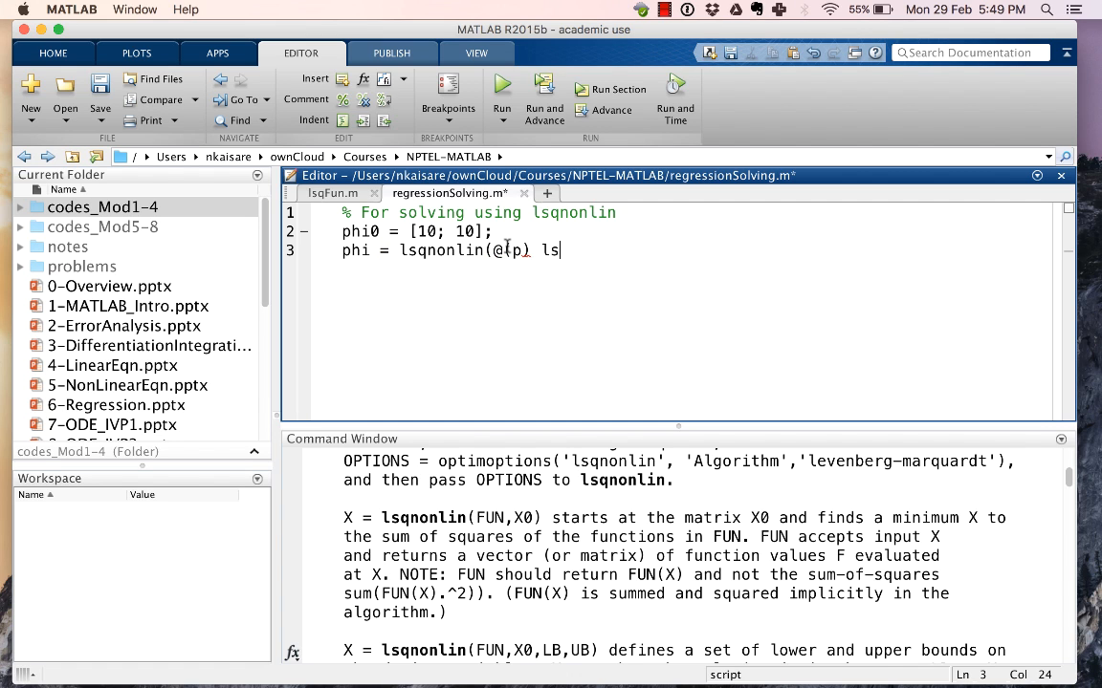
pyautogui.write('qFun(')
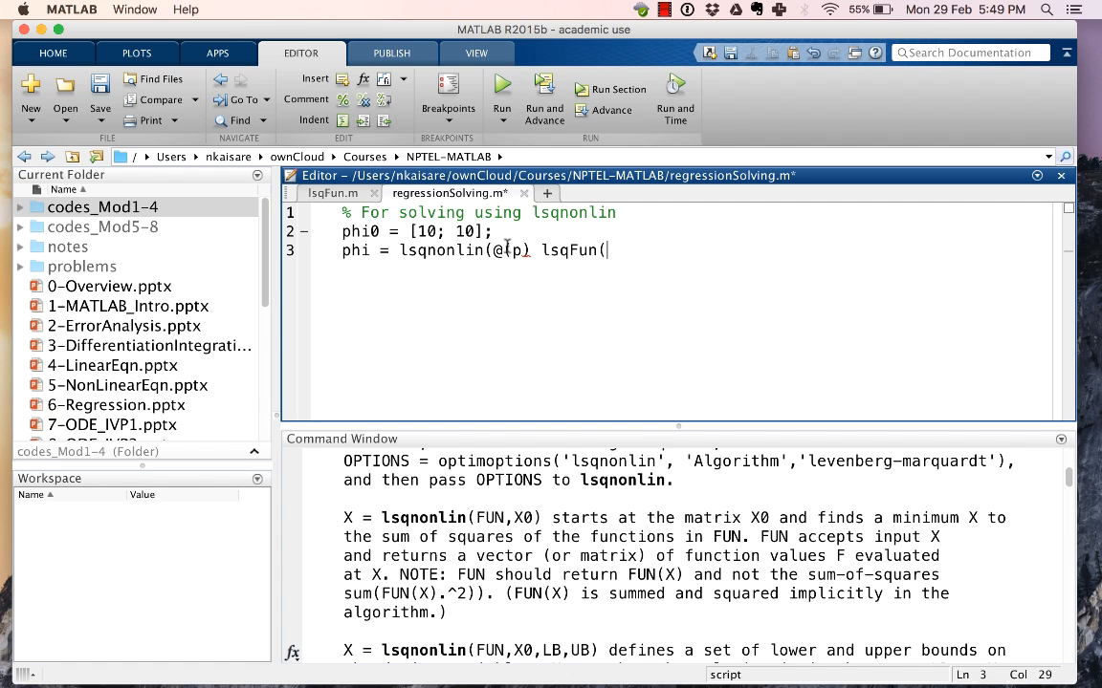
pyautogui.write('p),')
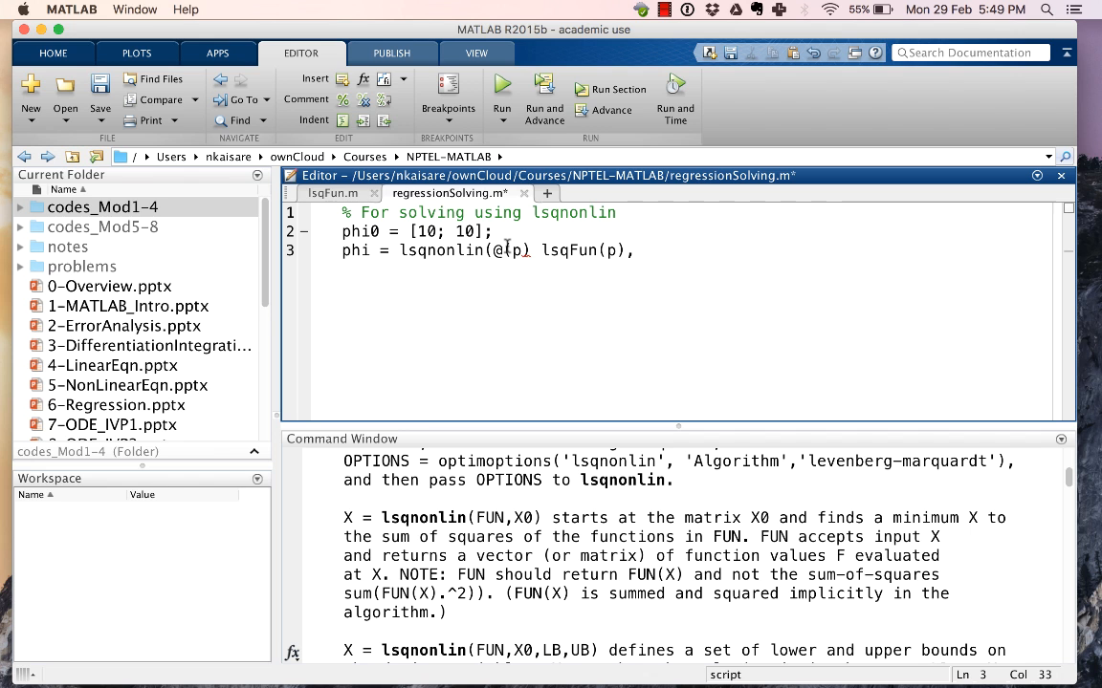
pyautogui.write('phi0);')
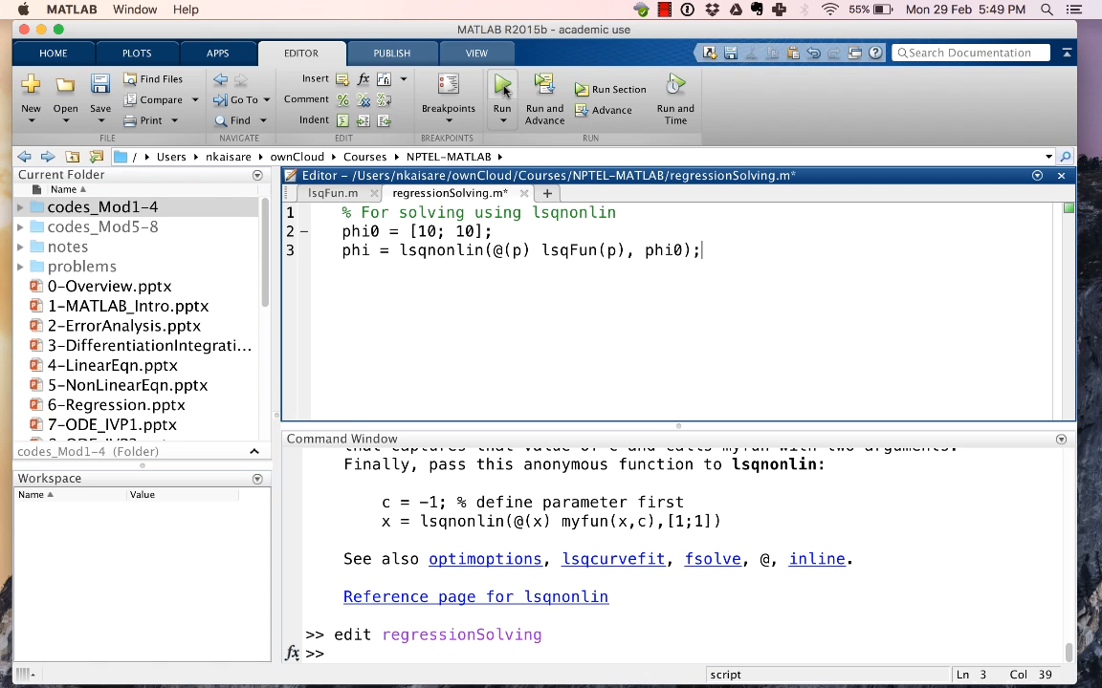
# Step: Run the script, display phi = [9.3824; 22.3985], and start a new comment line
pyautogui.click(501, 88)
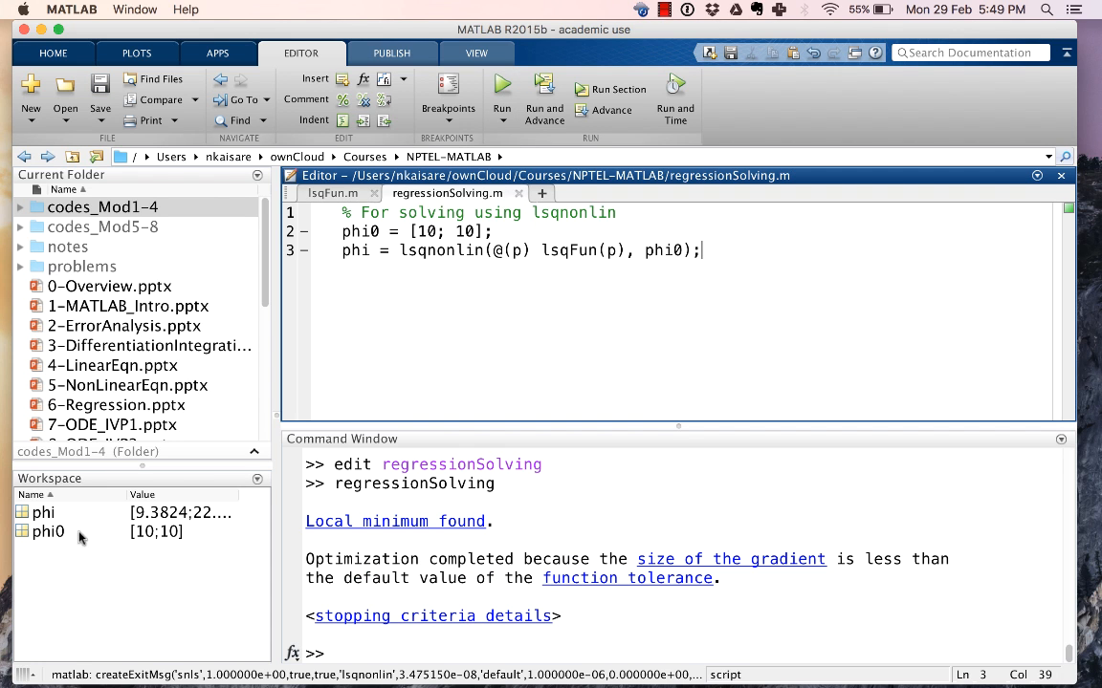
pyautogui.write('phi')
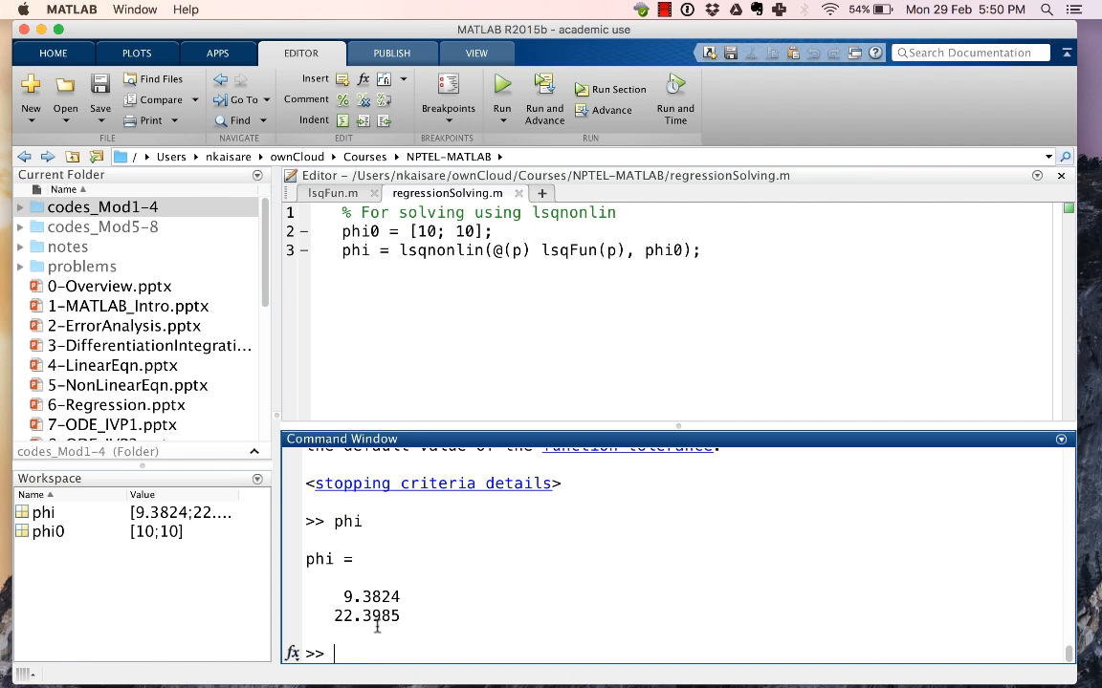
pyautogui.write('%')
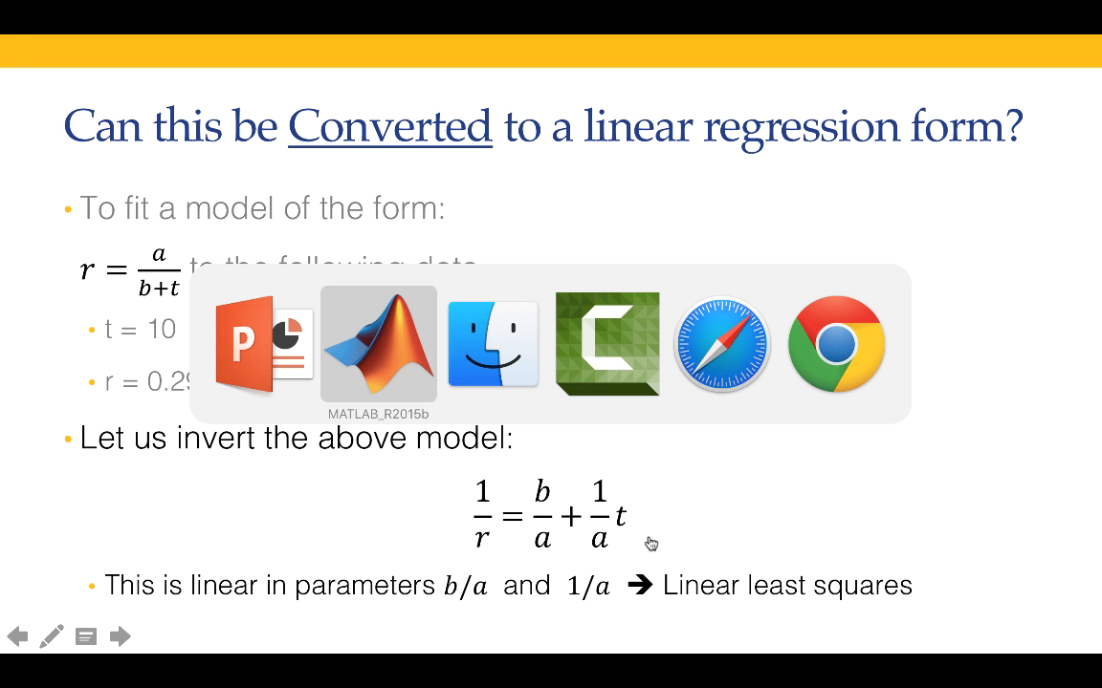
pyautogui.click(377, 344)
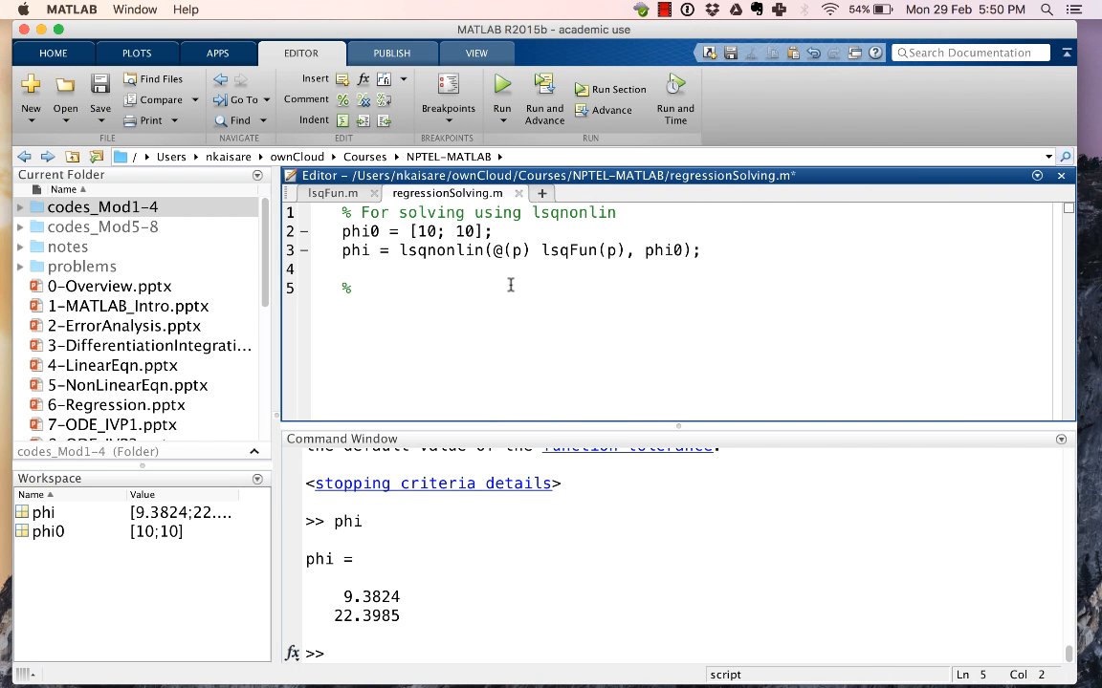
# Step: Add a Linear least squares section with y = 1./r and x = t
pyautogui.write('Line')
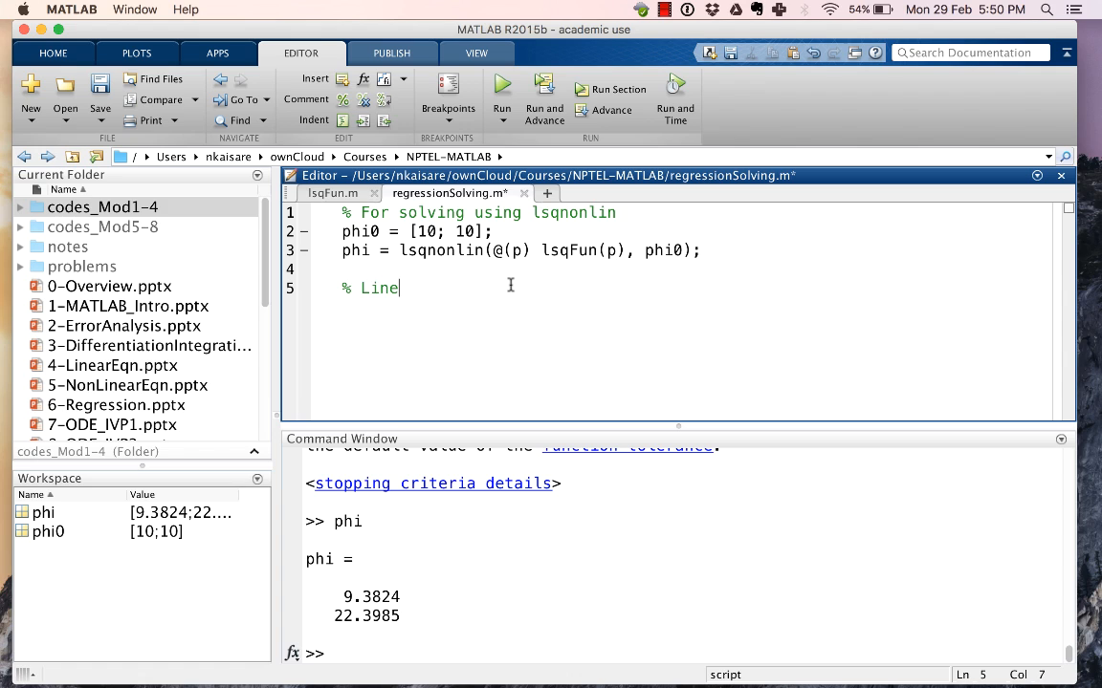
pyautogui.write('ar least s')
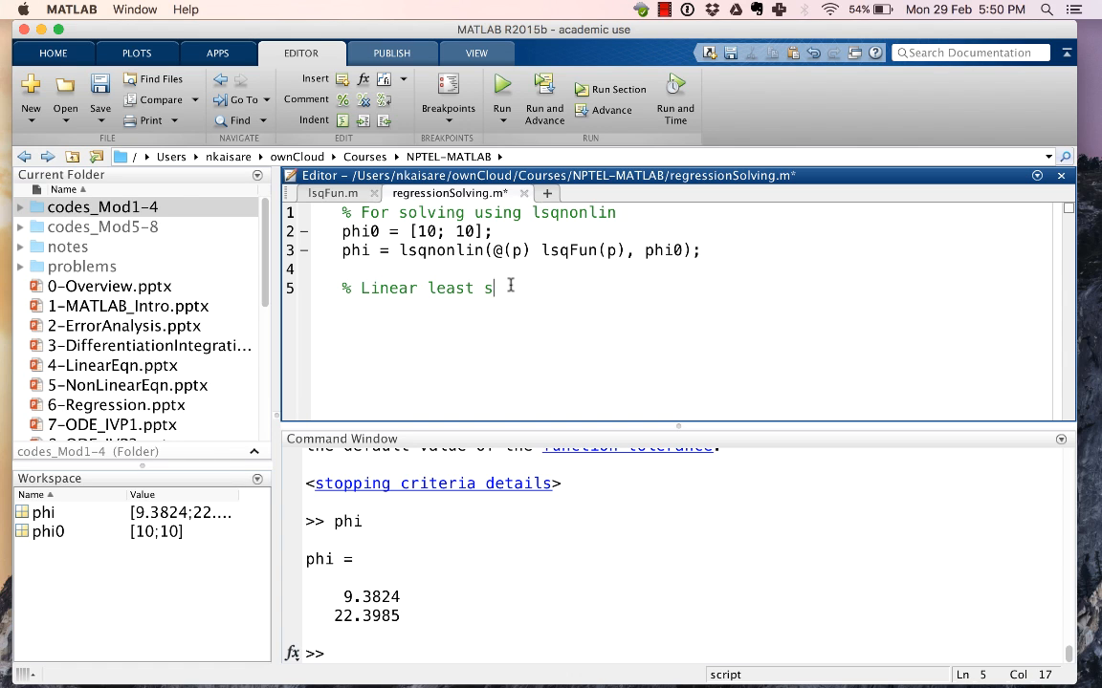
pyautogui.write('quares')
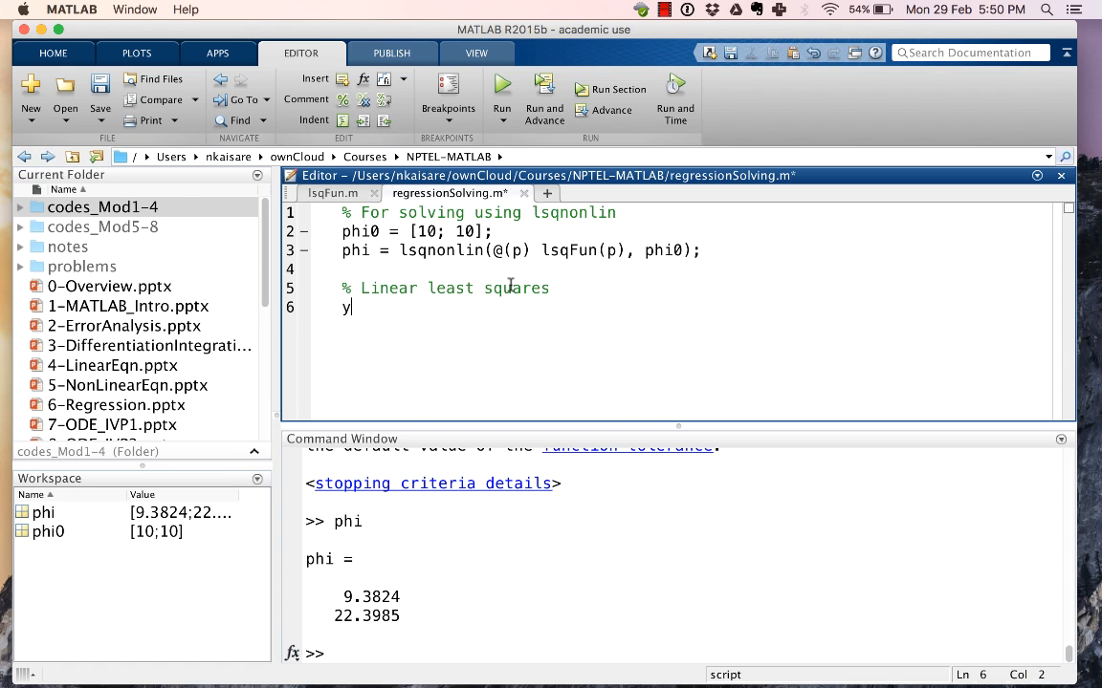
pyautogui.write('= 1./r;')
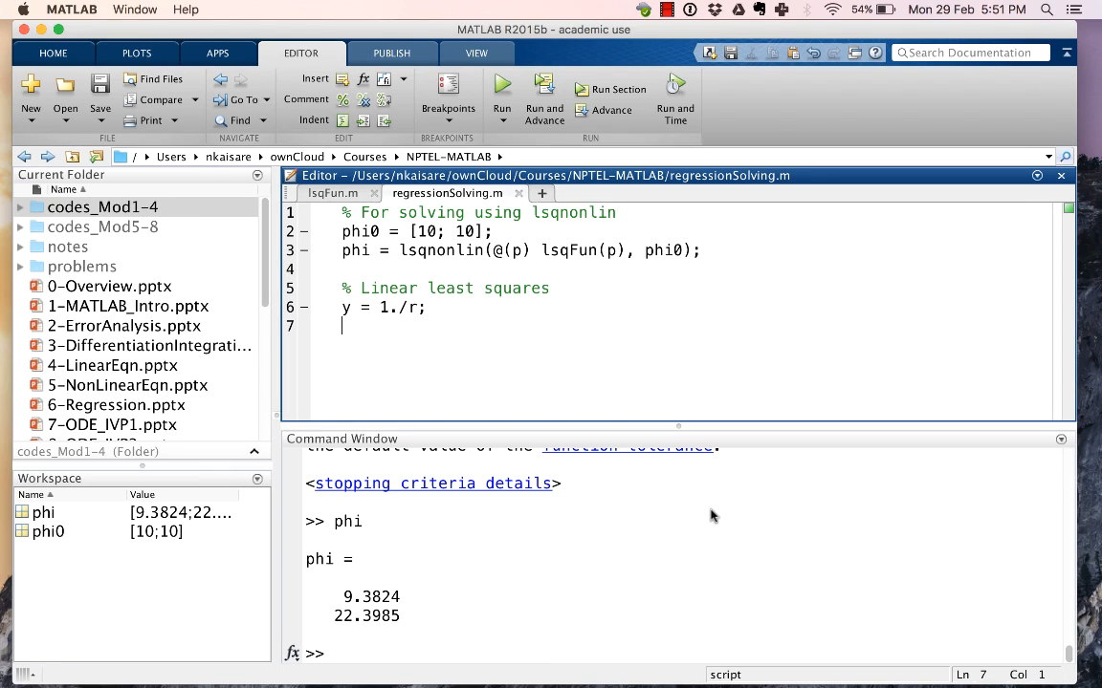
pyautogui.write('x = t;')
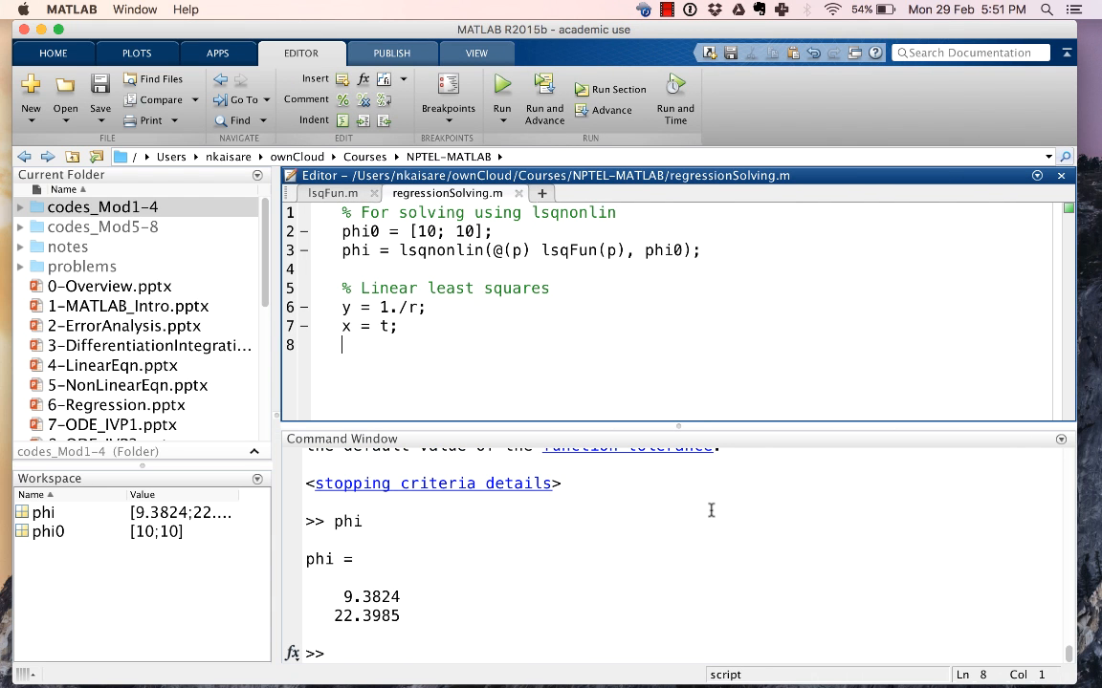
# Step: Comment the linear model y = a0*1 + a1*x
pyautogui.write('%')
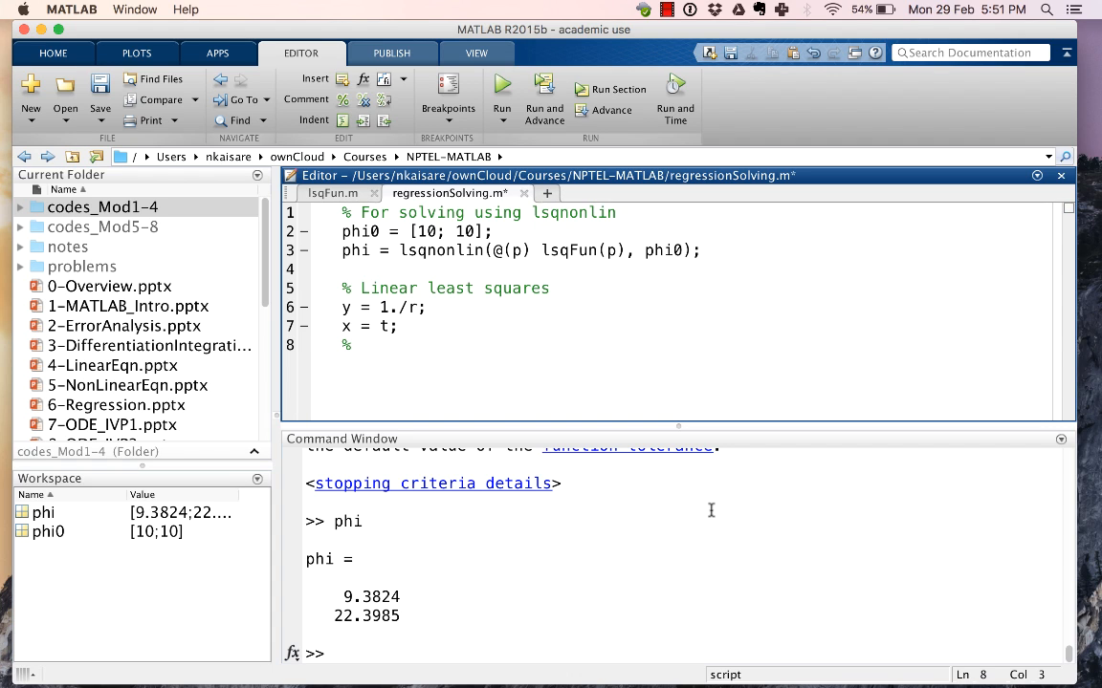
pyautogui.write('y = a')
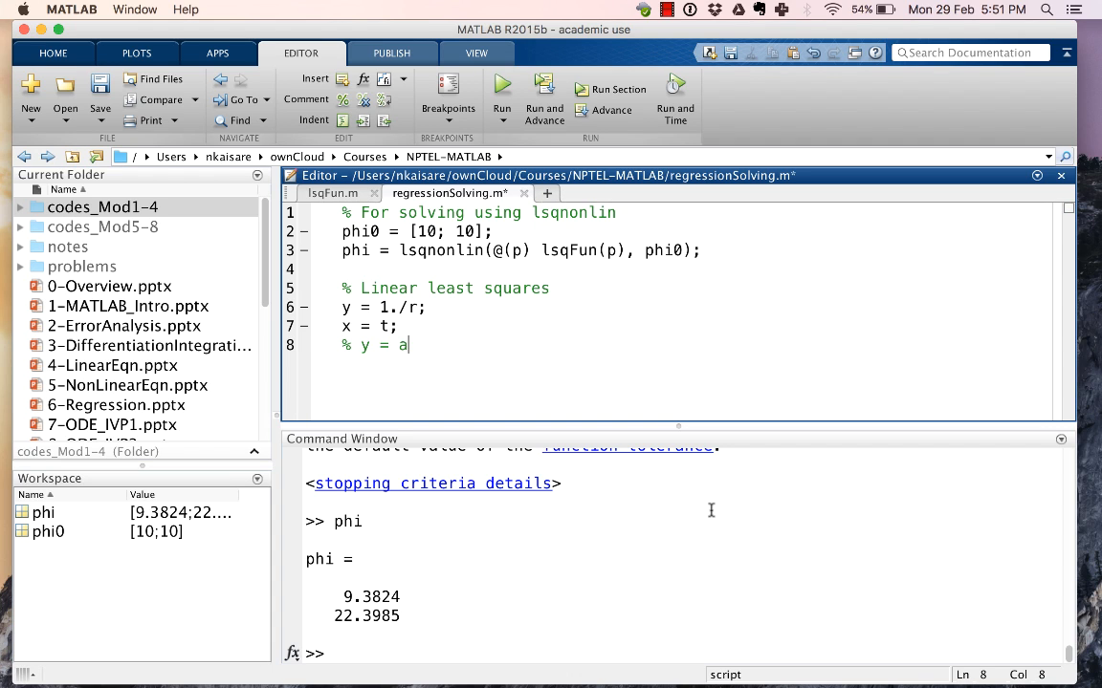
pyautogui.write('0*1')
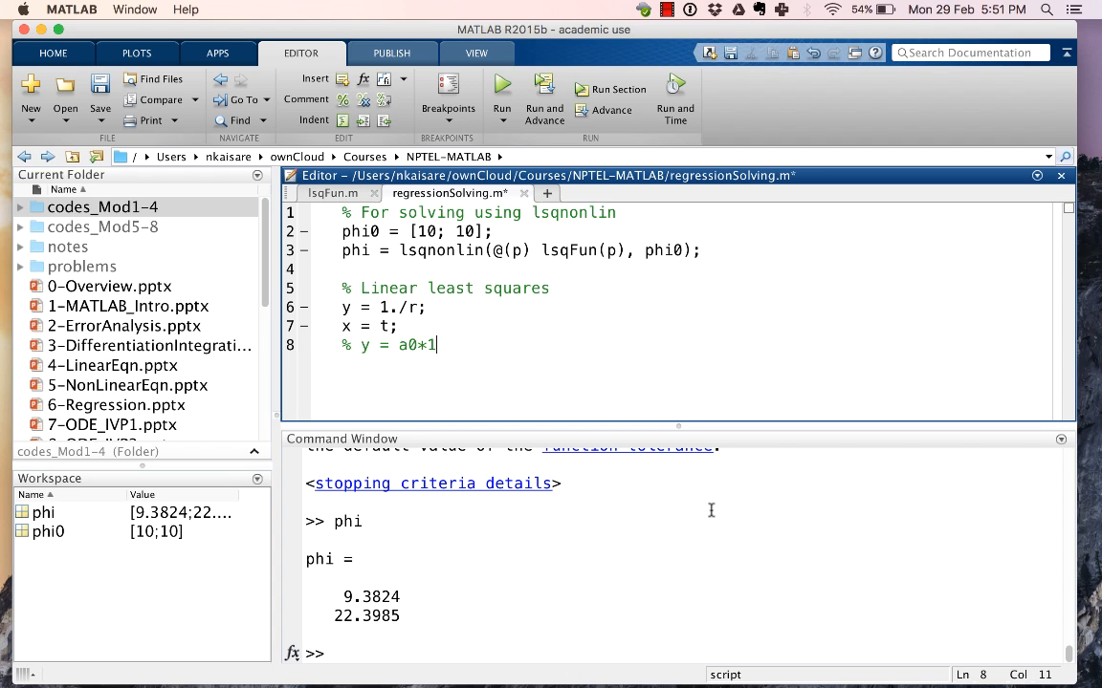
pyautogui.write('+a1')
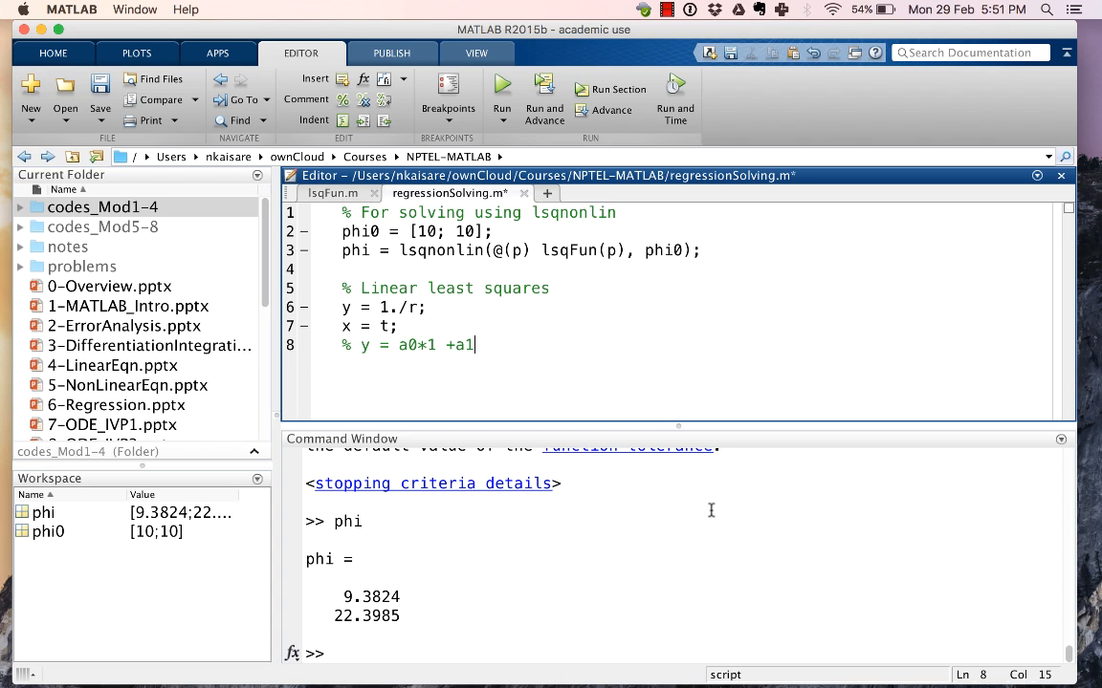
pyautogui.write('*x')
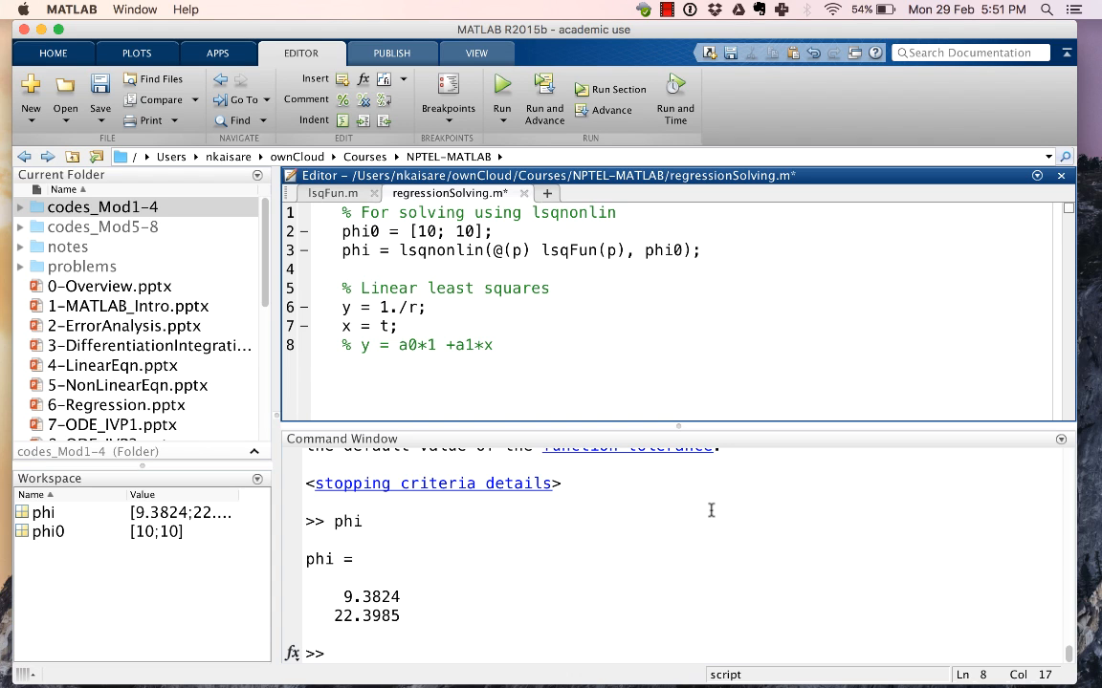
pyautogui.write('%')
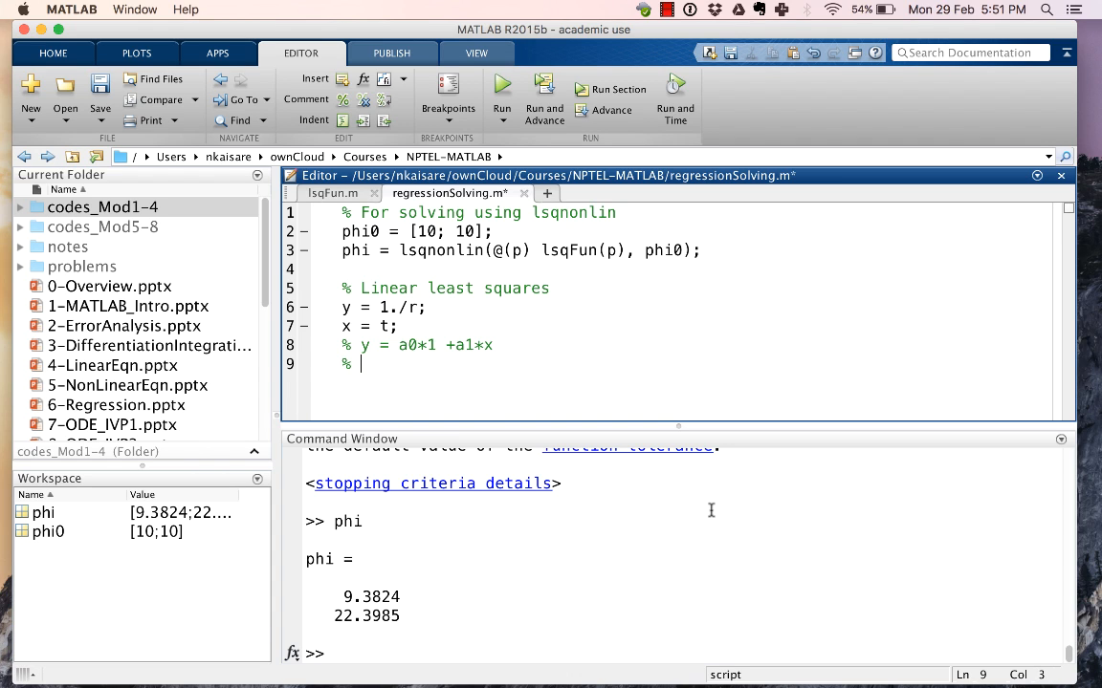
# Step: Build X = [ones(n,1), x] and define n = length(t)
pyautogui.write('X = on')
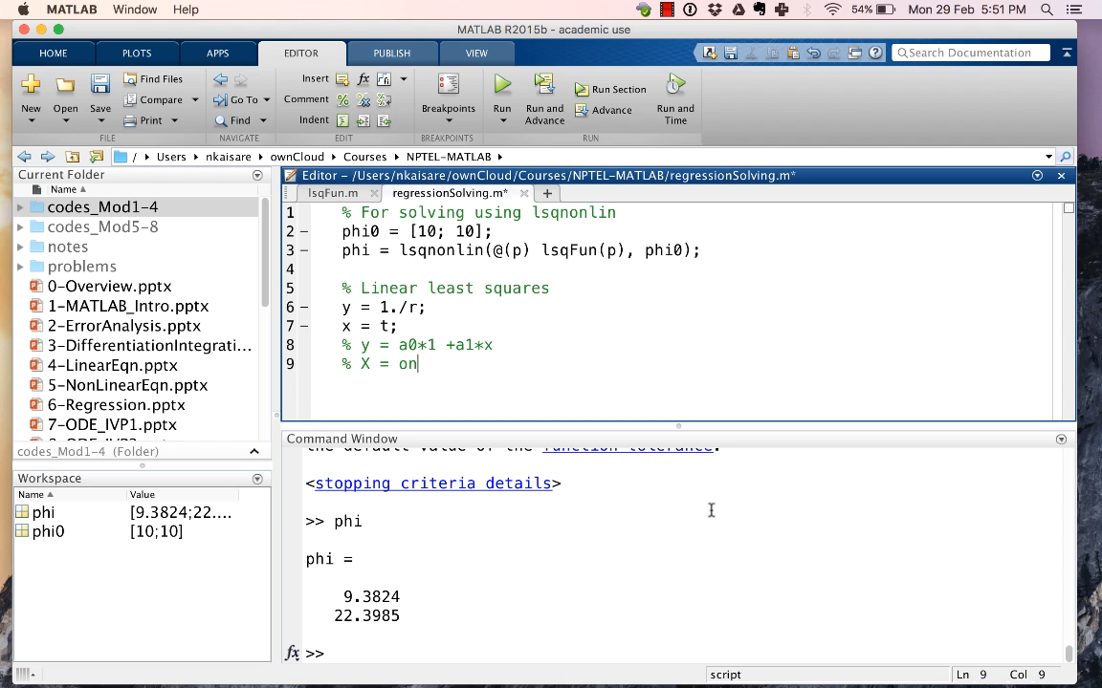
pyautogui.write('es(n,1) x]')
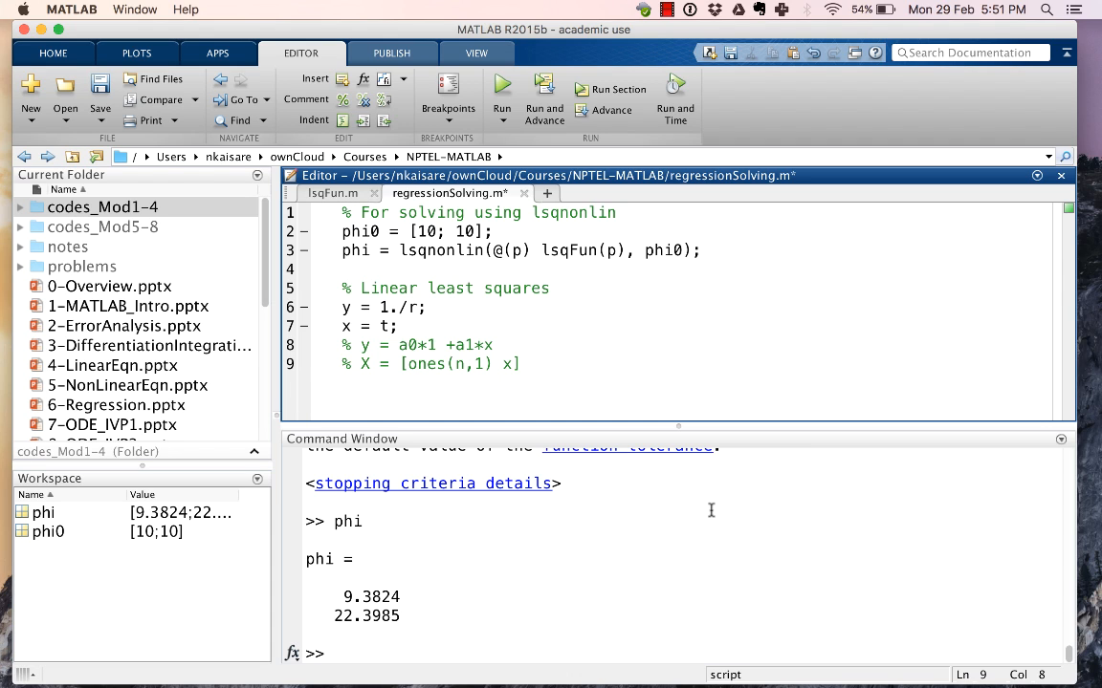
pyautogui.write('X')
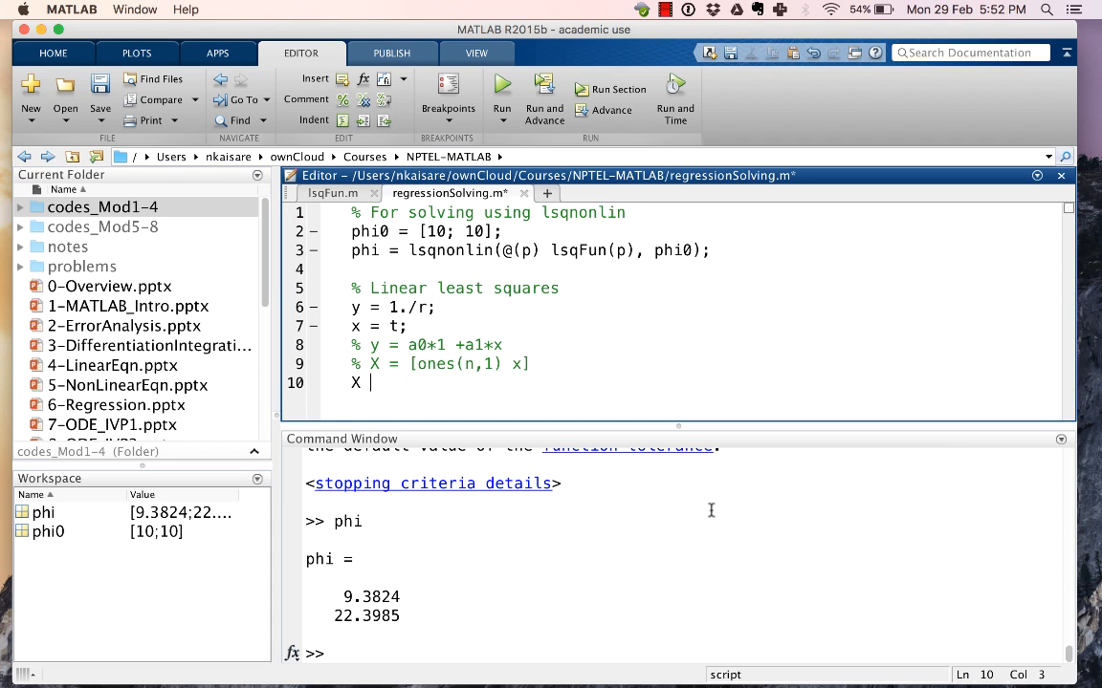
pyautogui.write('= [')
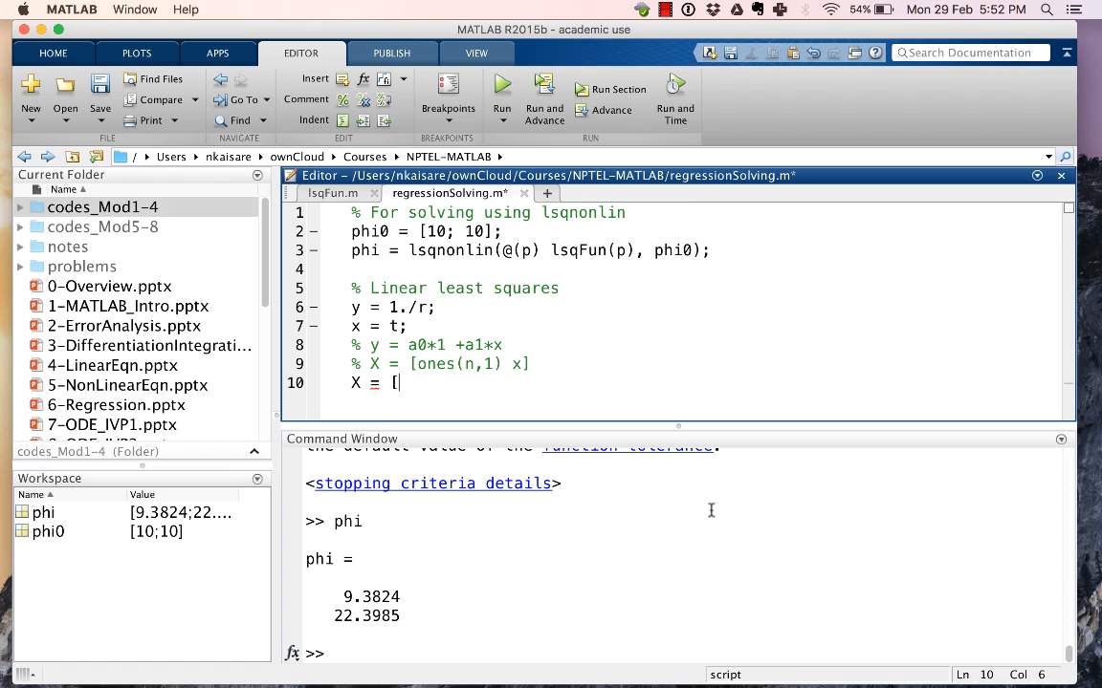
pyautogui.write('ones(n,')
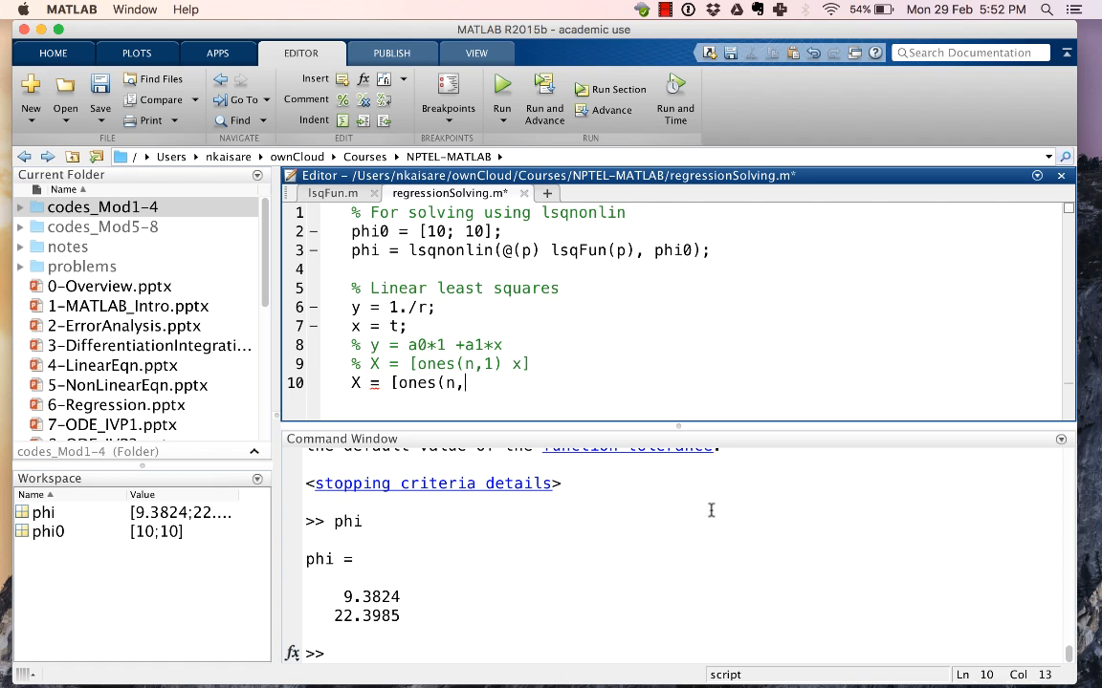
pyautogui.write('1), x')
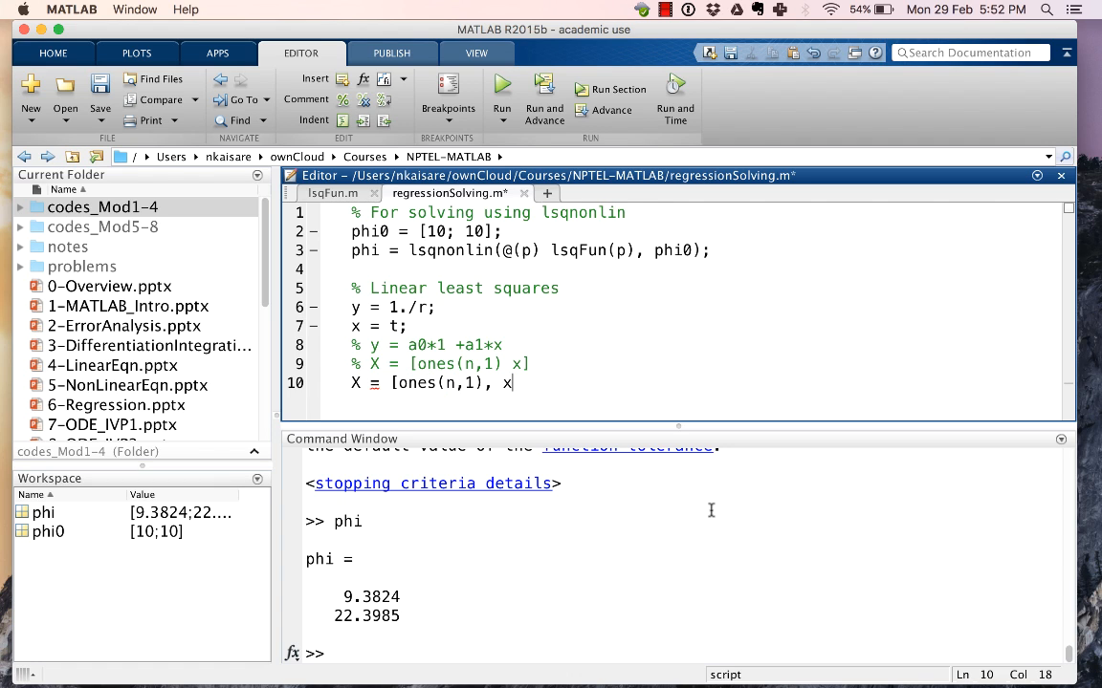
pyautogui.click(407, 326)
pyautogui.write('n =')
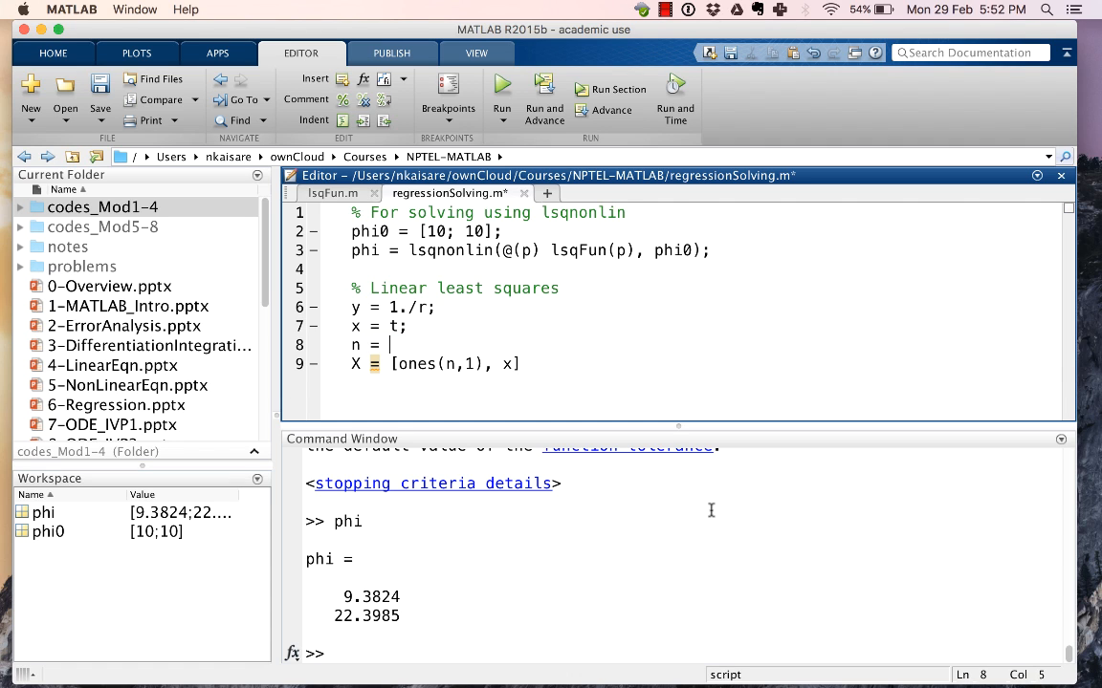
pyautogui.write('length(t);')
pyautogui.write('ph')
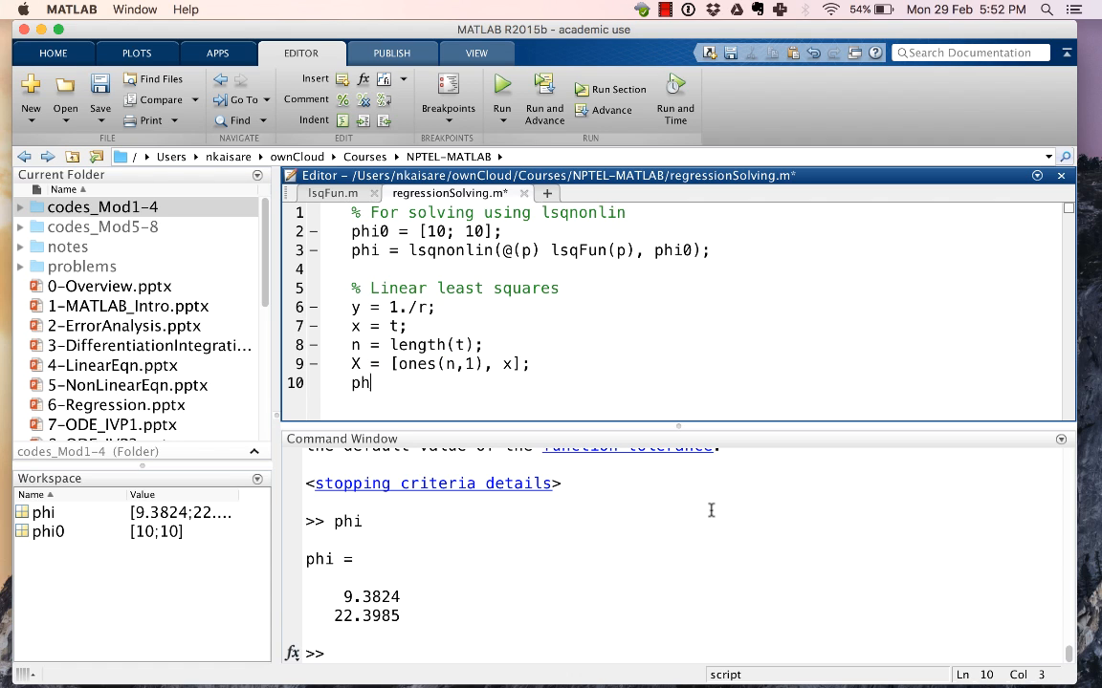
# Step: Write phiLin = inv(X'*X)*X'y; to solve the linear least squares
pyautogui.write('iLin =')
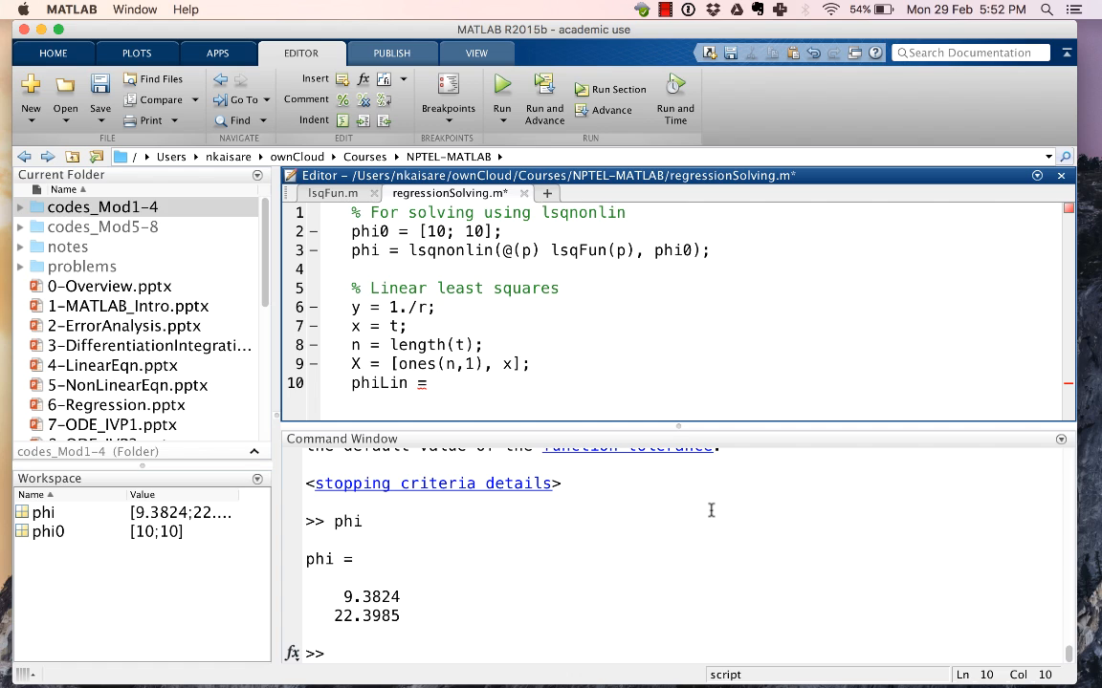
pyautogui.write('inv(')
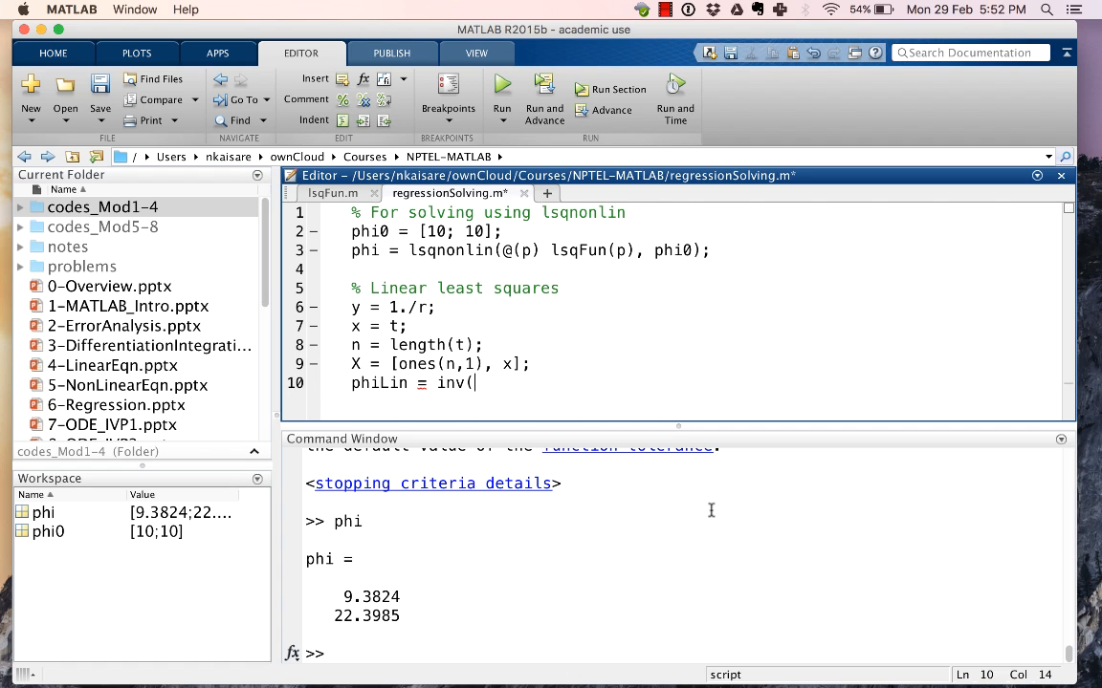
pyautogui.write('X\'*X"')
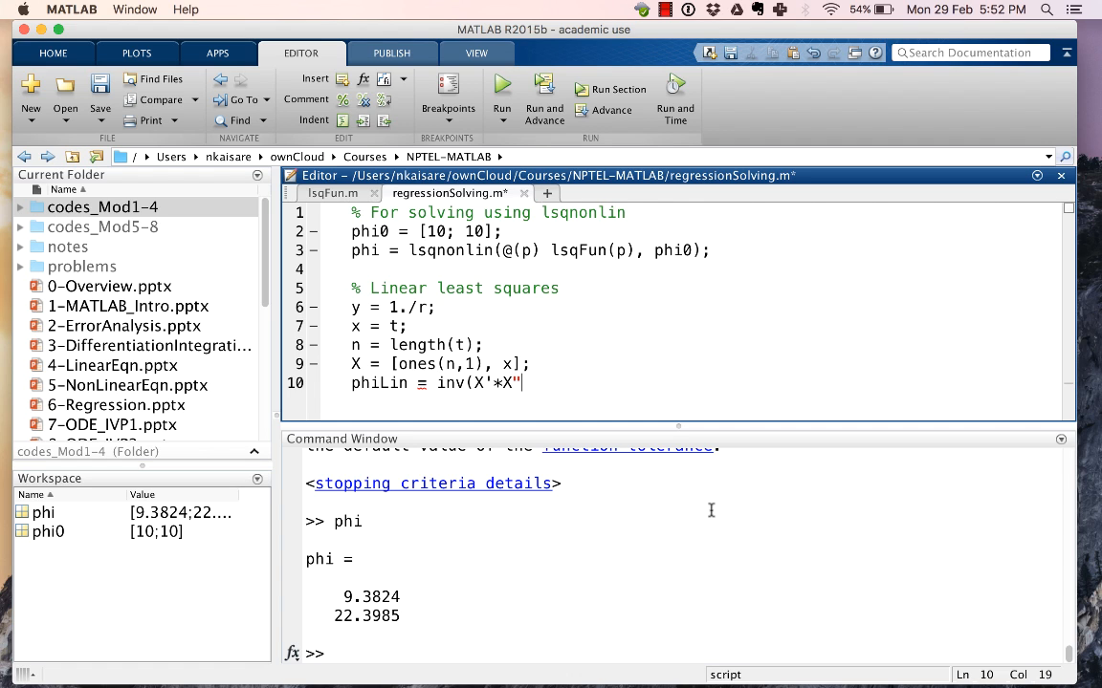
pyautogui.write('*')
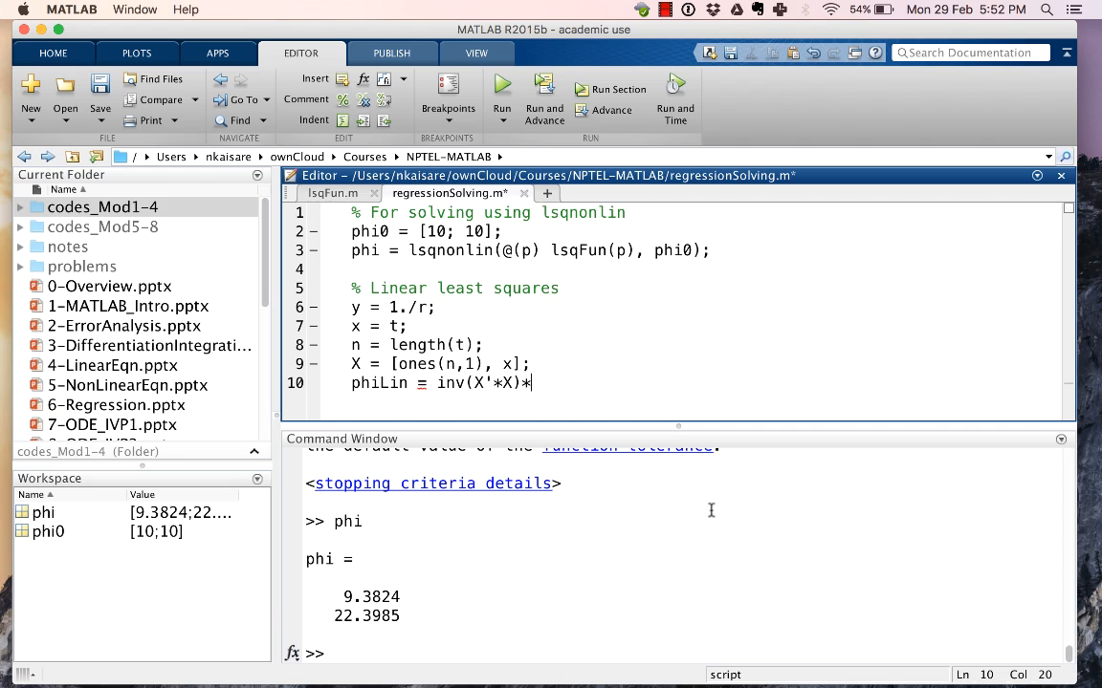
pyautogui.write("X'")
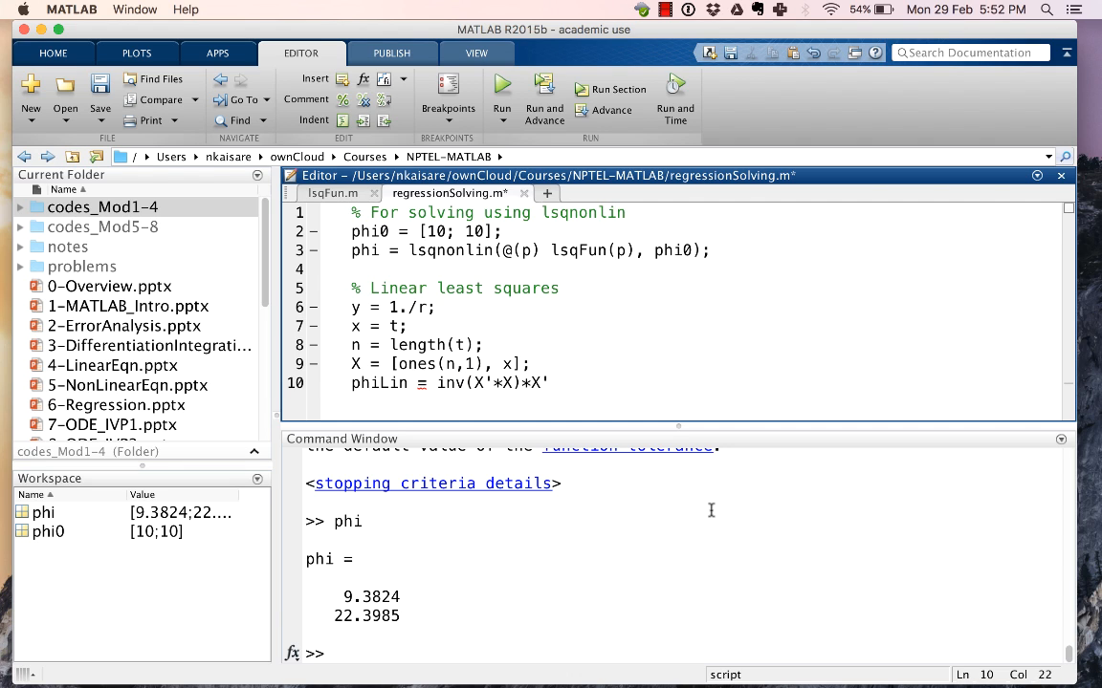
pyautogui.write('y;')
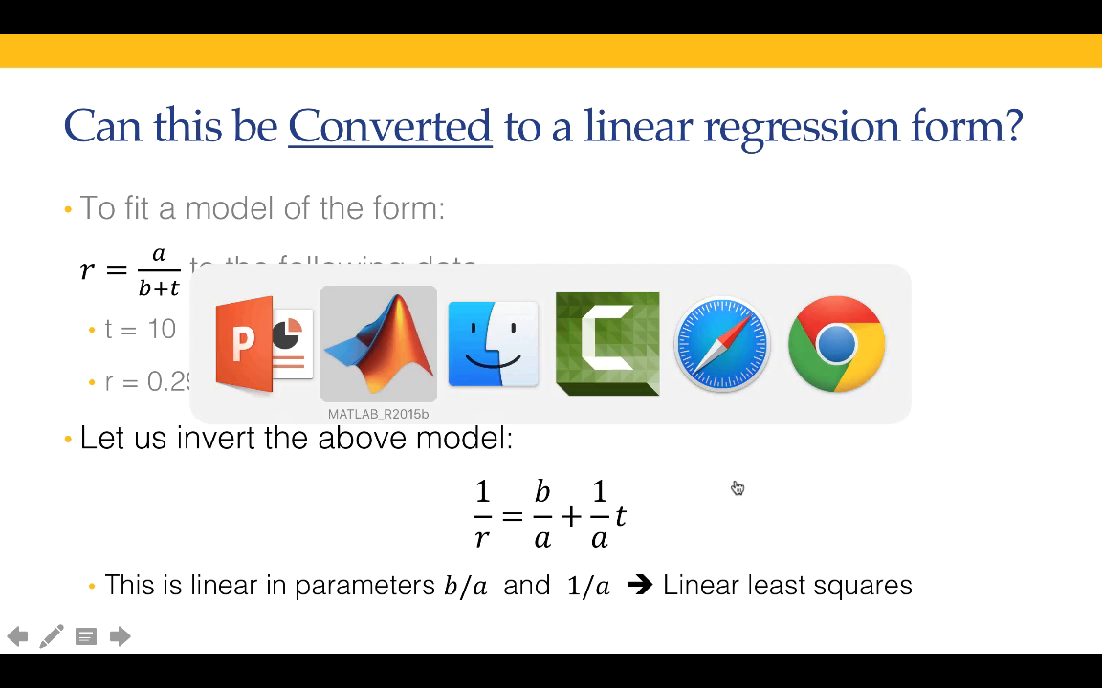
# Step: Add the line b = phiLin(1)*a; below a = 1/phiLin(2); in regressionSolving.m
pyautogui.click(378, 344)
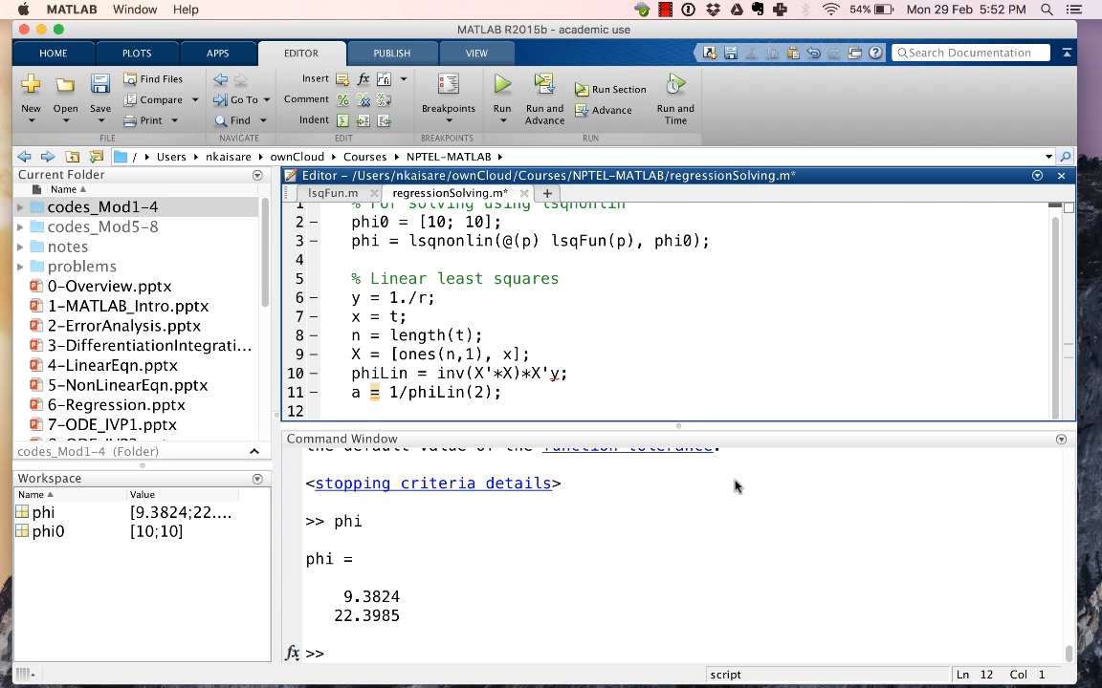
pyautogui.write('b =')
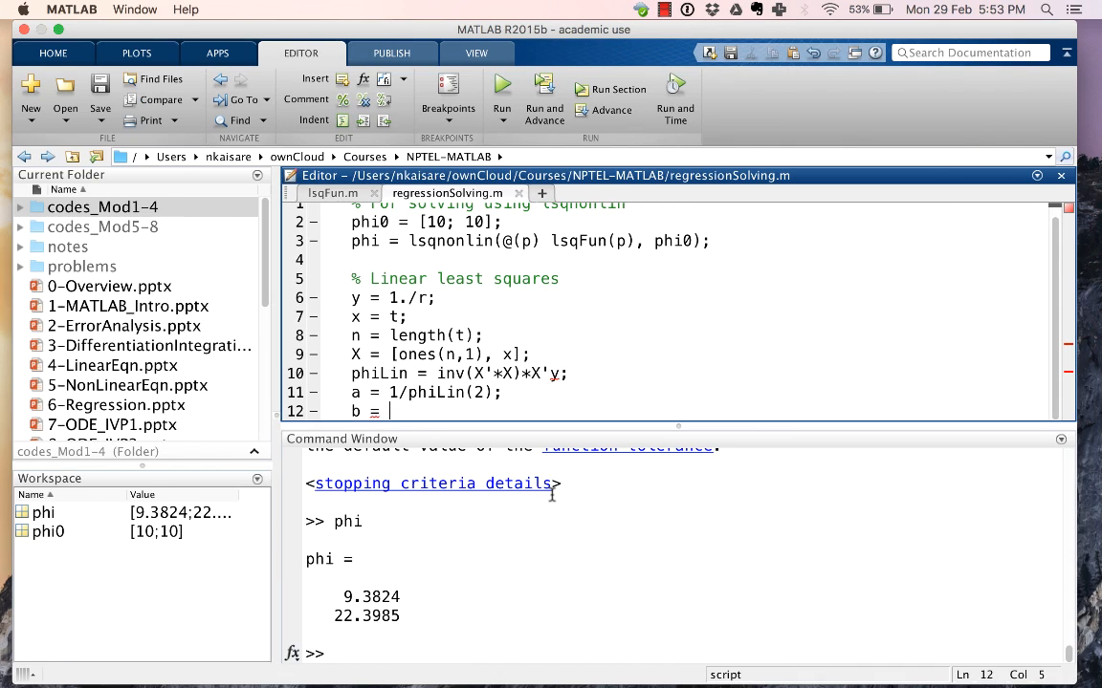
pyautogui.write('phiL')
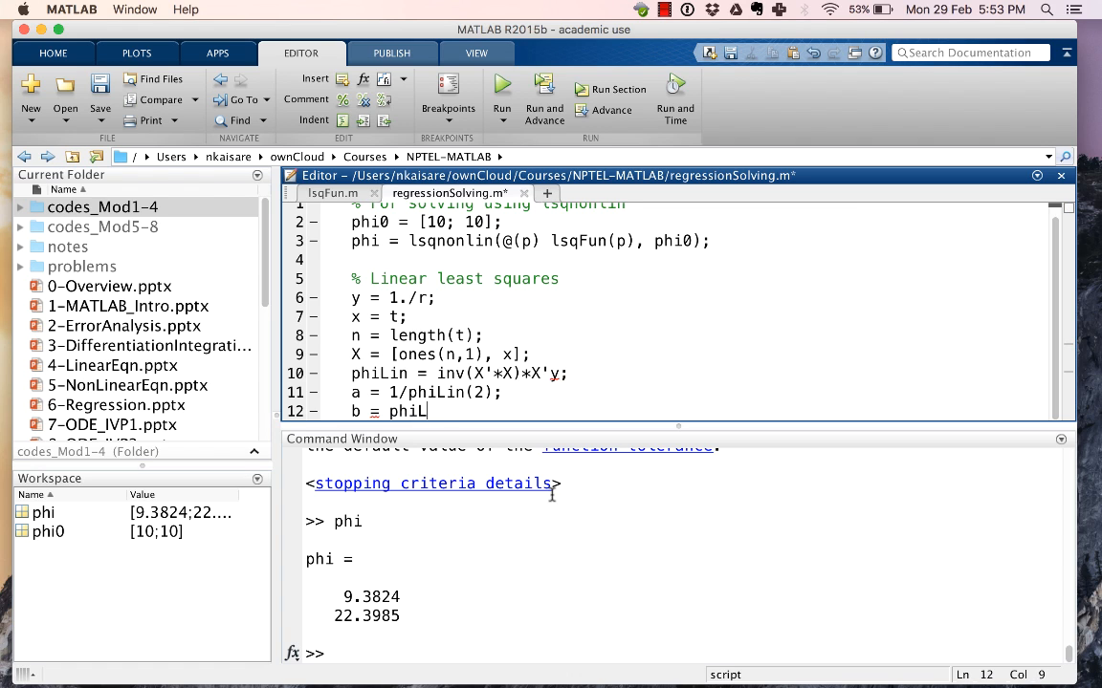
pyautogui.write('in(1)*')
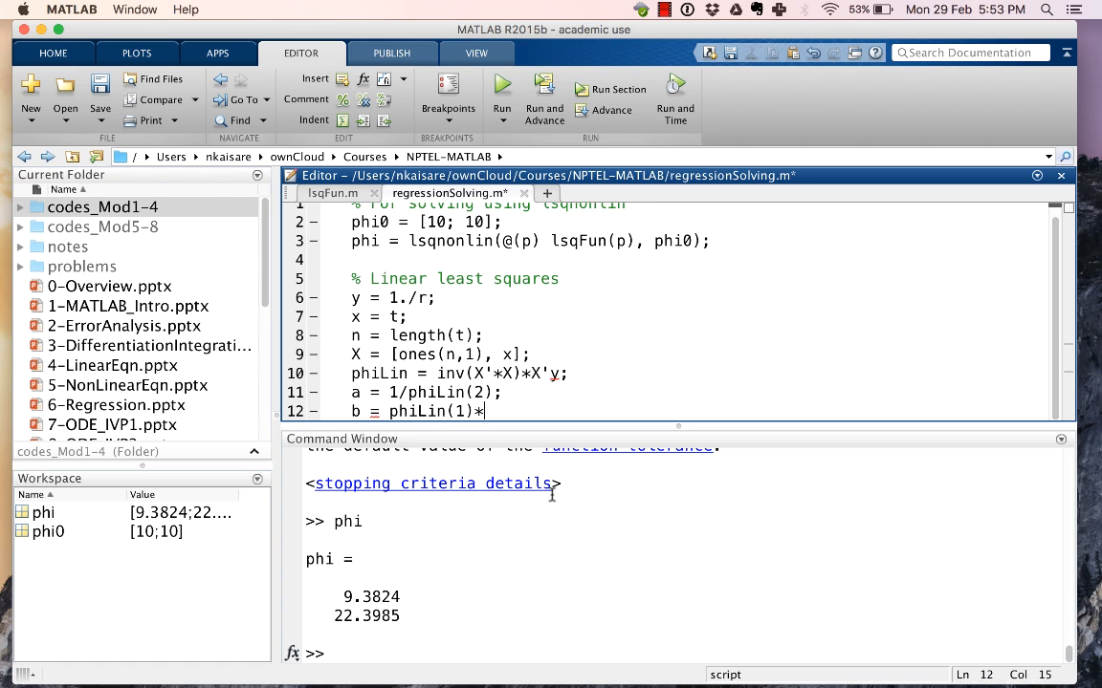
pyautogui.write('a;')
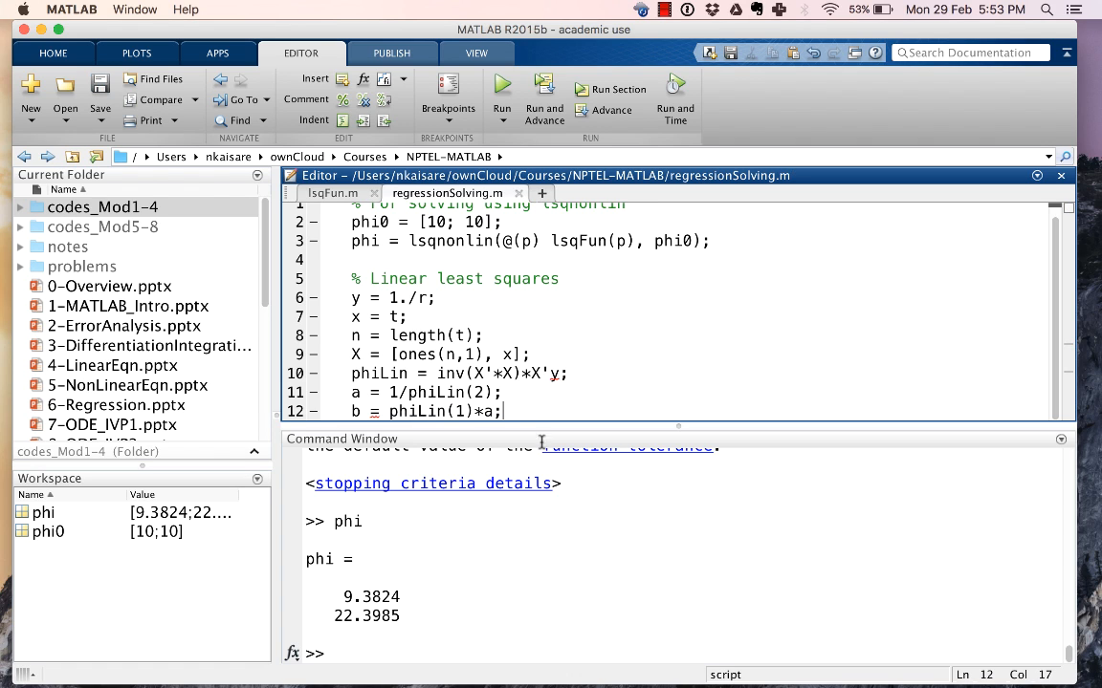
# Step: Run the script, fix line 10 to inv(X'*X)*X'*y, and view lsqFun.m
pyautogui.click(501, 86)
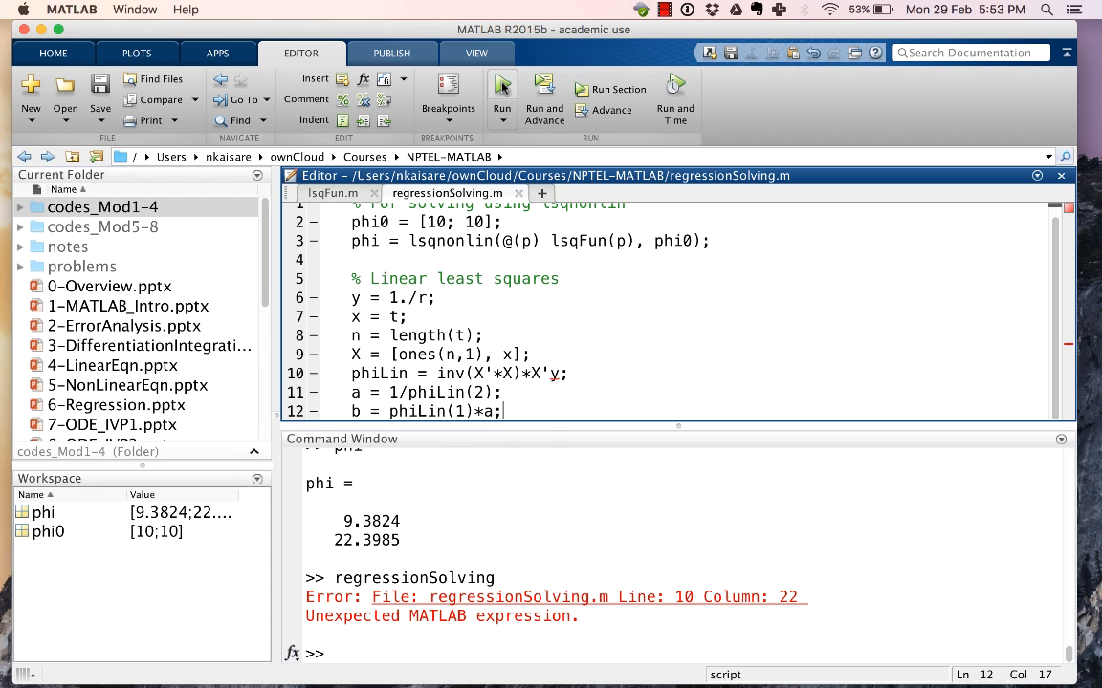
pyautogui.moveTo(508, 544)
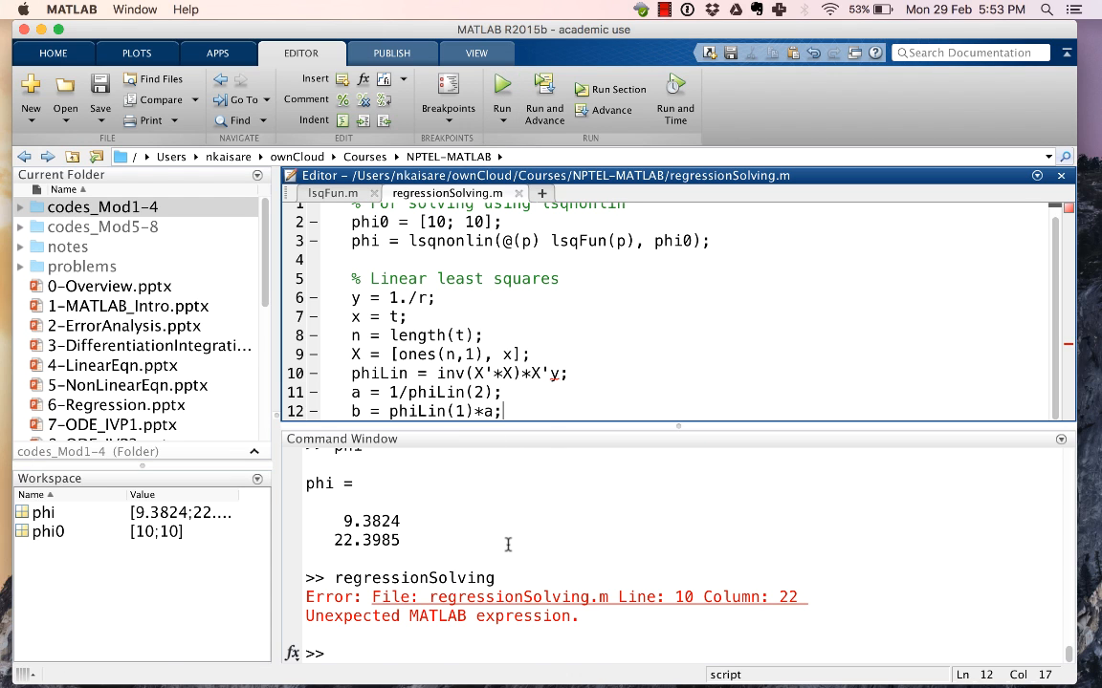
pyautogui.moveTo(639, 607)
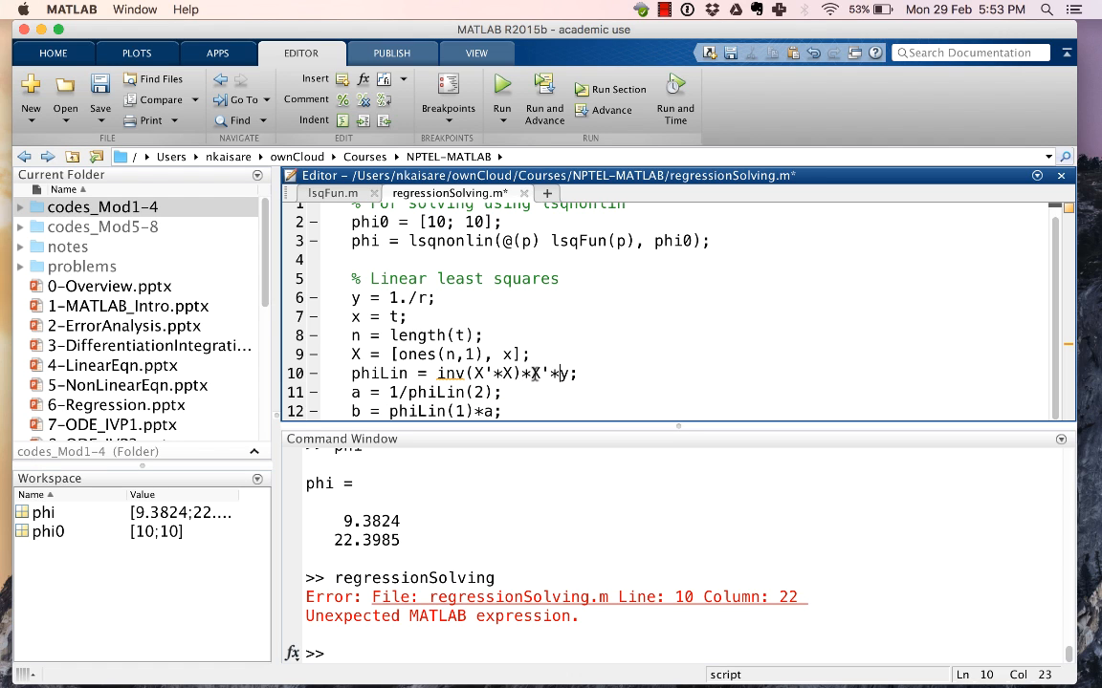
pyautogui.moveTo(605, 368)
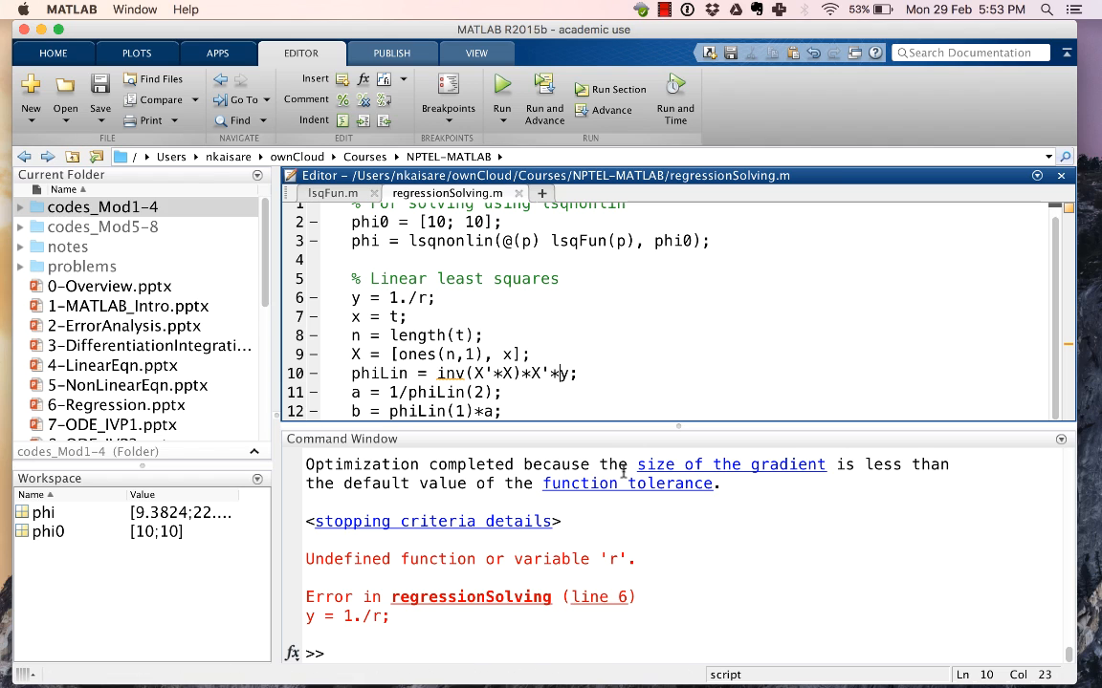
pyautogui.scroll(3)
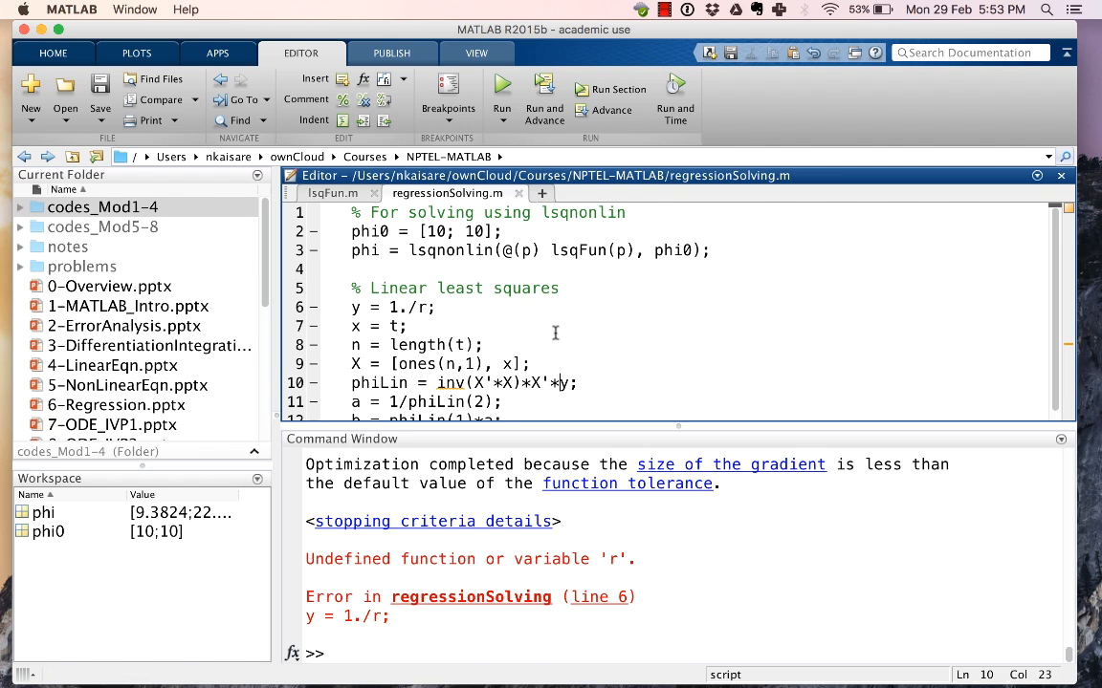
pyautogui.click(331, 193)
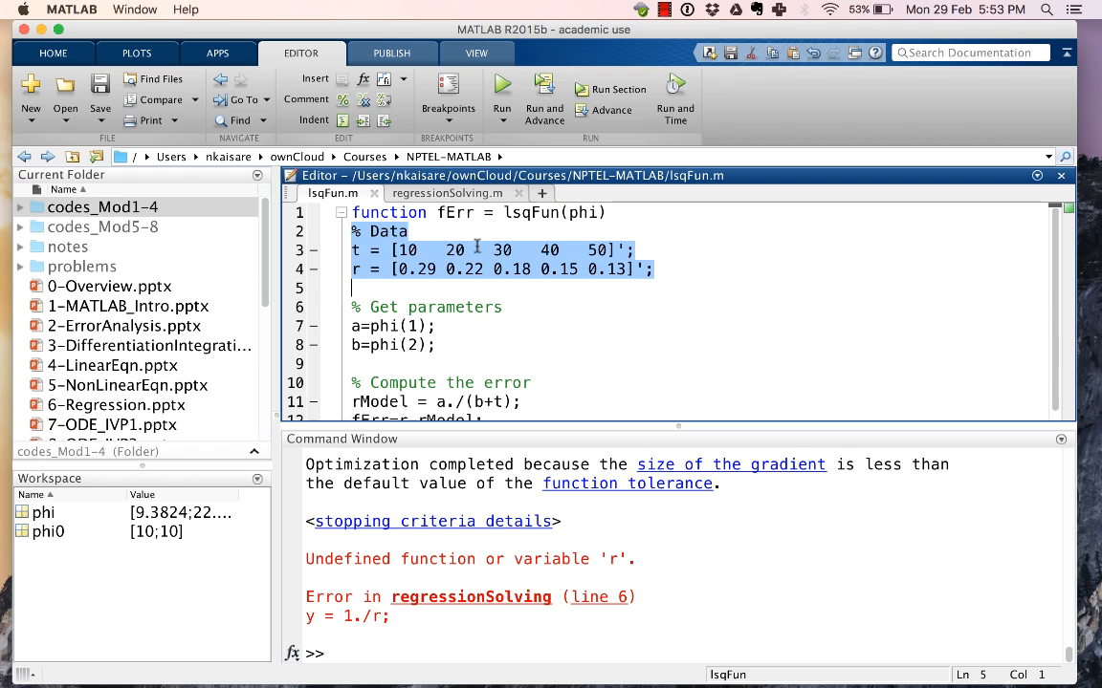
# Step: Paste the t and r data from lsqFun.m into the linear least-squares section
pyautogui.click(446, 193)
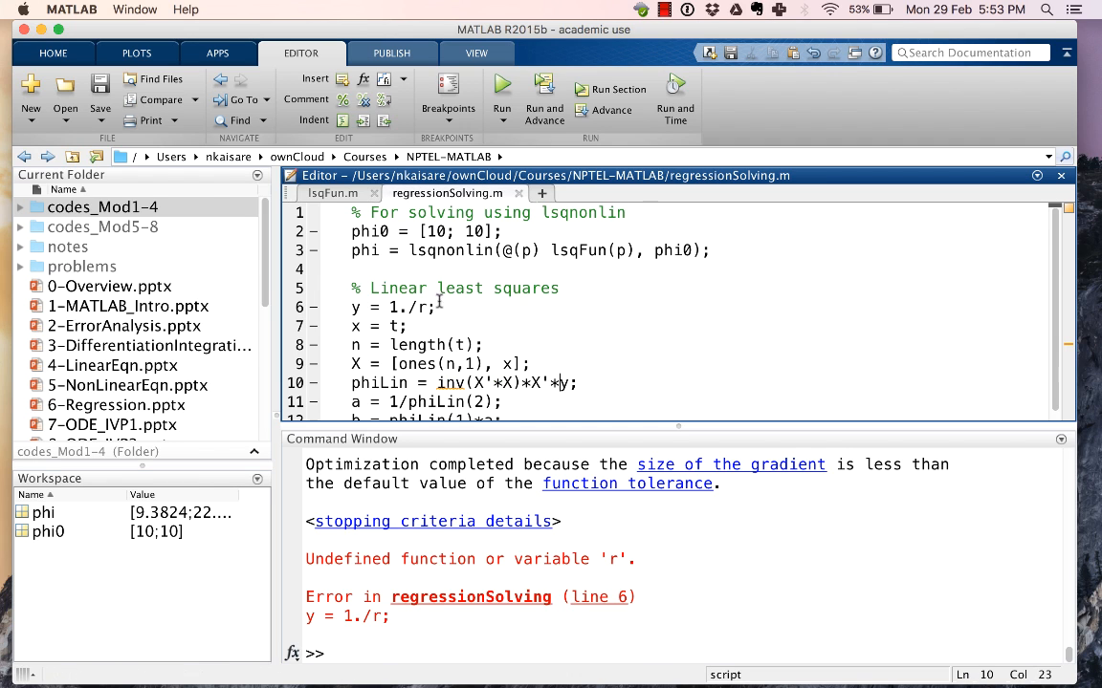
pyautogui.click(562, 288)
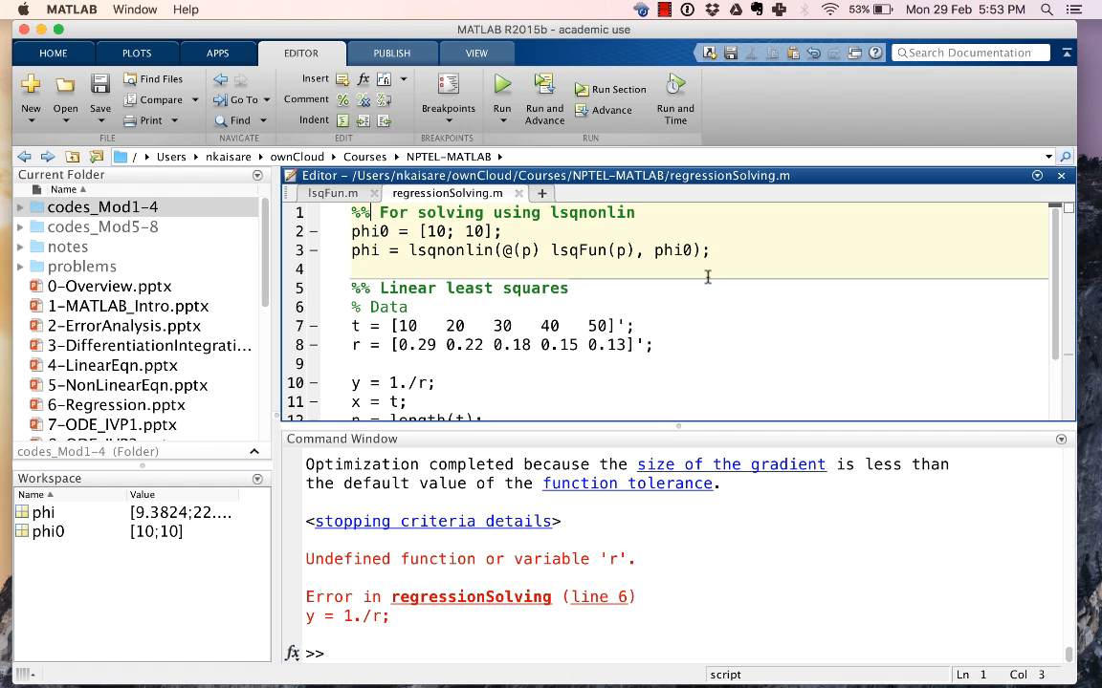
pyautogui.scroll(-3)
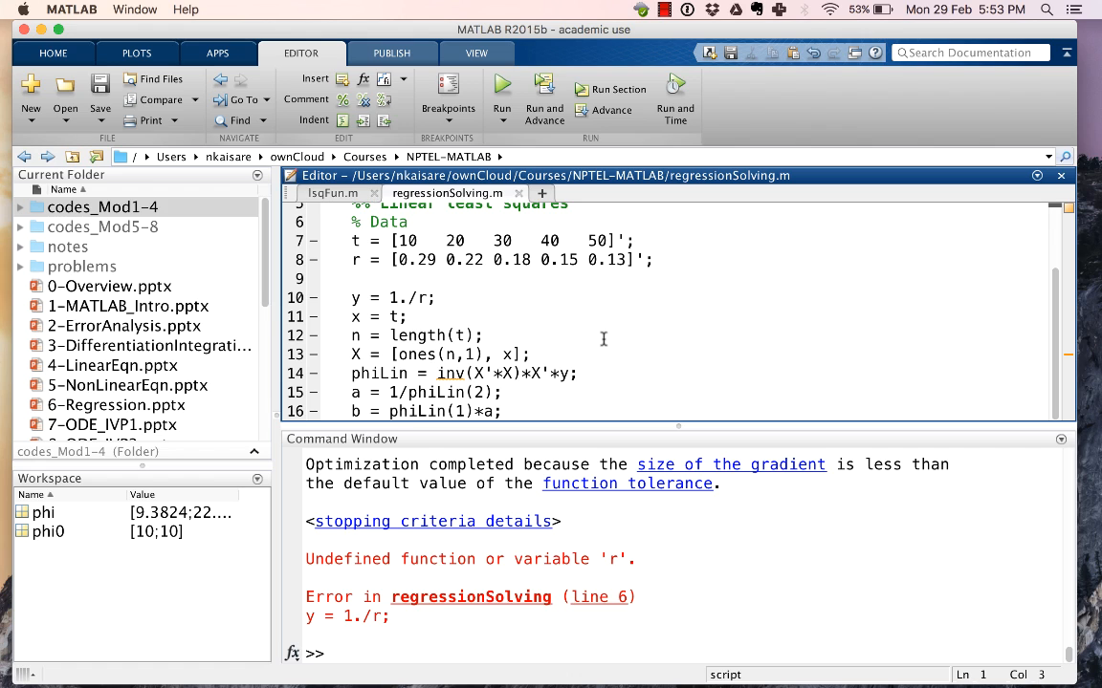
pyautogui.scroll(3)
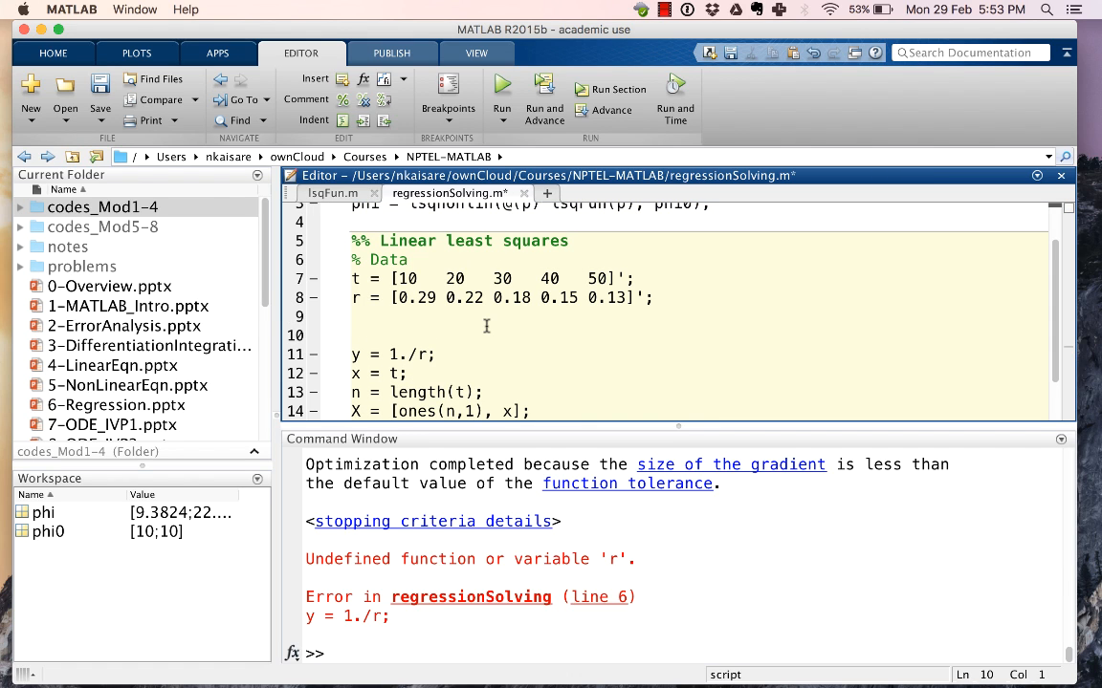
# Step: Add '% Linear transformation' and '% Obtain original parameters' comments to the script
pyautogui.write('% Linear')
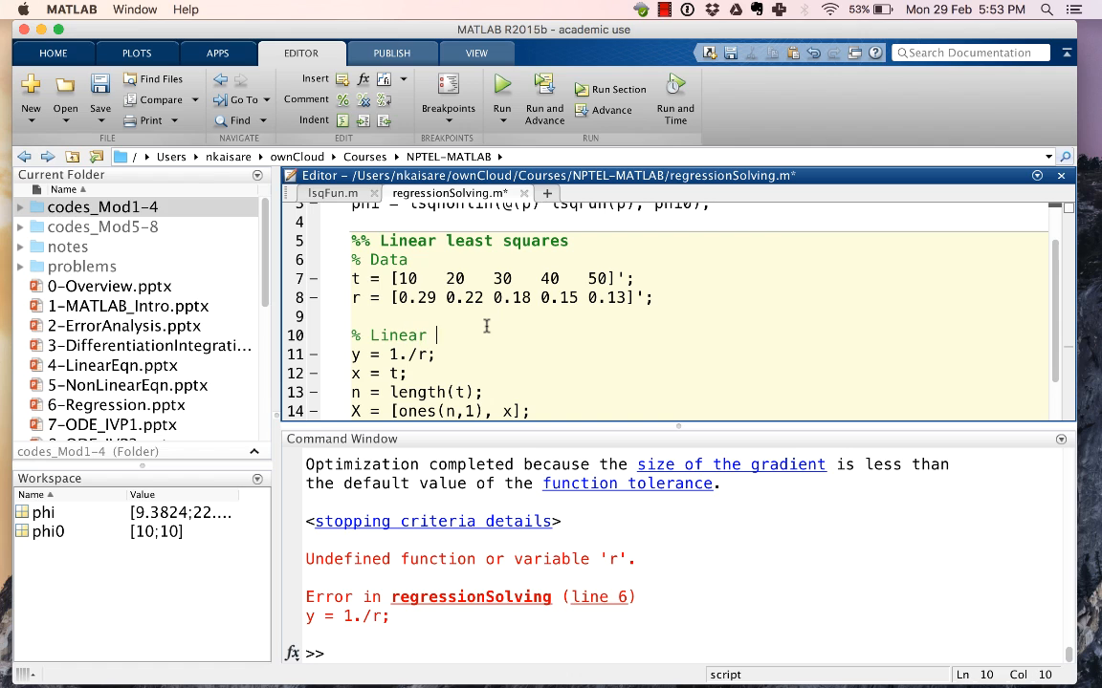
pyautogui.write('transformation')
pyautogui.write("phiLin = inv(X'*X)*X'*y;")
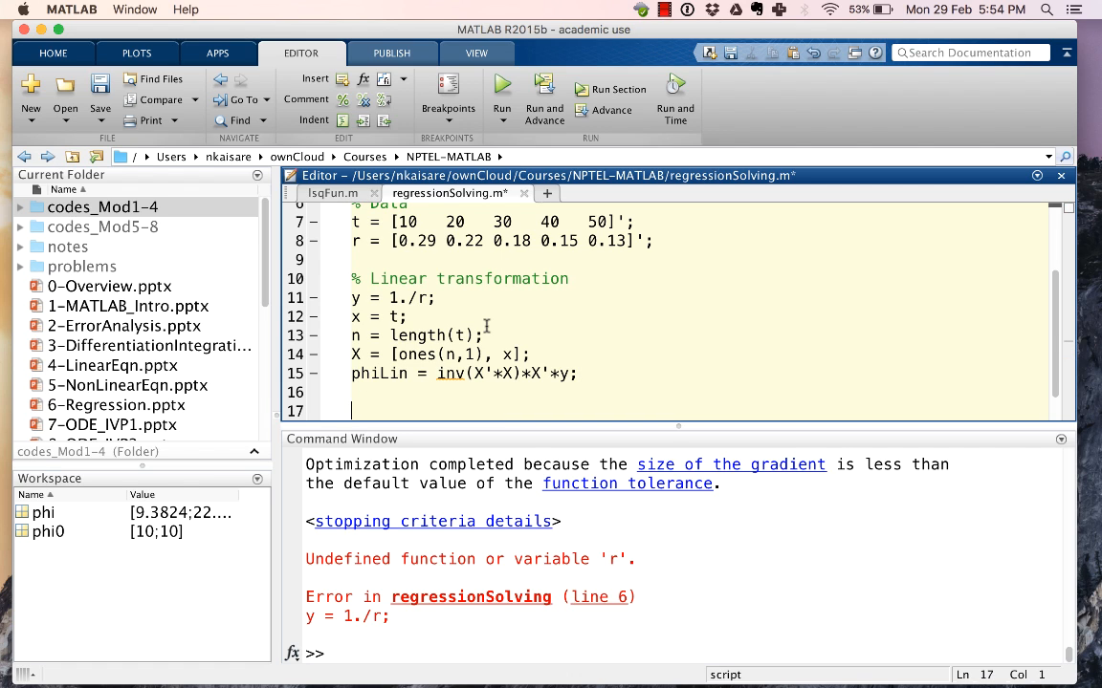
pyautogui.write('% Obti')
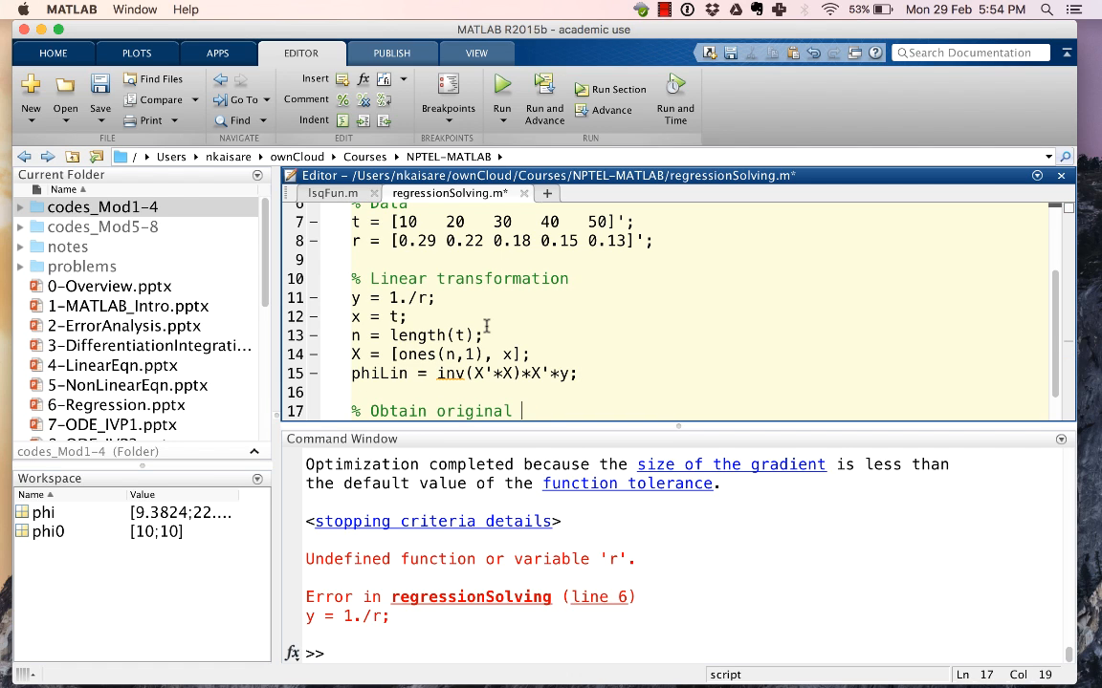
pyautogui.write('parameters')
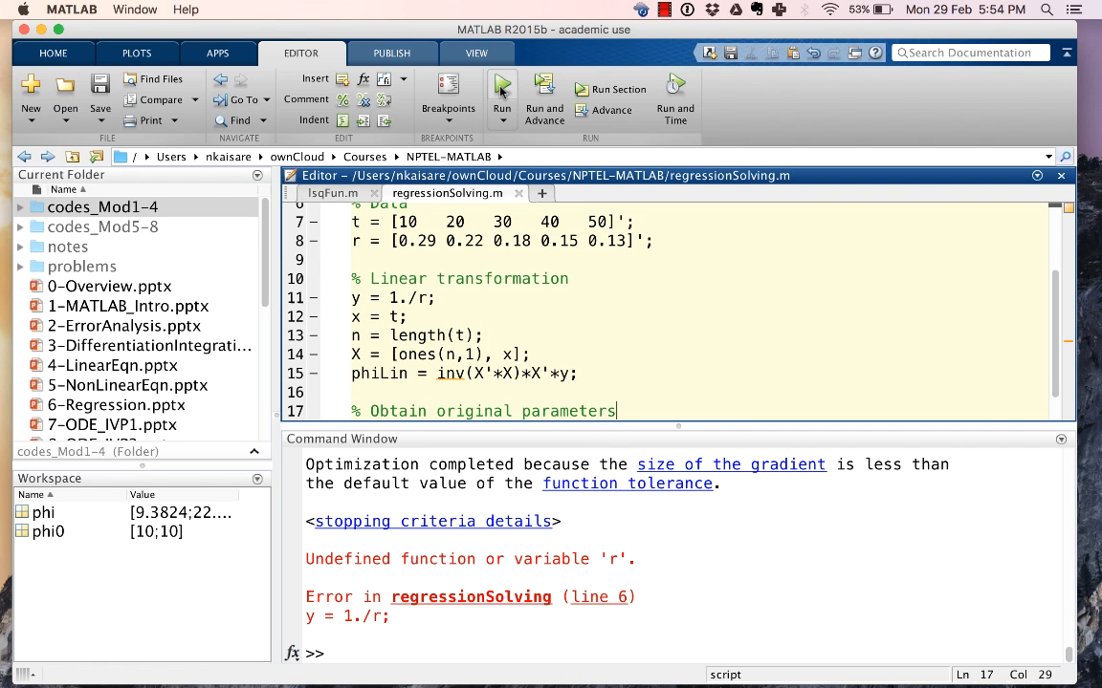
# Step: Run regressionSolving, yielding a = 9.4257 and b = 22.6111
pyautogui.click(502, 86)
pyautogui.write('phi')
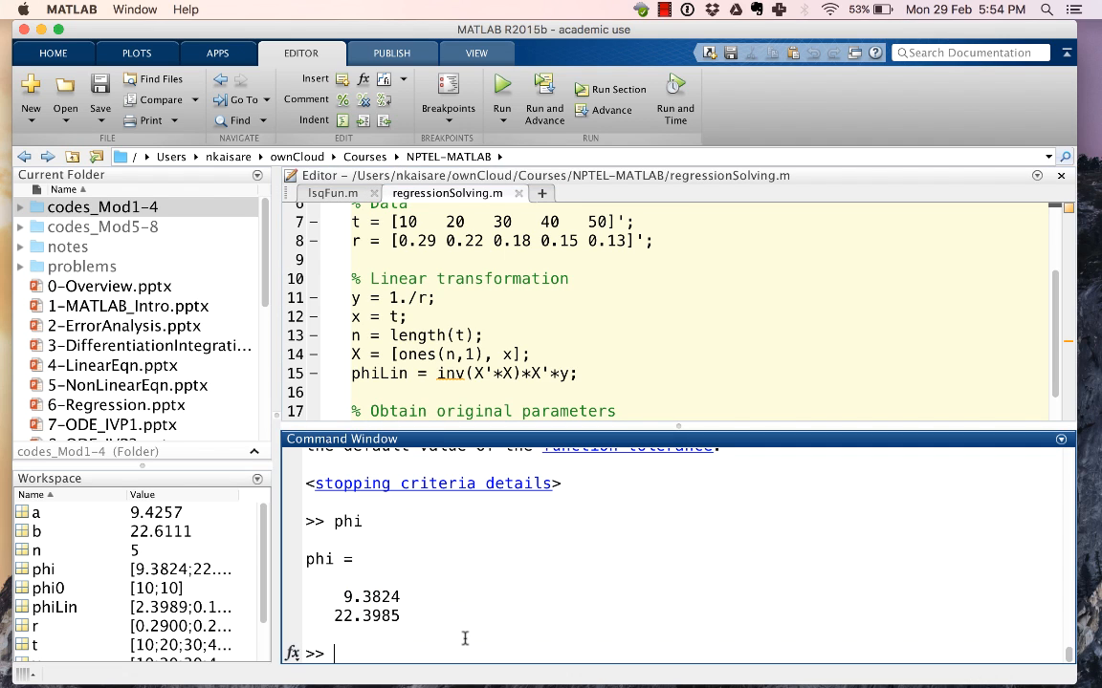
pyautogui.moveTo(437, 635)
pyautogui.write('a')
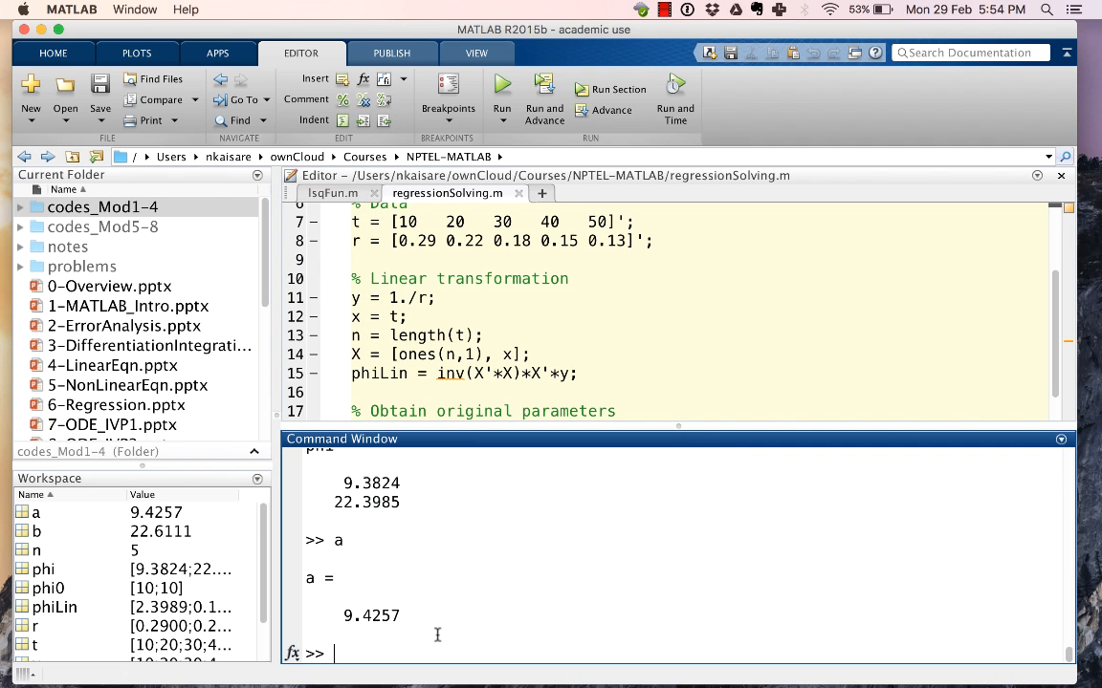
pyautogui.moveTo(521, 602)
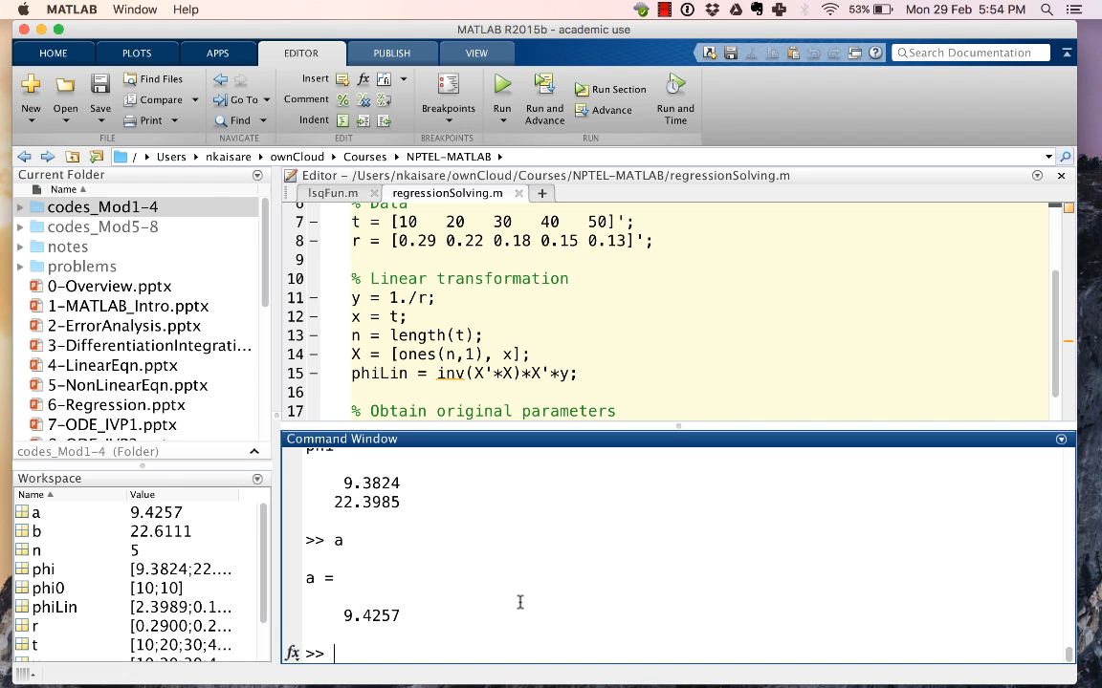